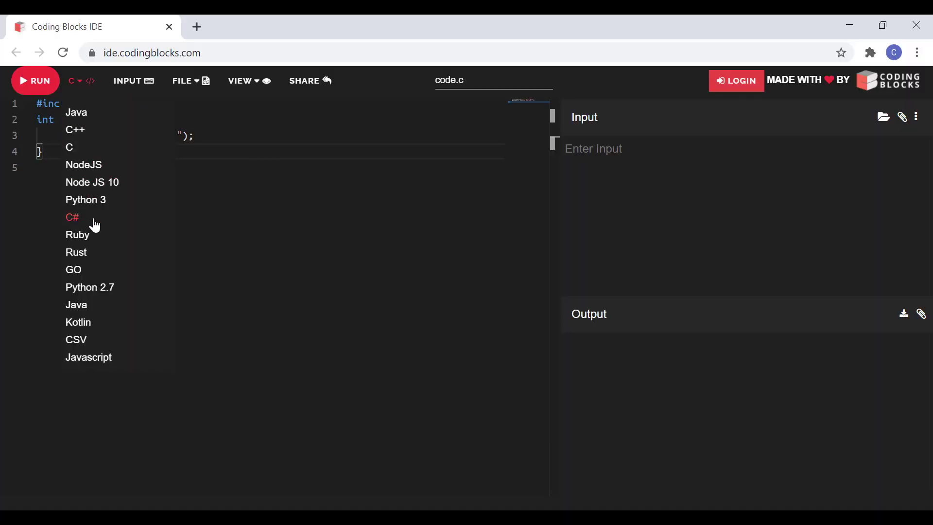
# Switch the online IDE language to Python 3 and run the Hello World program.
pyautogui.click(86, 199)
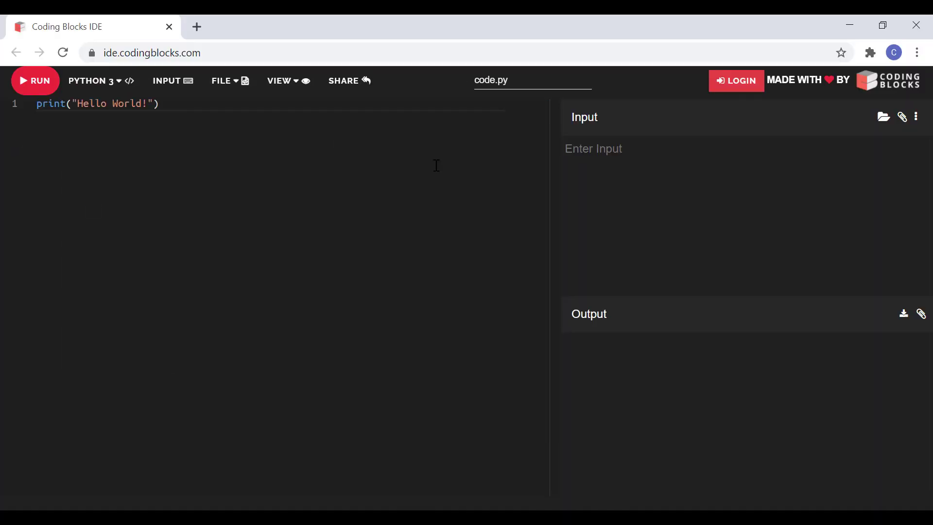
pyautogui.click(35, 81)
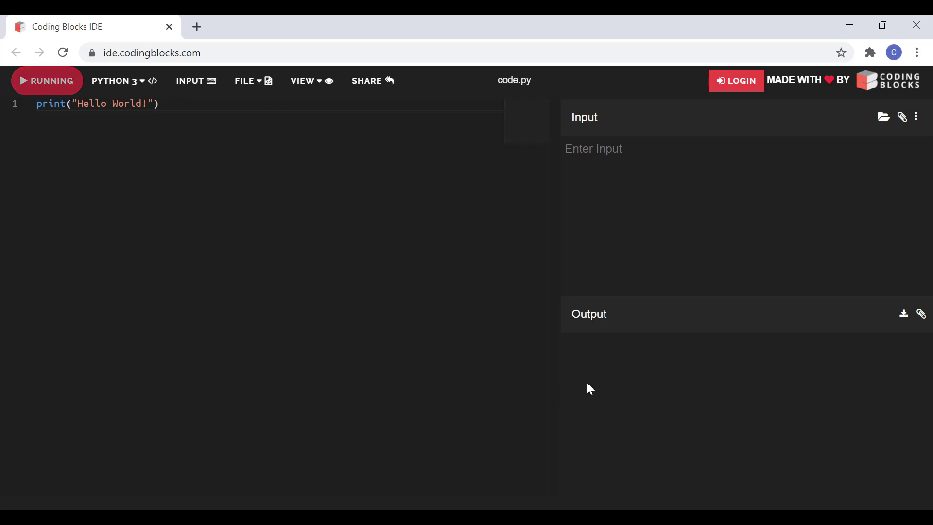
pyautogui.click(46, 81)
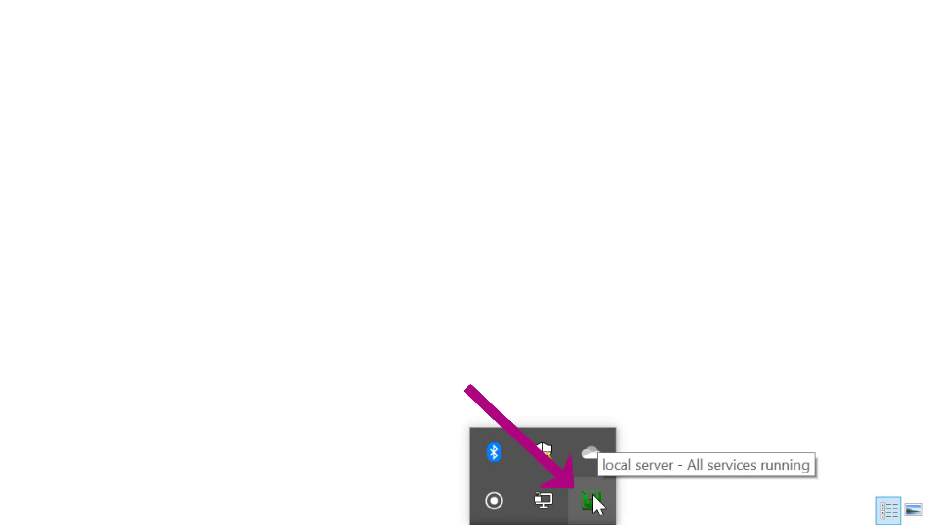
pyautogui.click(587, 498)
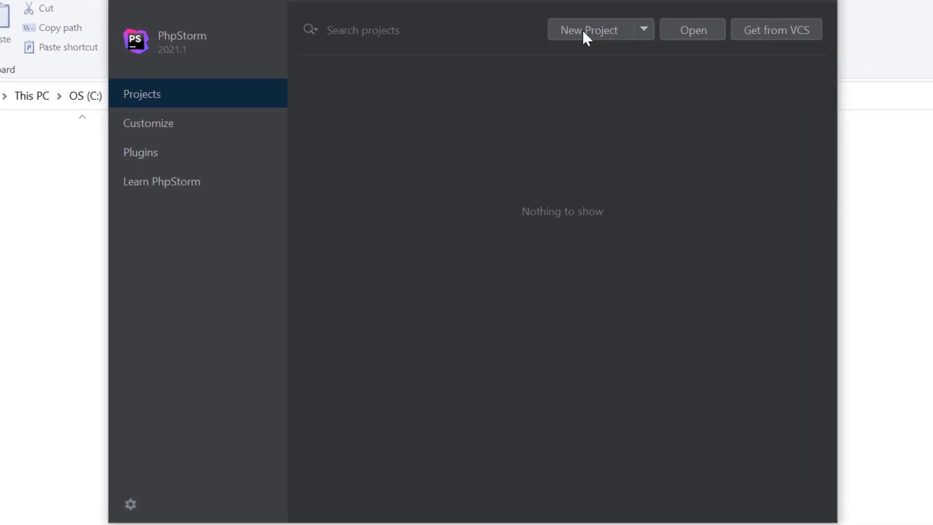
# Create a new empty PHP project at location C:\wamp64\www\ide.
pyautogui.click(589, 31)
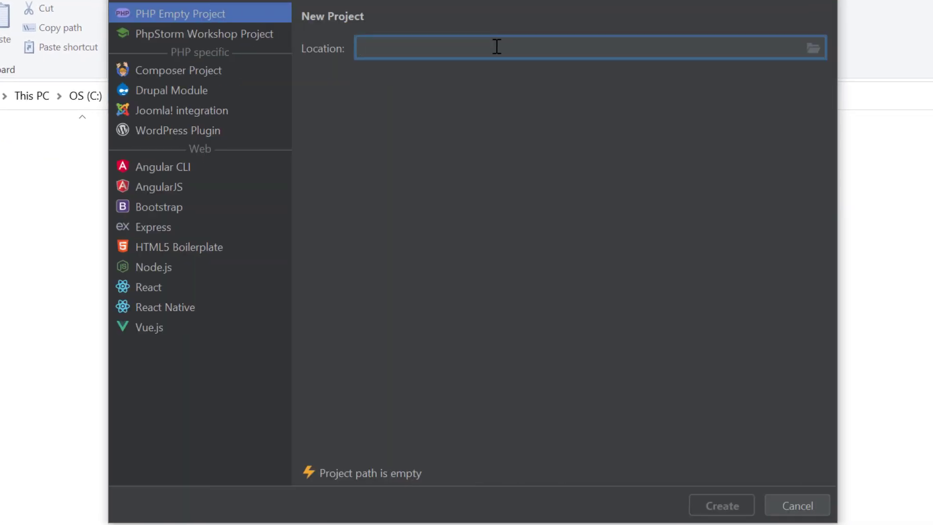
pyautogui.write('C:\\wamp64\\www\\')
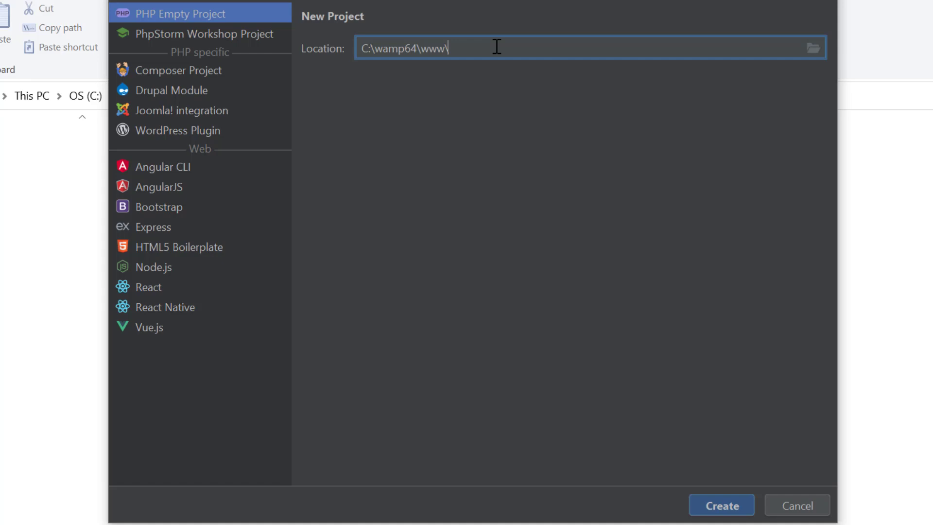
pyautogui.write('ide')
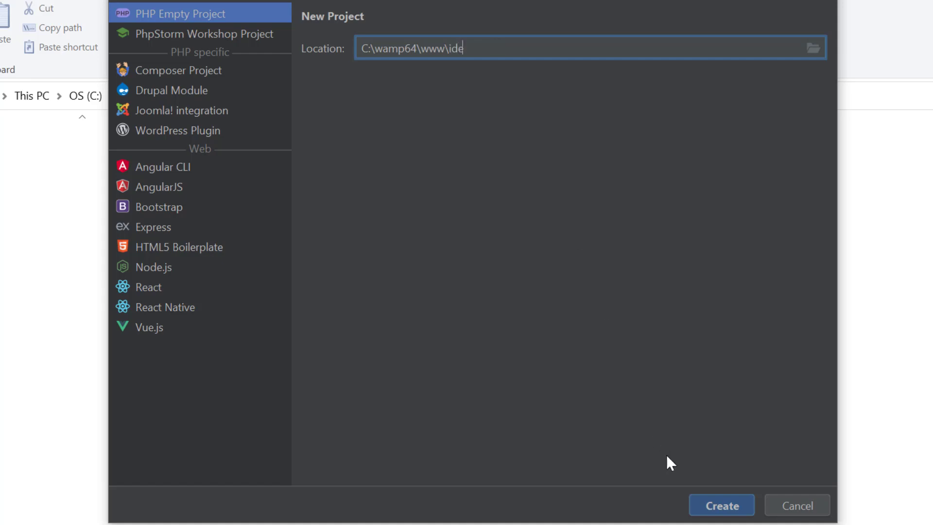
pyautogui.click(720, 506)
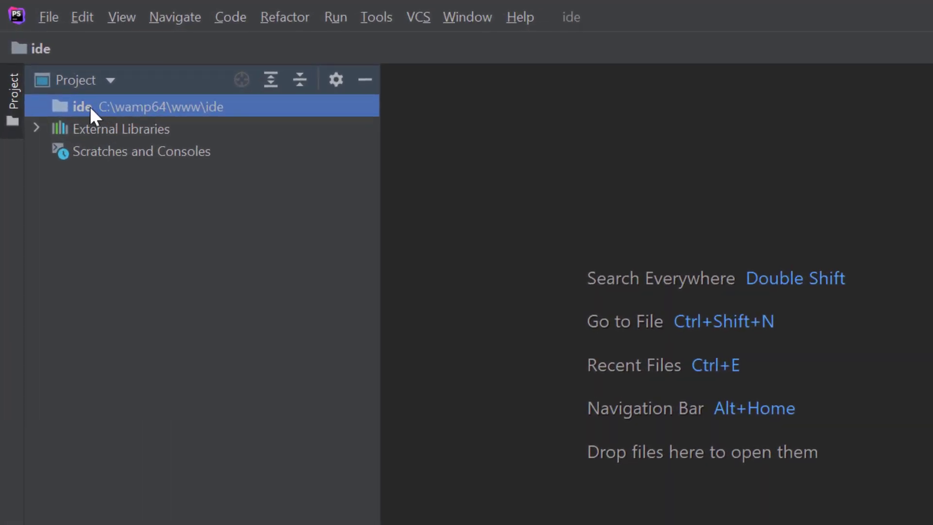
# Add app and ui folders to the project, with ide.html inside ui.
pyautogui.rightClick(80, 106)
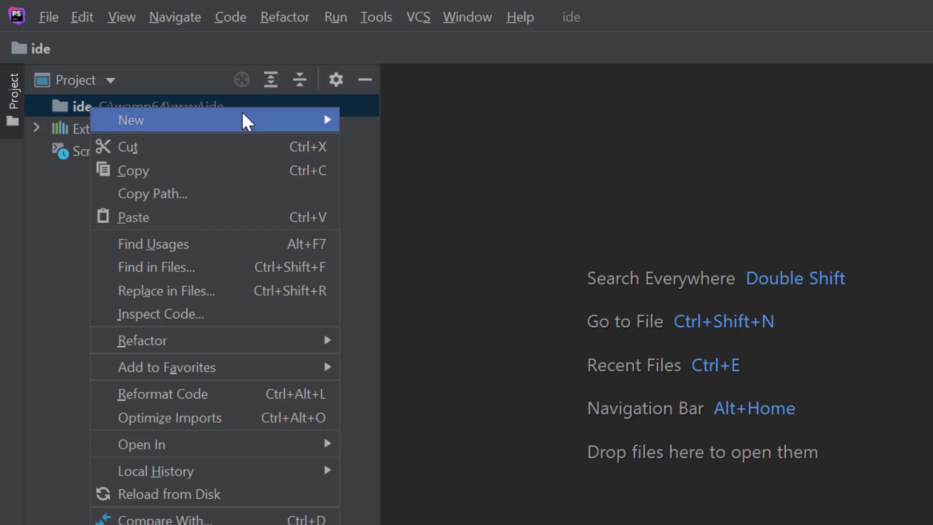
pyautogui.click(131, 119)
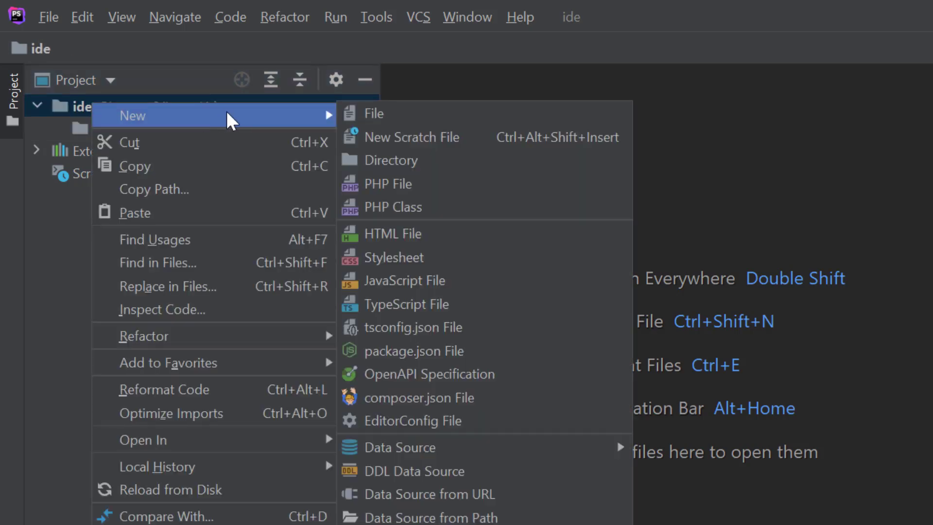
pyautogui.click(393, 161)
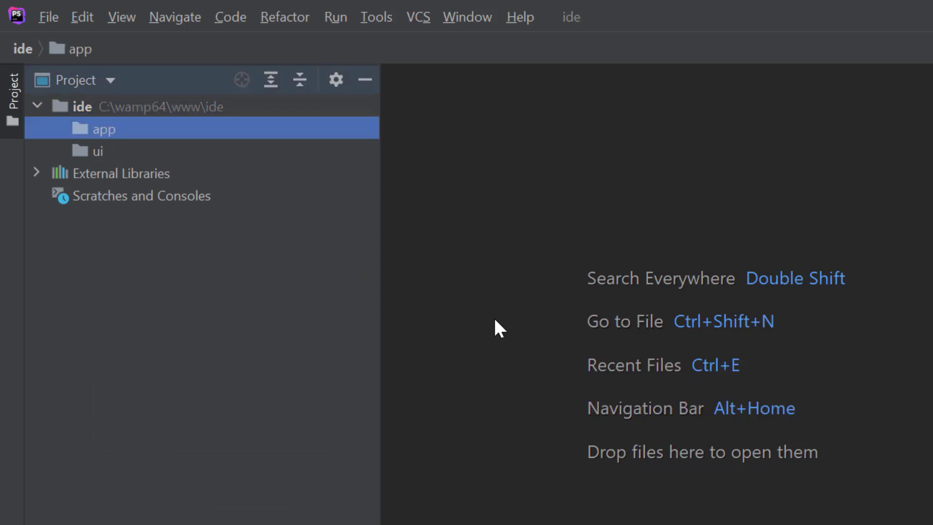
pyautogui.rightClick(95, 151)
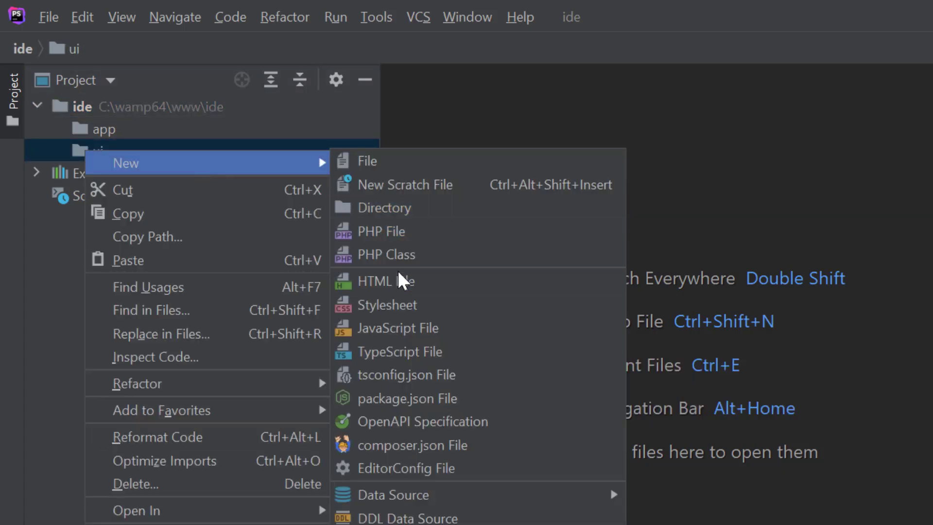
pyautogui.click(376, 280)
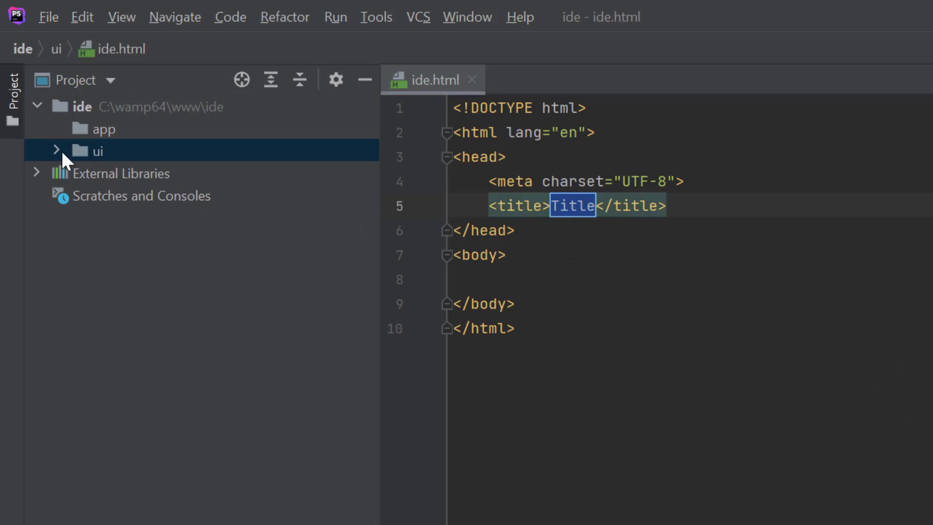
# Add css and js folders inside ui, with style.css in css and ide.js in js.
pyautogui.rightClick(97, 150)
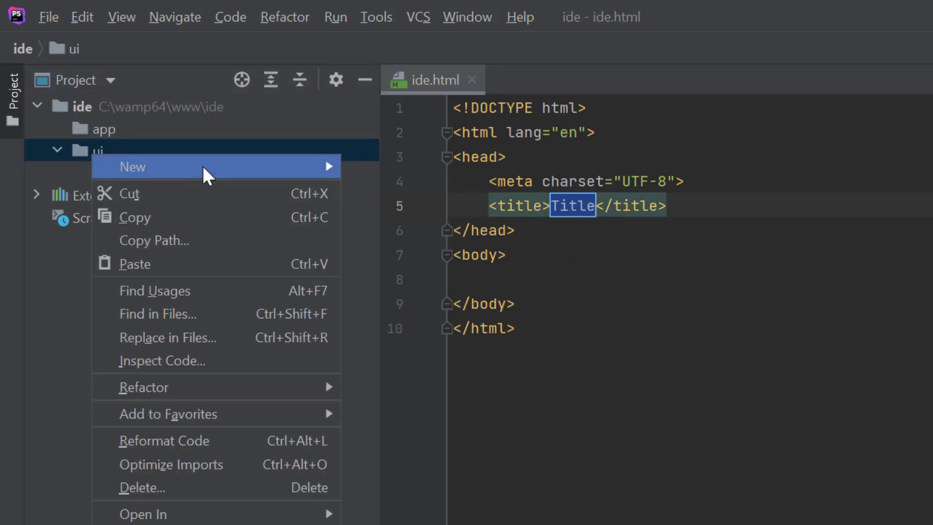
pyautogui.click(133, 167)
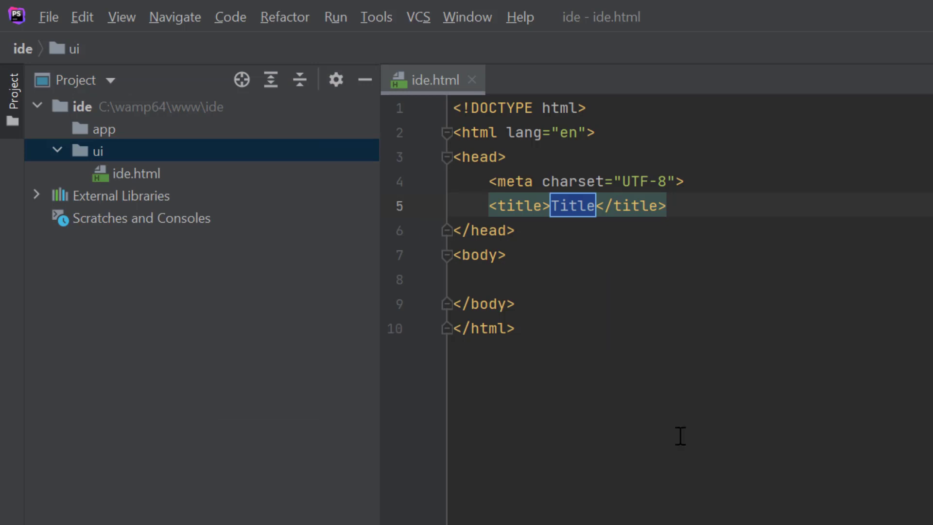
pyautogui.click(123, 173)
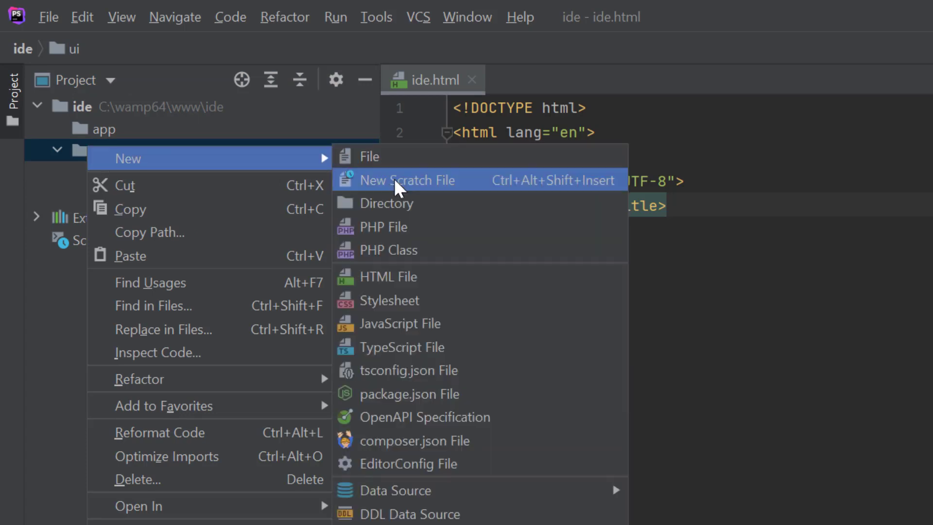
pyautogui.click(388, 204)
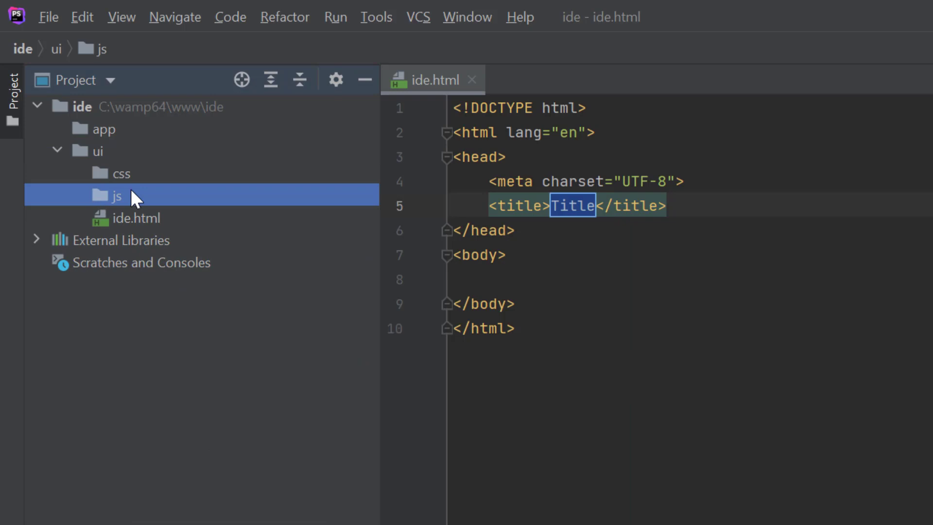
pyautogui.rightClick(113, 173)
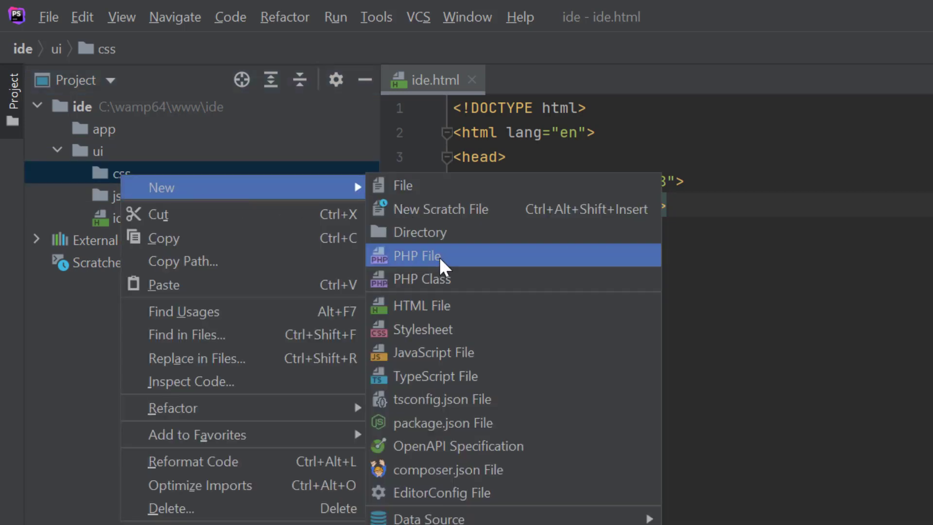
pyautogui.click(422, 329)
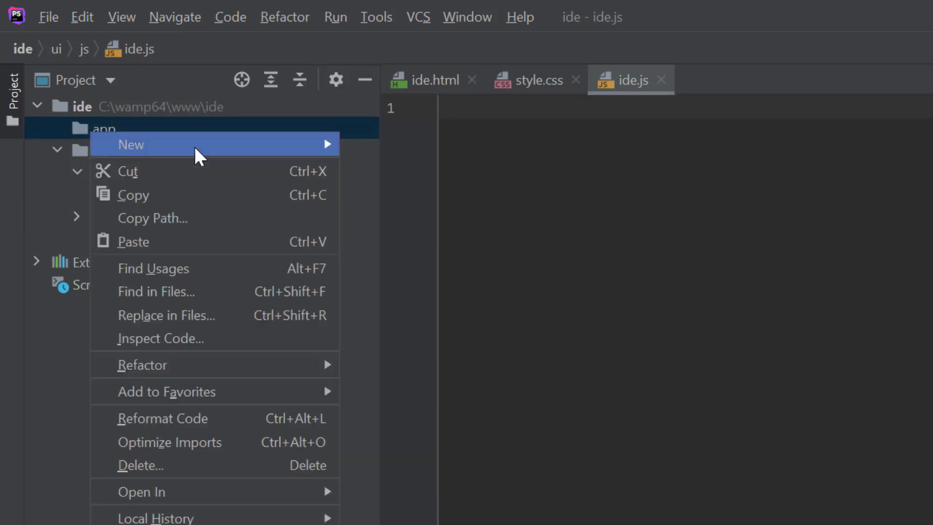
# Create the compiler.php file inside the app folder.
pyautogui.click(131, 144)
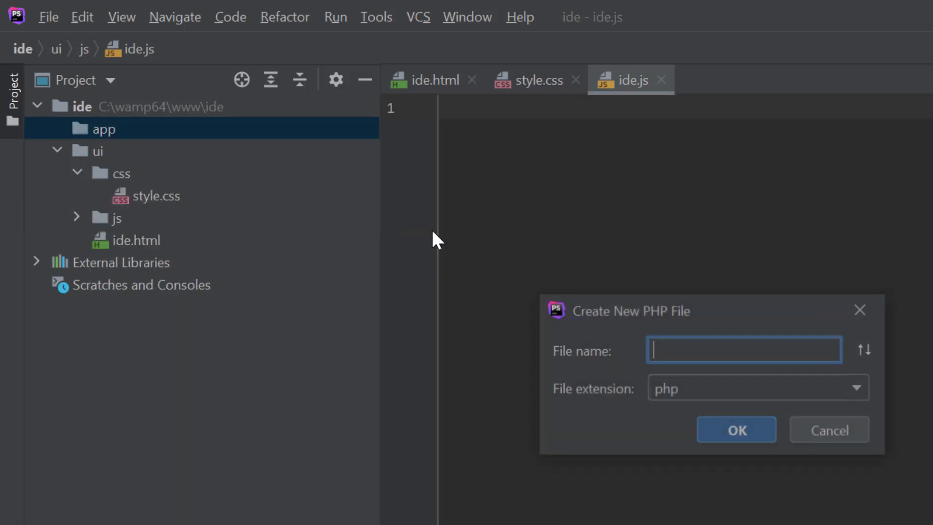
pyautogui.write('compil')
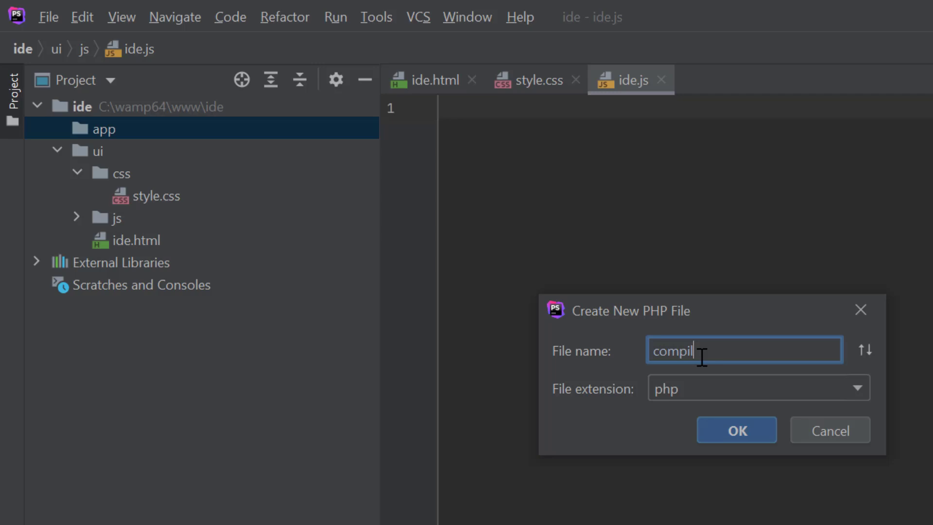
pyautogui.click(736, 429)
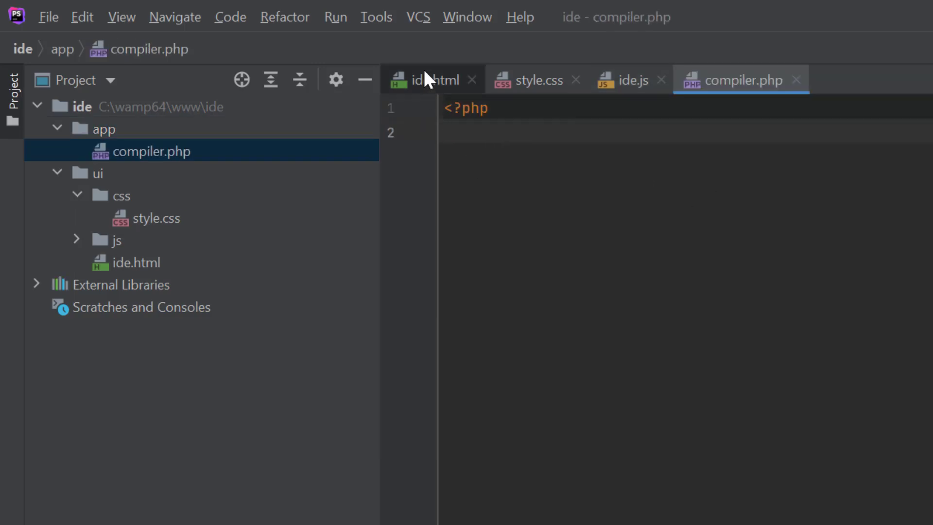
# Title ide.html 'Codeboard Online IDE' and add a header div with that text.
pyautogui.click(428, 79)
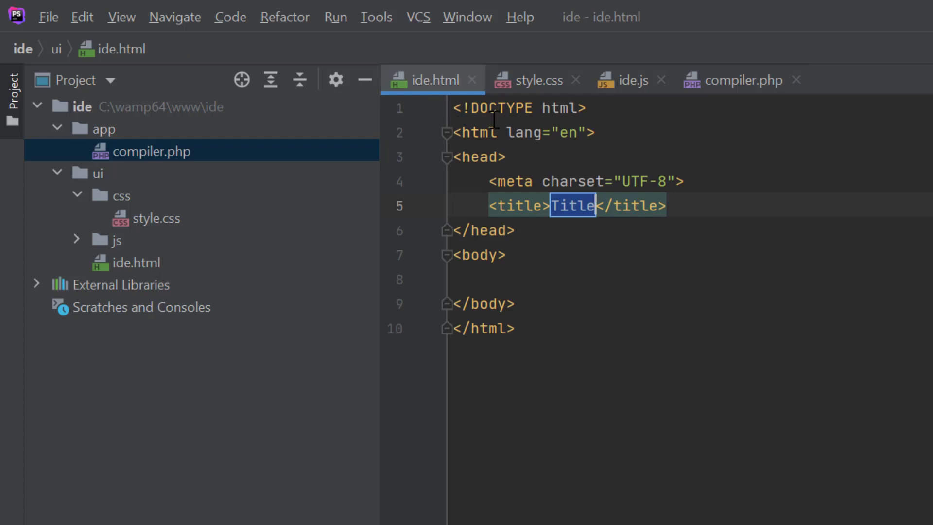
pyautogui.moveTo(581, 216)
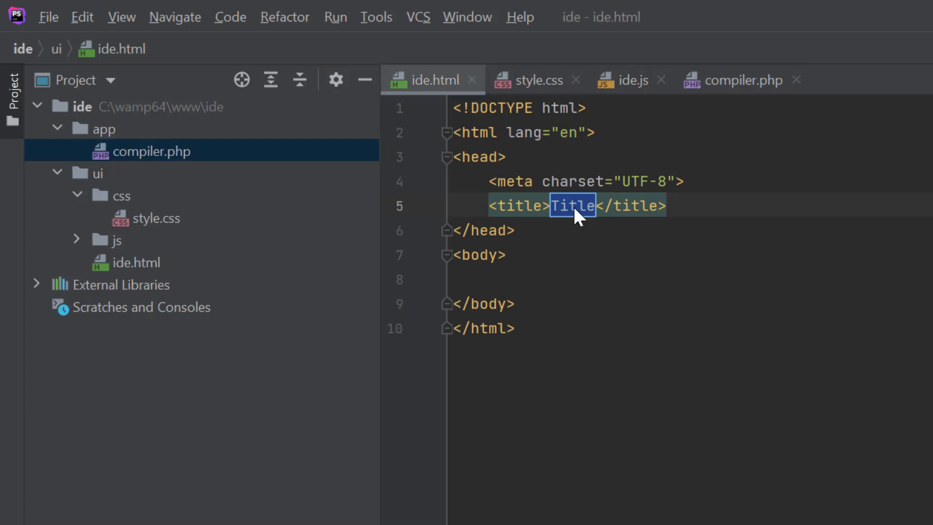
pyautogui.write('Codeboard')
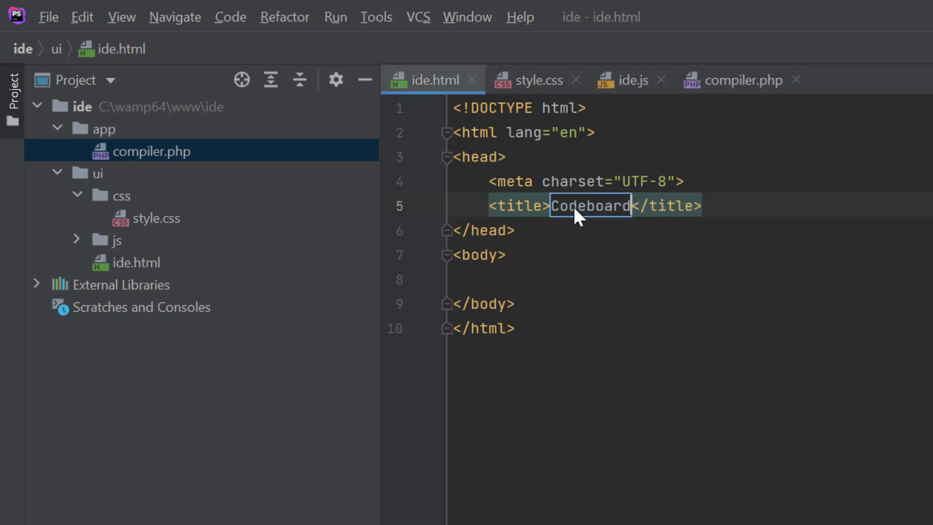
pyautogui.write('Online IDE')
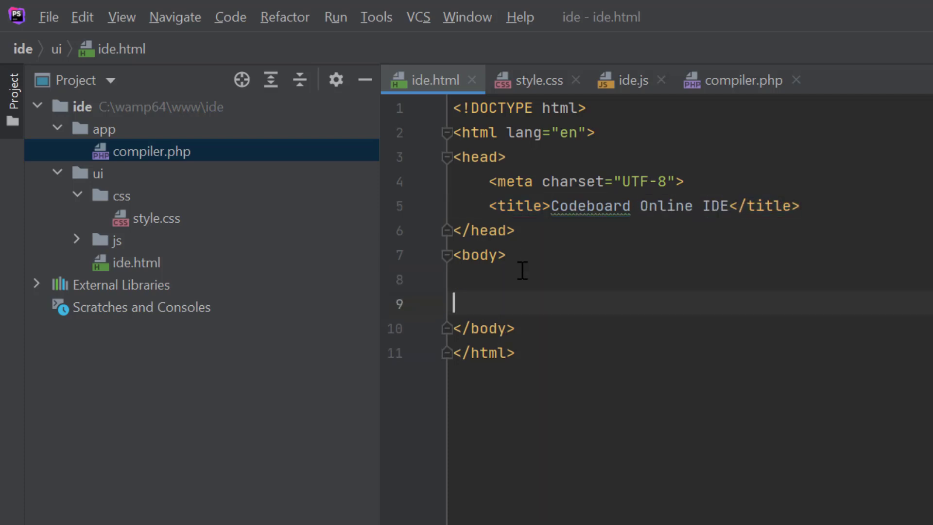
pyautogui.write('<d>')
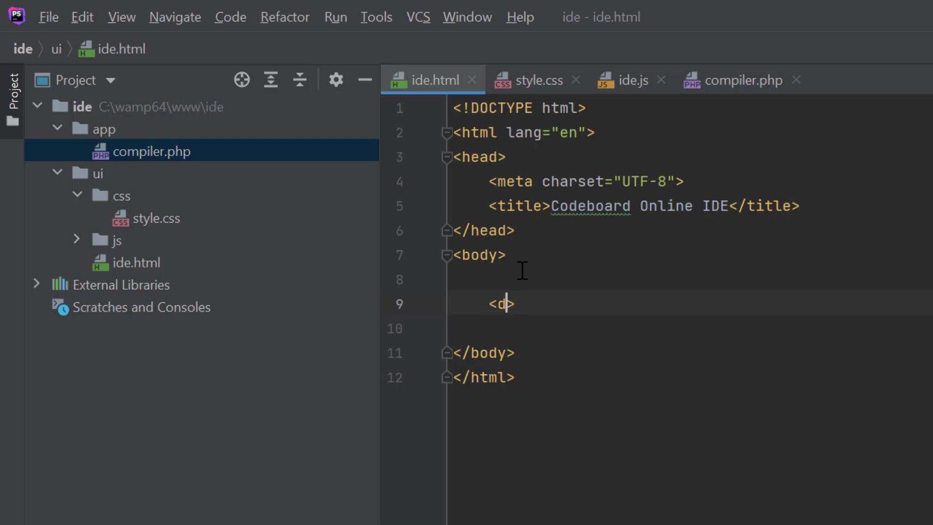
pyautogui.write('iv class="header"')
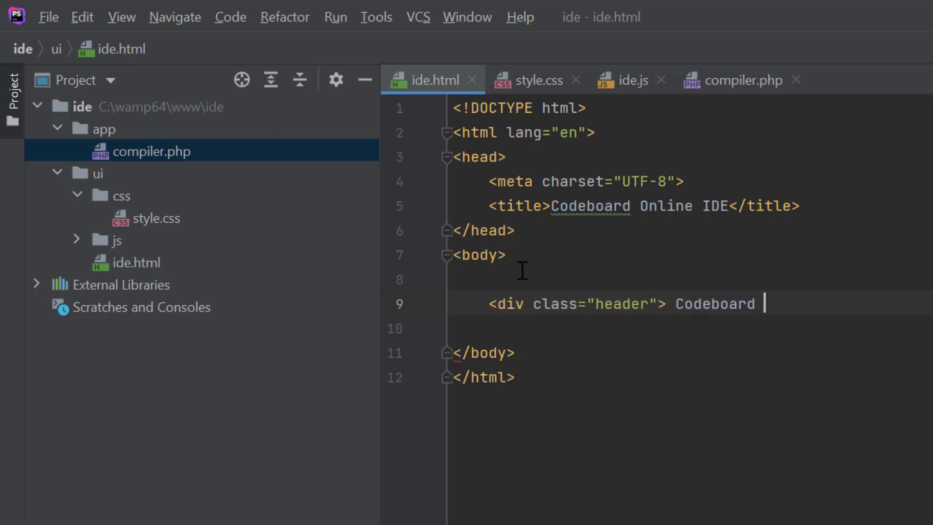
pyautogui.write('Online')
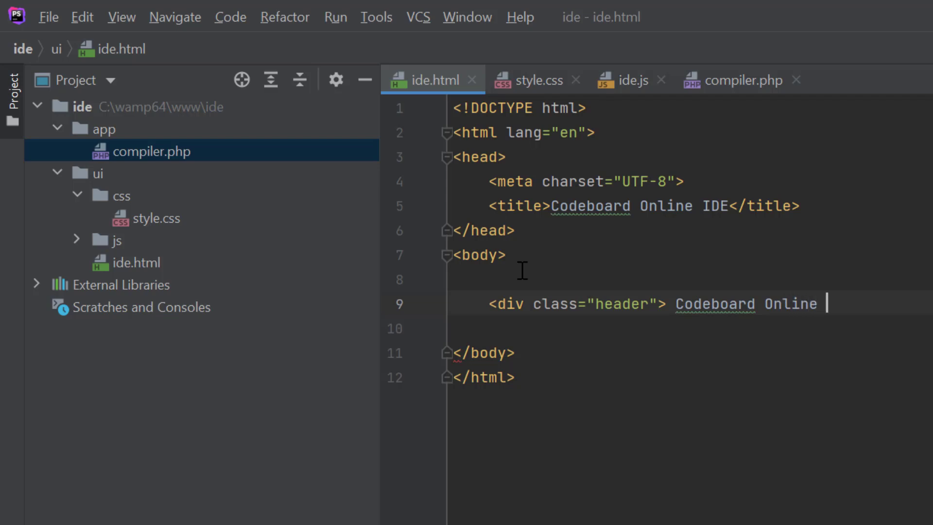
pyautogui.write('IDE </div>')
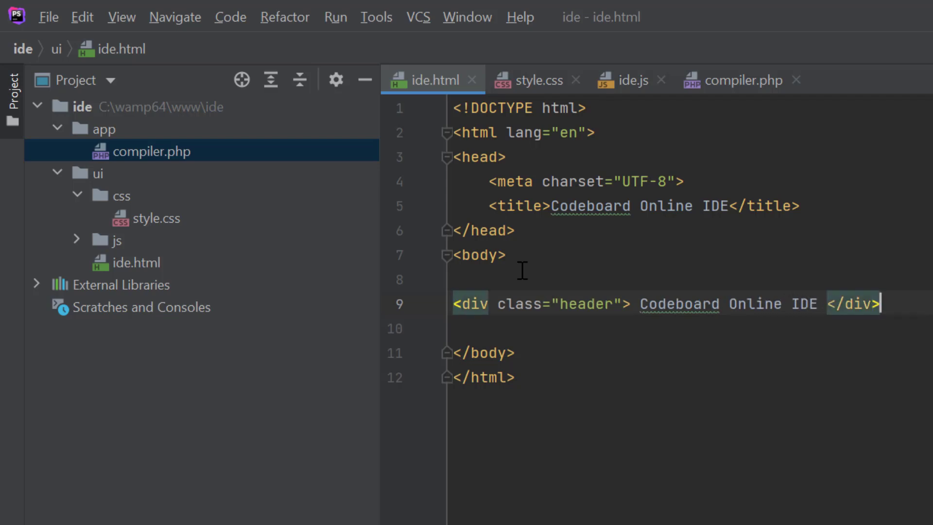
# Add control-panel, editor, button-container and output divs to the body.
pyautogui.write('<div class="control">')
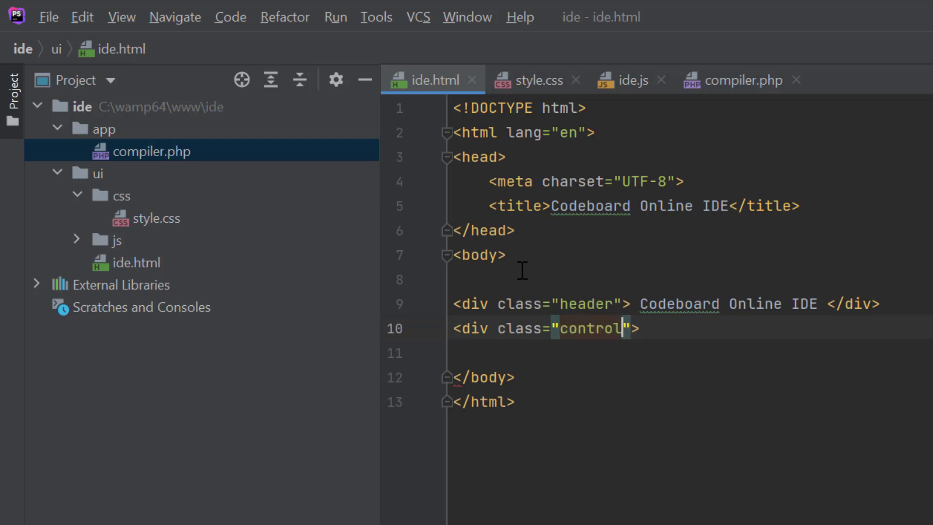
pyautogui.write('-panel></div>')
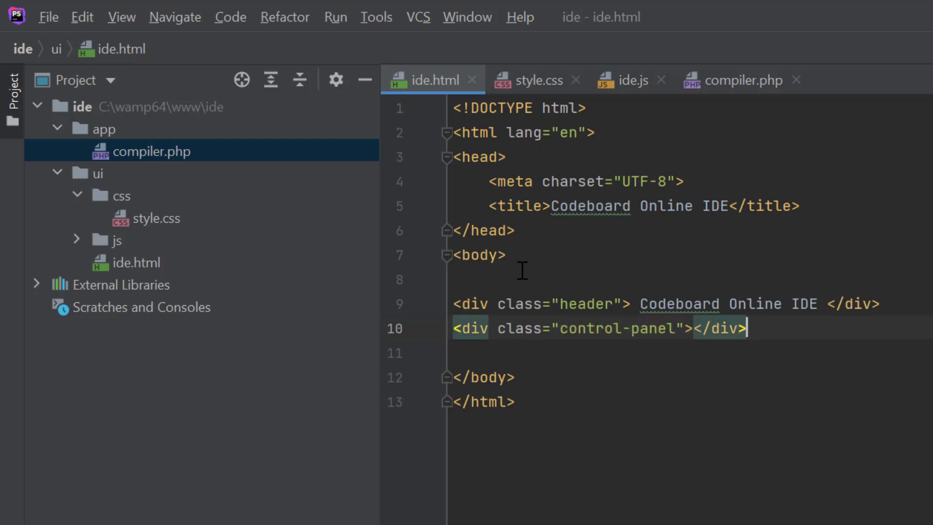
pyautogui.write('<div>')
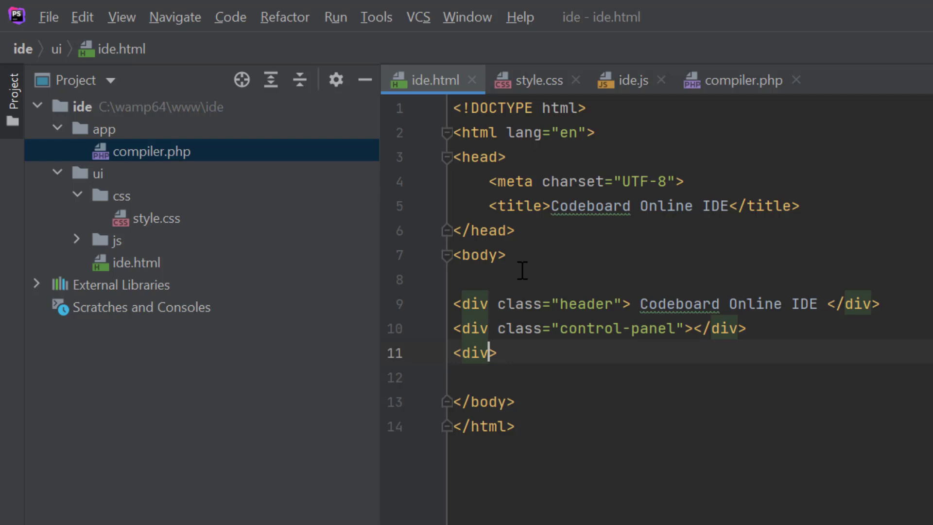
pyautogui.write('class="editor">')
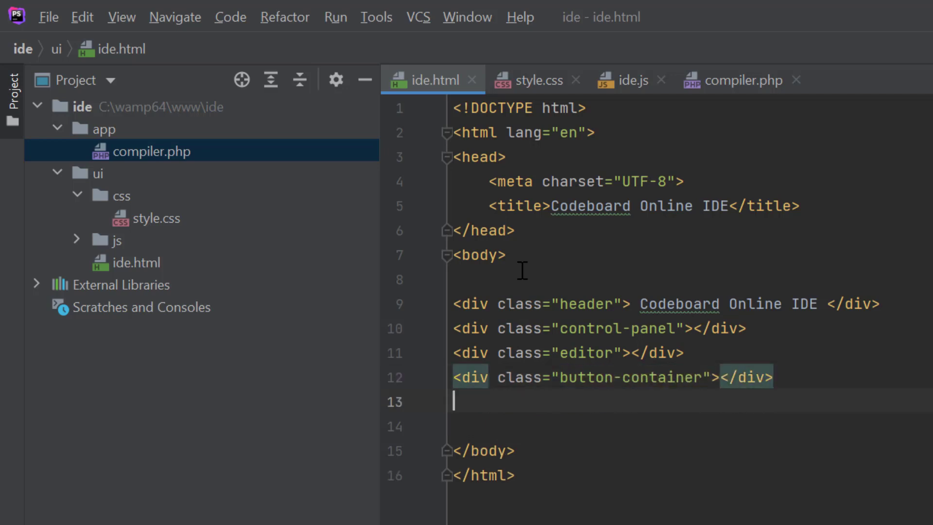
pyautogui.write('<div class="o">')
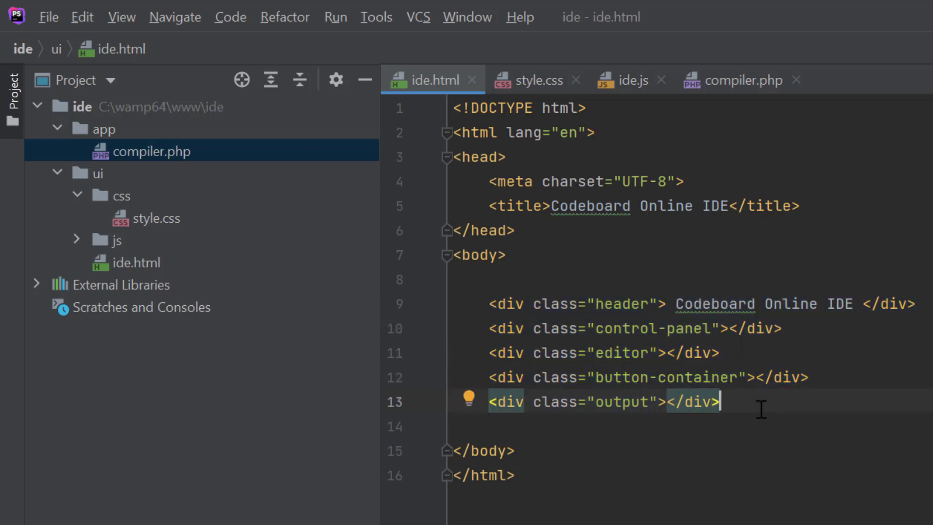
# Add a 'Select Language:' dropdown with onchange changeLanguage() and options for C, C++, PHP, Python, Node JS.
pyautogui.write('Select Language:')
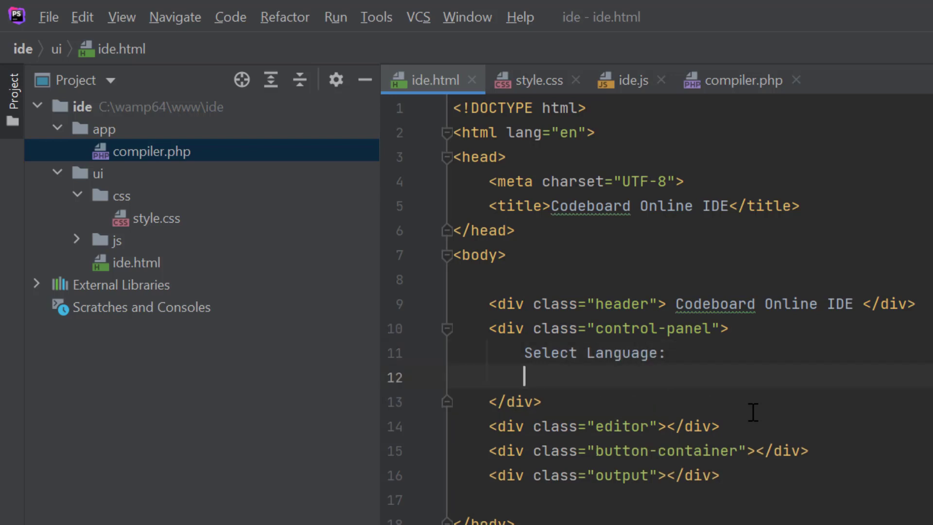
pyautogui.write('&nbsp; &nbsp;')
pyautogui.write('<select>')
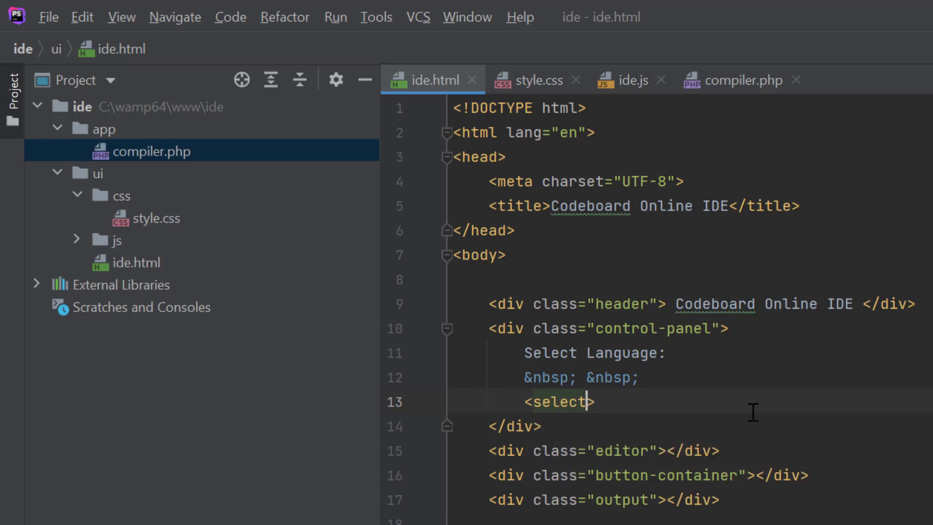
pyautogui.write('id="languages" class="languages')
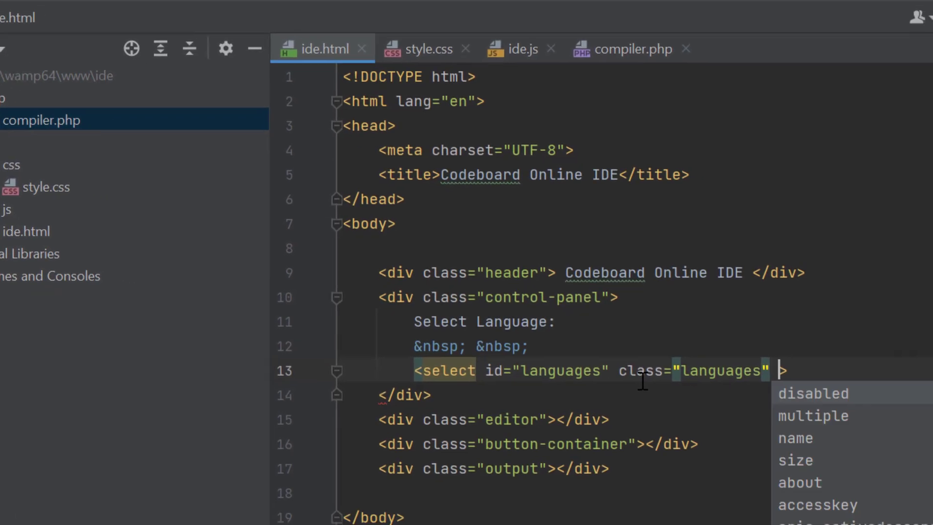
pyautogui.write('onchange=""')
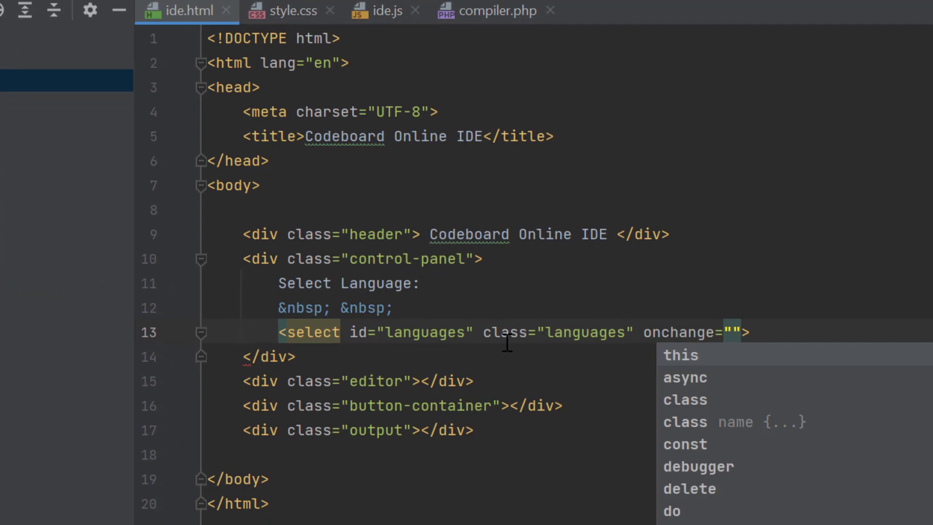
pyautogui.write('changeLanguage(')
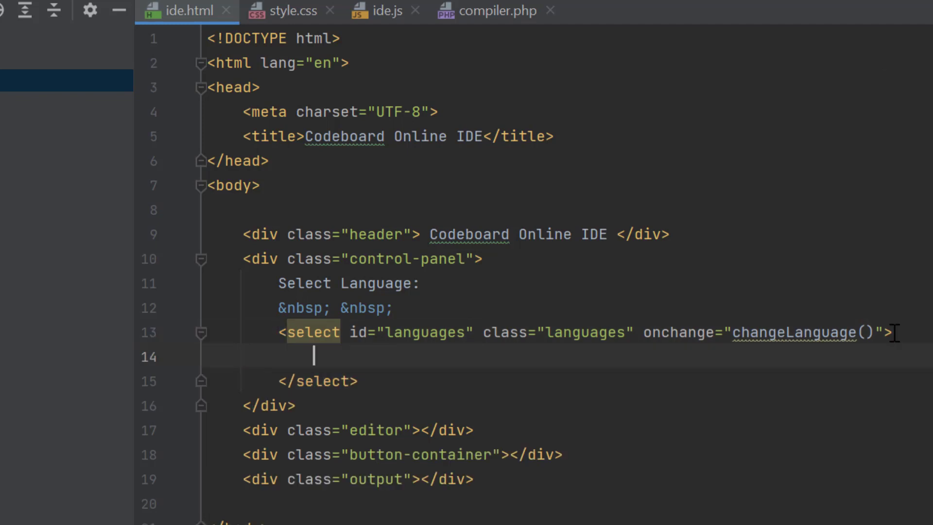
pyautogui.write('<option c')
pyautogui.write('<button class="btn"> Ru')
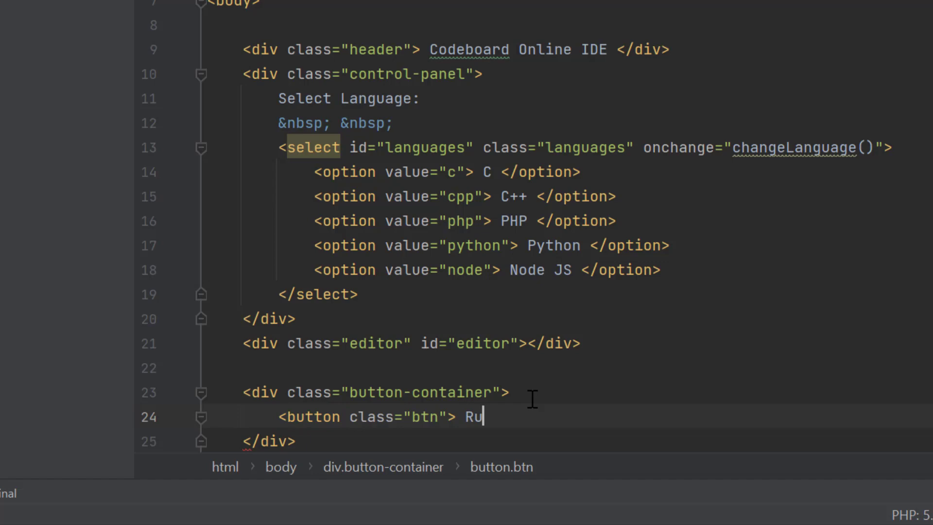
# Add a Run button that calls executeCode() on click.
pyautogui.write('n </button>')
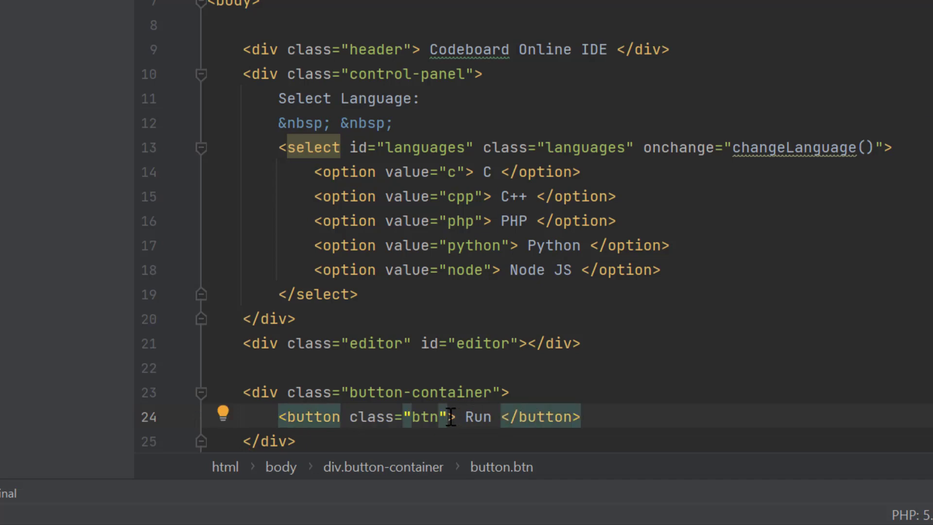
pyautogui.write('onclick="executeCode()"')
pyautogui.write('<div class="output"></div>')
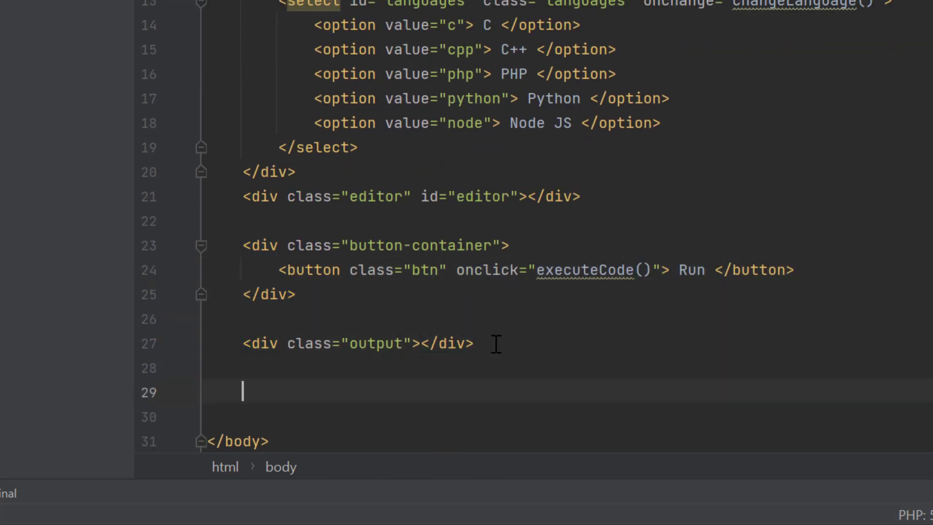
# Add a script tag below the output div and a css stylesheet link in the head.
pyautogui.write('<script src="">')
pyautogui.write('<link rel="stylesheet" >')
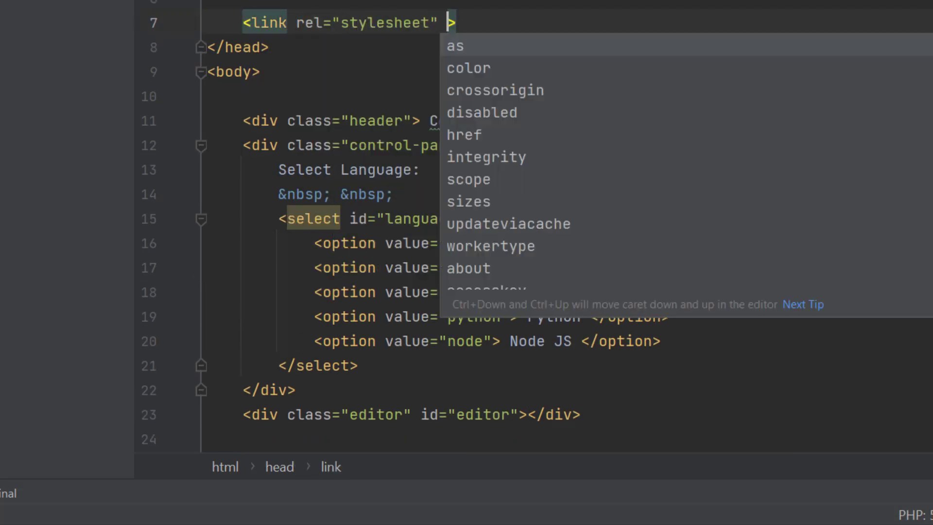
pyautogui.write('href="css/')
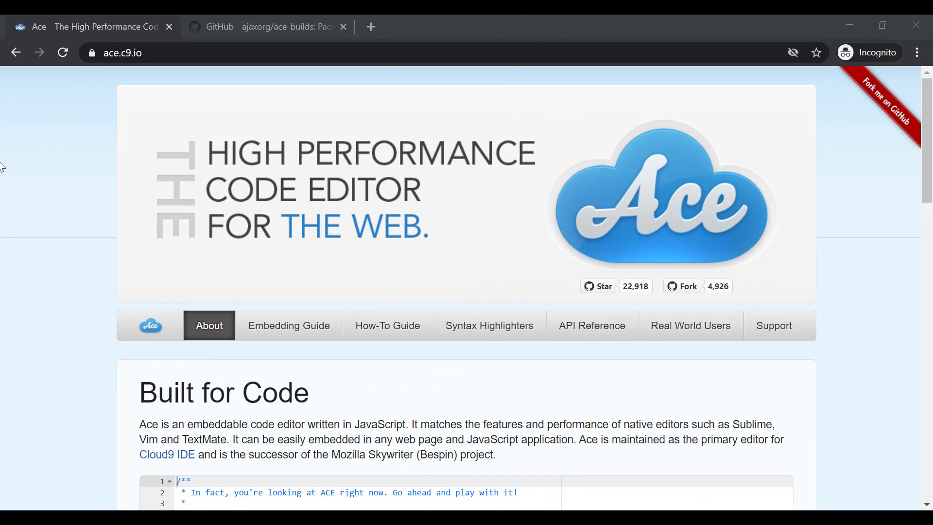
pyautogui.moveTo(5, 116)
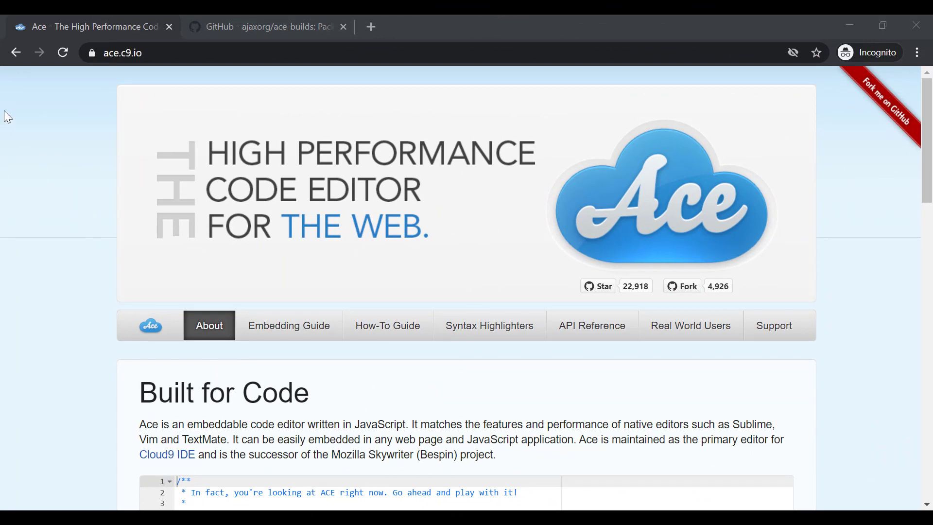
# Read Ace's embedding guide and follow the pre-packaged versions link to GitHub.
pyautogui.scroll(-3)
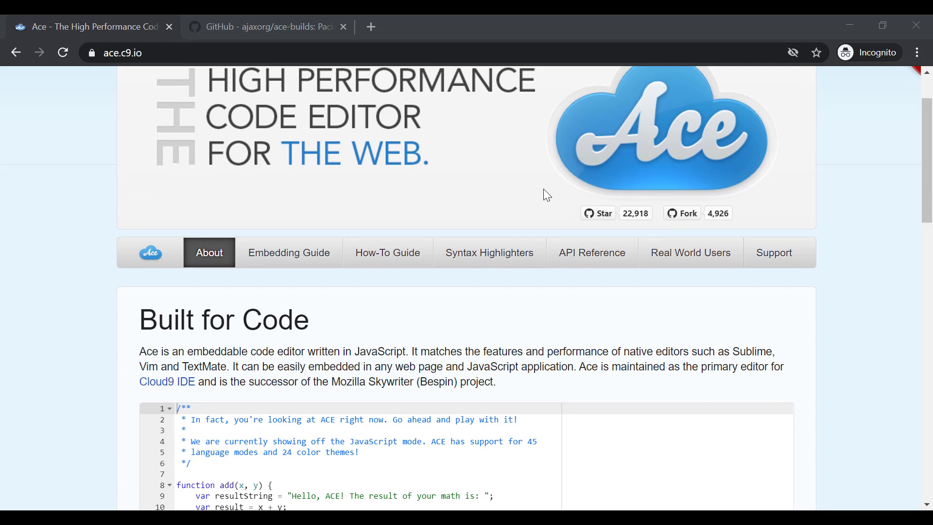
pyautogui.scroll(-3)
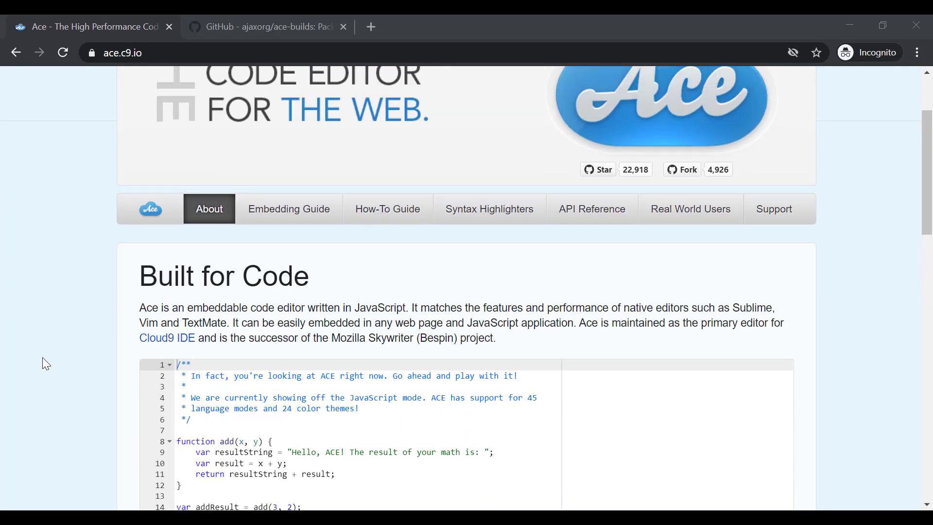
pyautogui.scroll(-3)
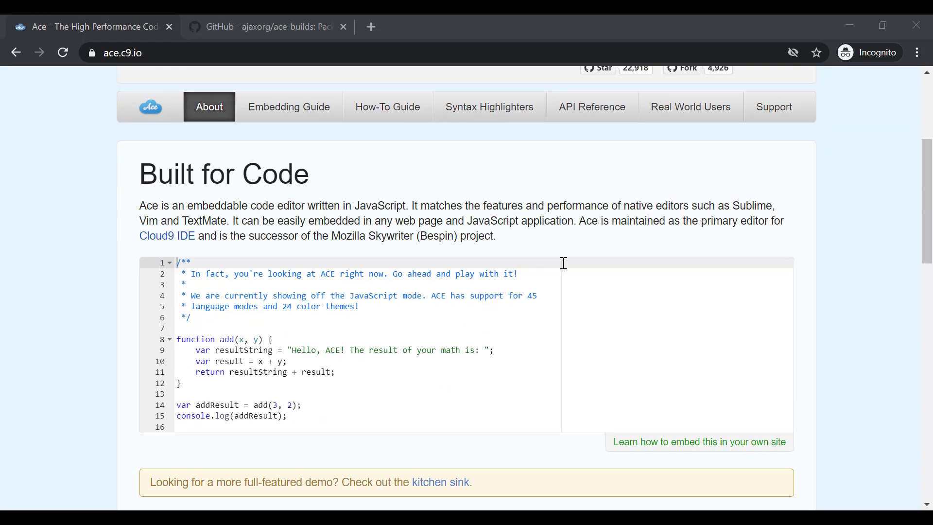
pyautogui.moveTo(432, 393)
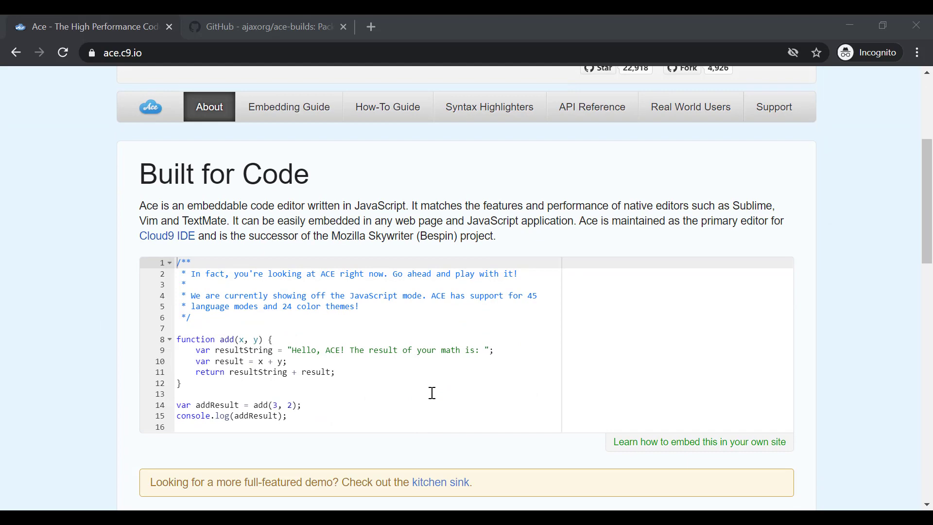
pyautogui.scroll(3)
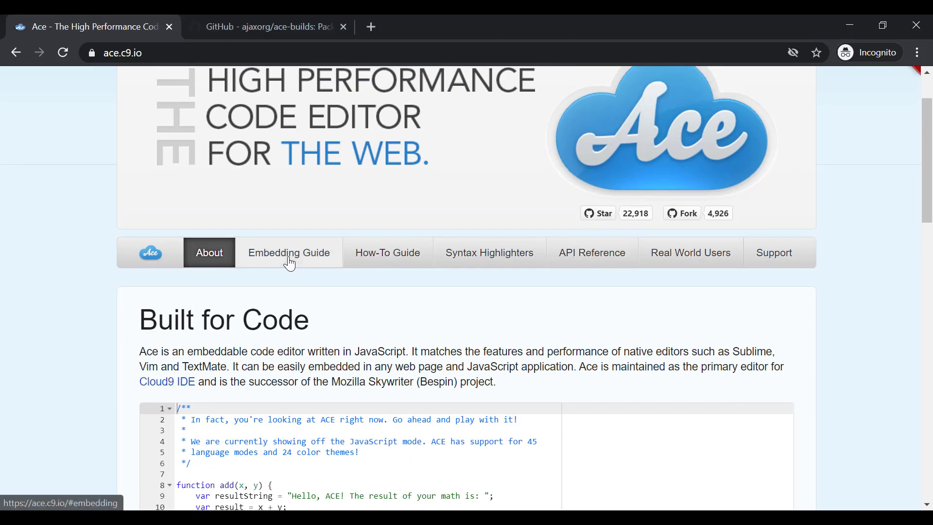
pyautogui.click(288, 252)
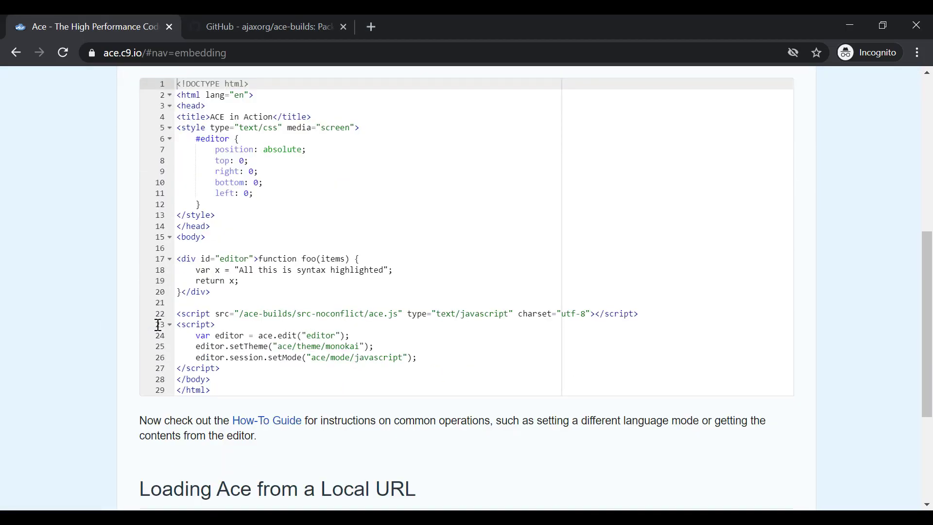
pyautogui.scroll(-3)
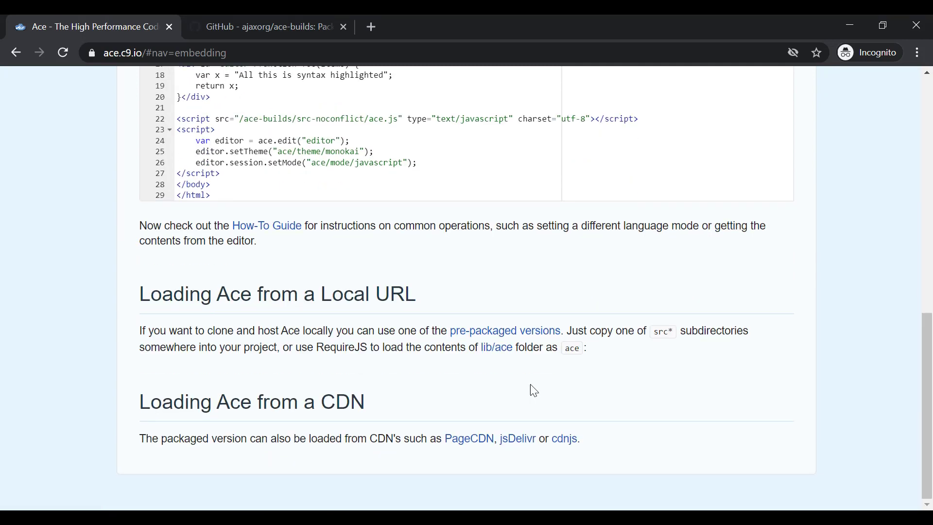
pyautogui.moveTo(291, 348)
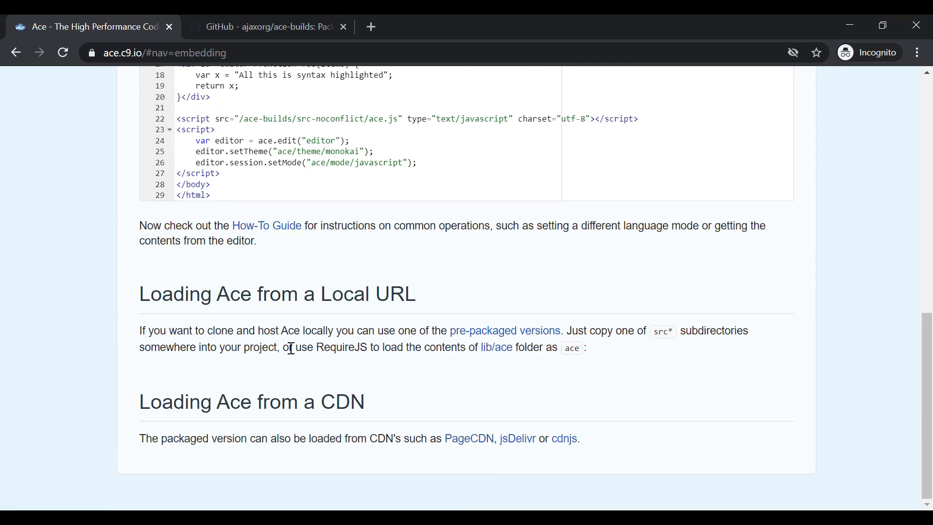
pyautogui.click(268, 27)
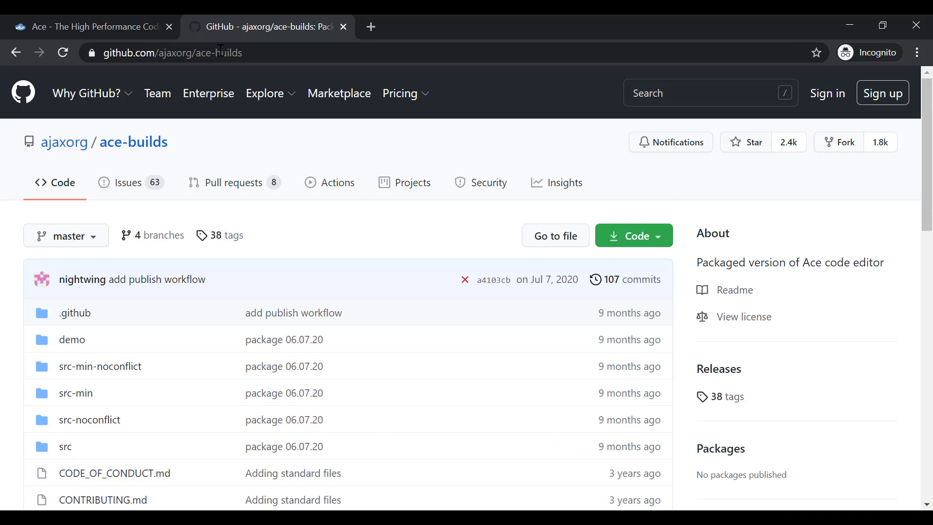
pyautogui.moveTo(173, 116)
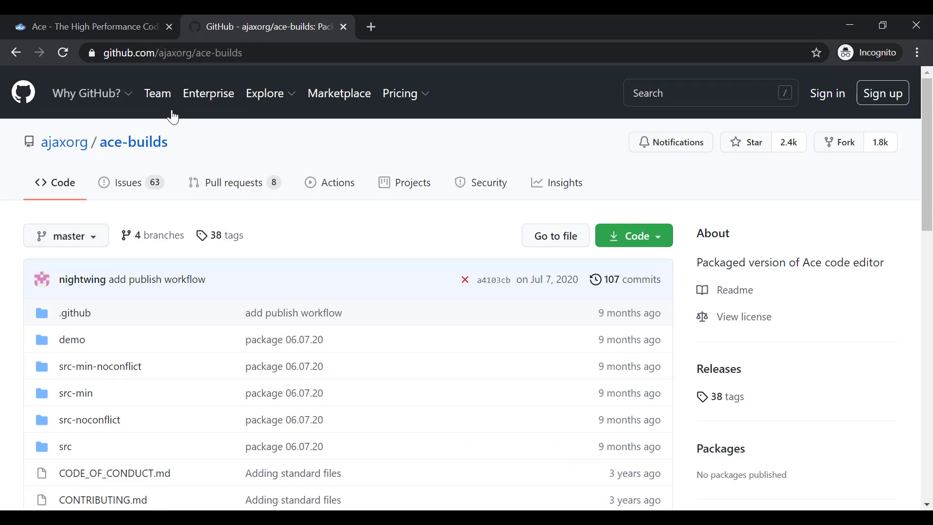
pyautogui.moveTo(266, 427)
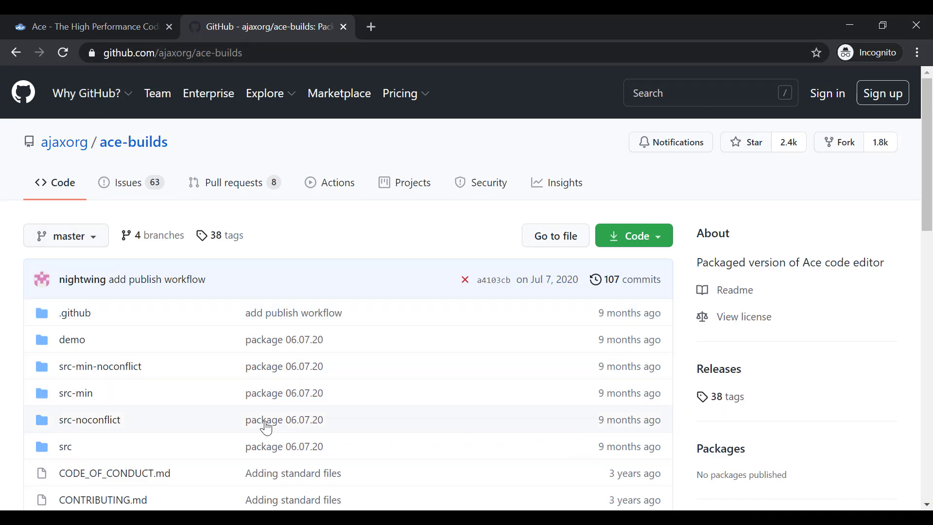
pyautogui.moveTo(415, 251)
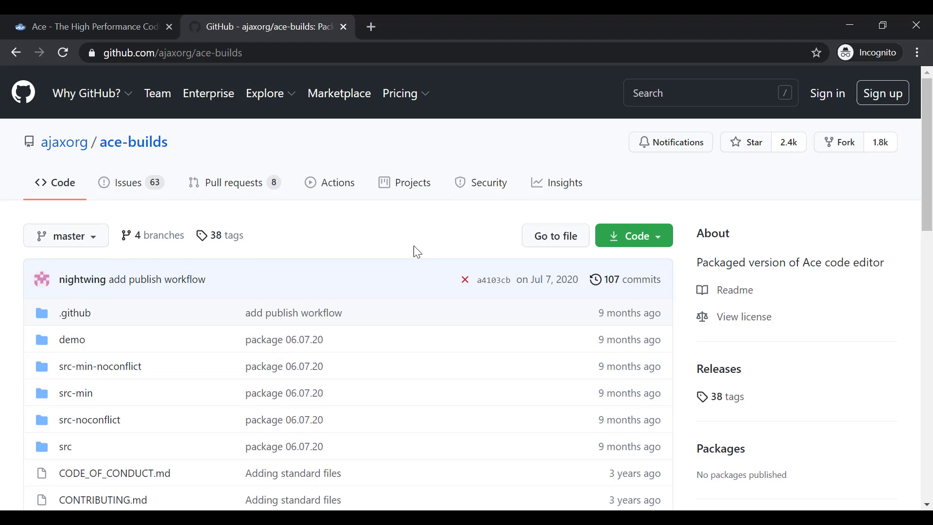
# Download ace-builds as a ZIP from the Code menu and open ace-builds-master.zip.
pyautogui.scroll(-3)
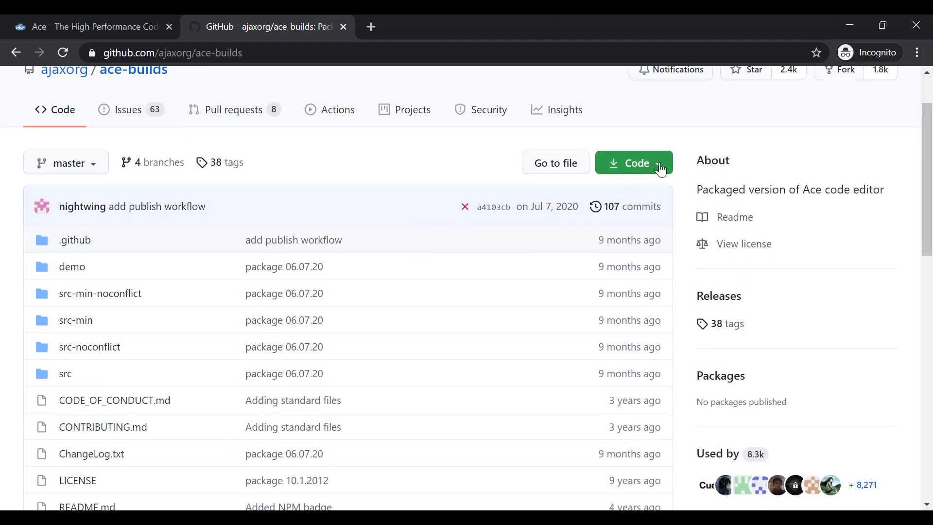
pyautogui.click(466, 344)
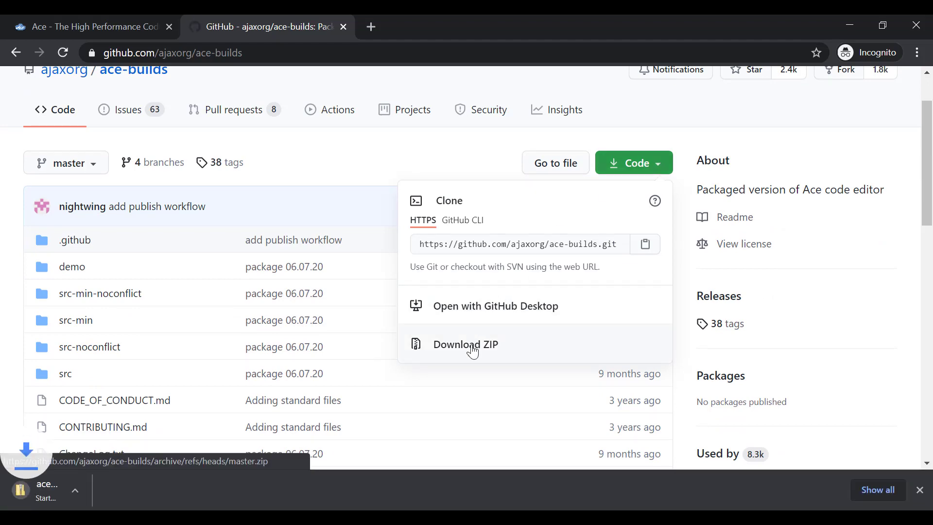
pyautogui.click(465, 344)
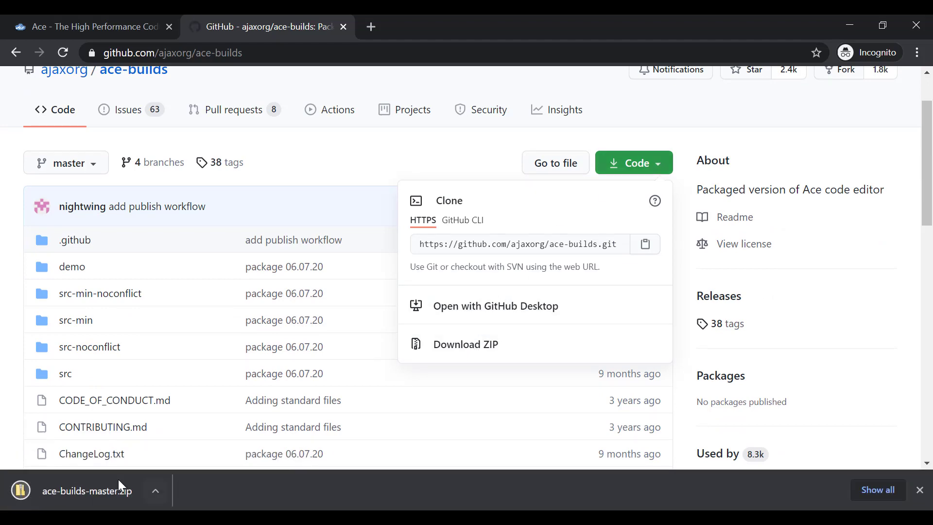
pyautogui.click(86, 490)
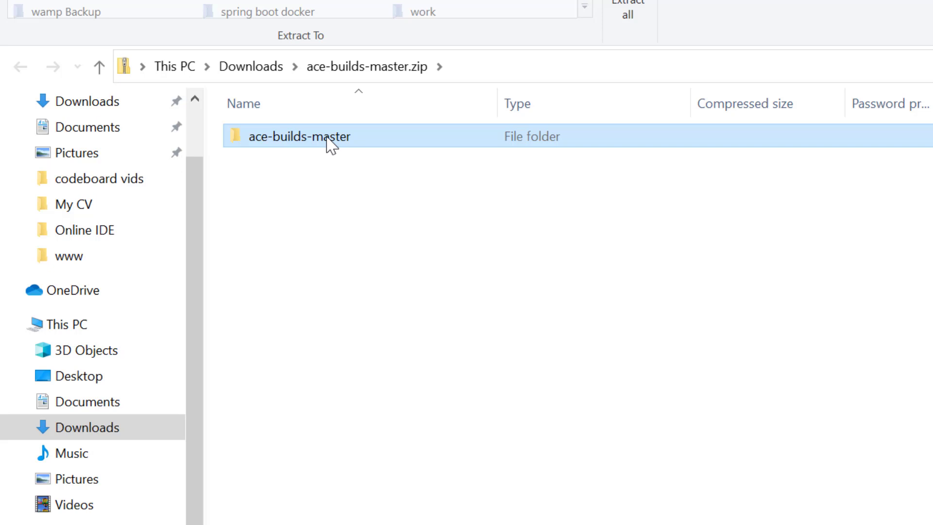
# Copy all files from the zip's src folder into a new lib folder in ui\js.
pyautogui.doubleClick(299, 136)
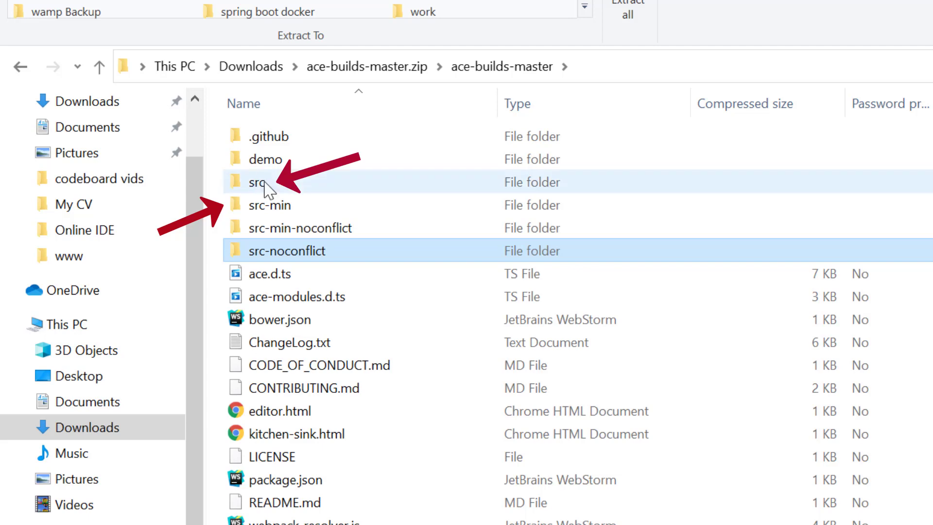
pyautogui.click(268, 182)
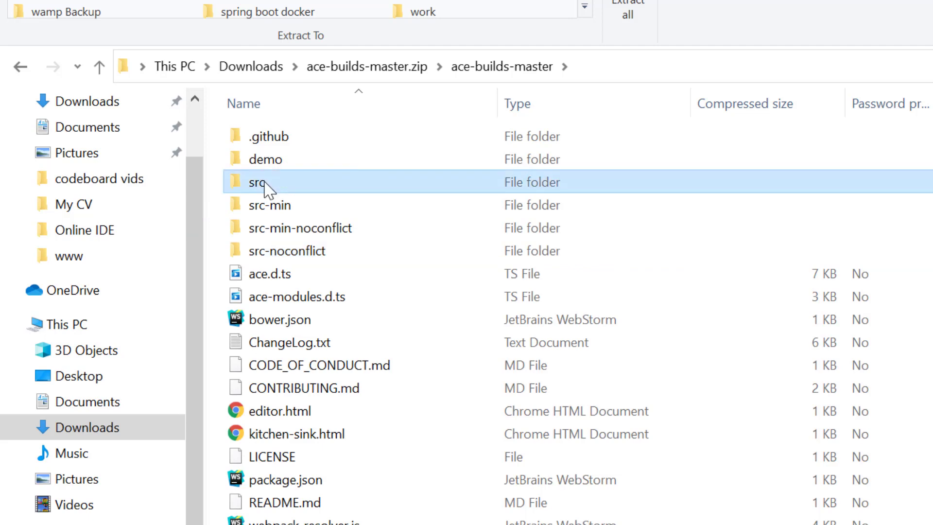
pyautogui.doubleClick(266, 182)
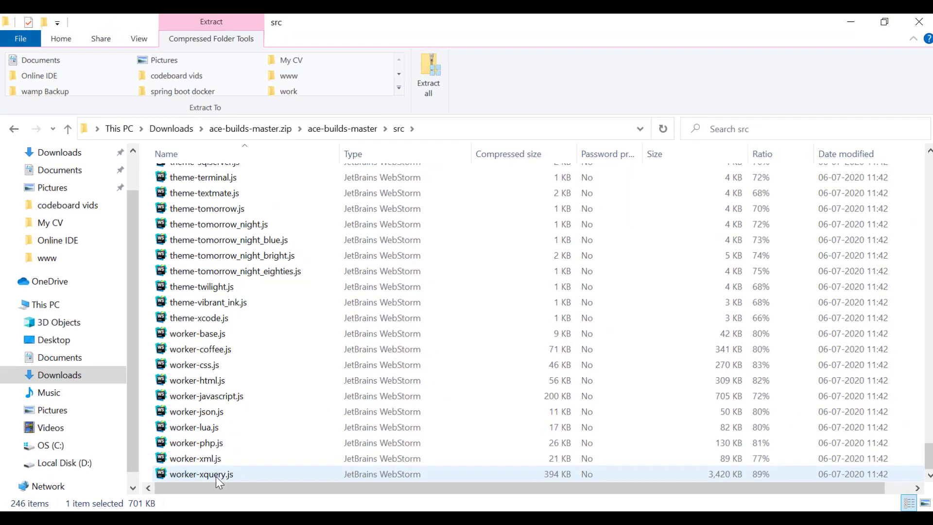
pyautogui.press('ctrl+a')
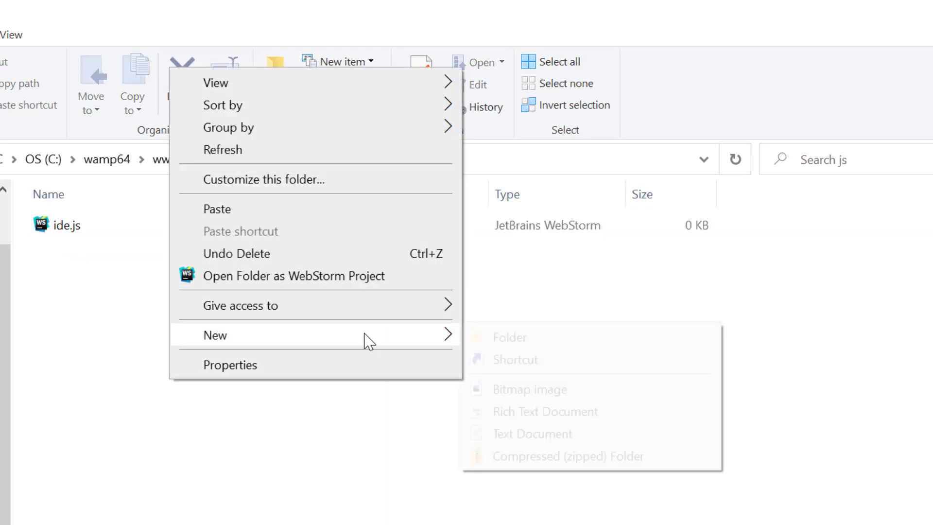
pyautogui.click(508, 337)
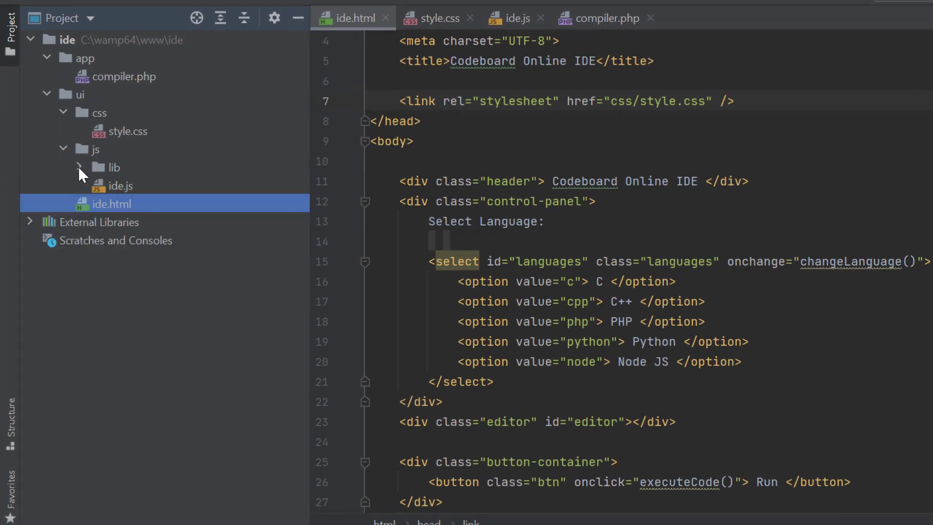
# Add script tags loading js/lib/ace.js, js/lib/theme-monokai.js and js/ide.js before </body>.
pyautogui.click(79, 167)
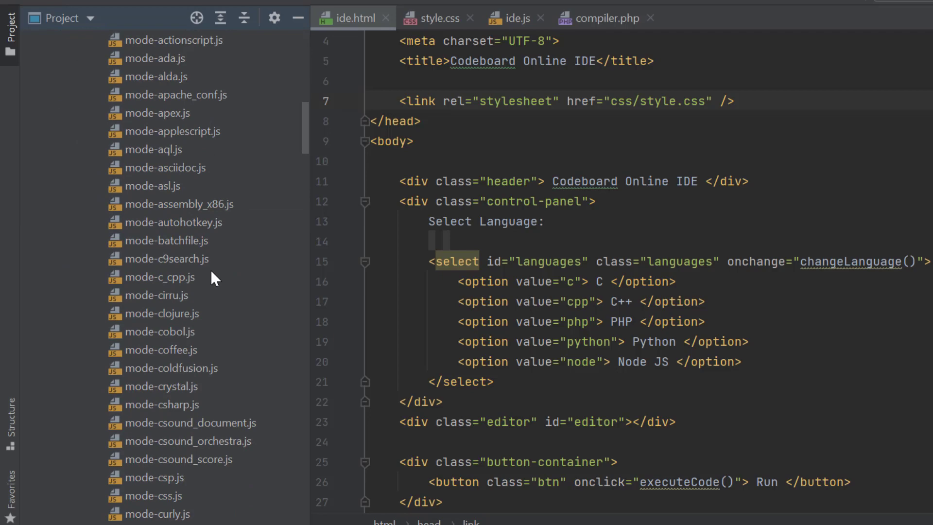
pyautogui.click(159, 277)
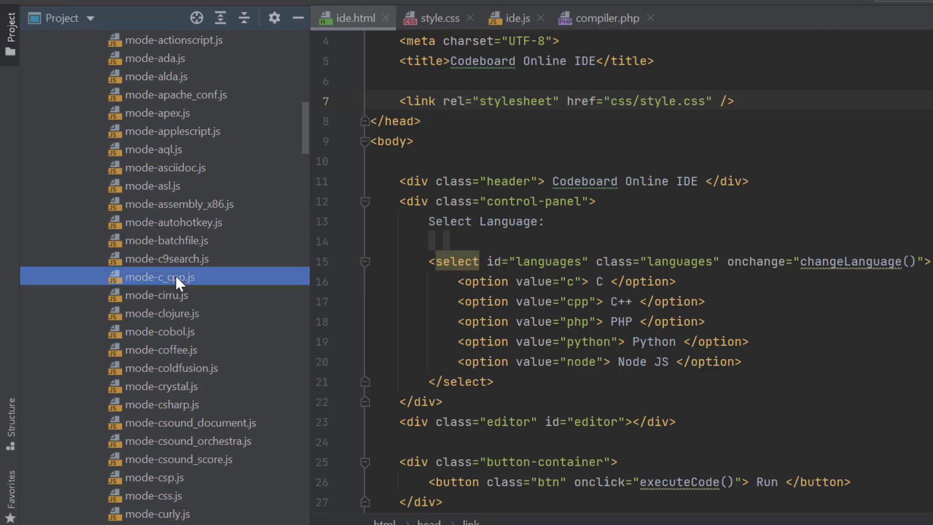
pyautogui.scroll(-3)
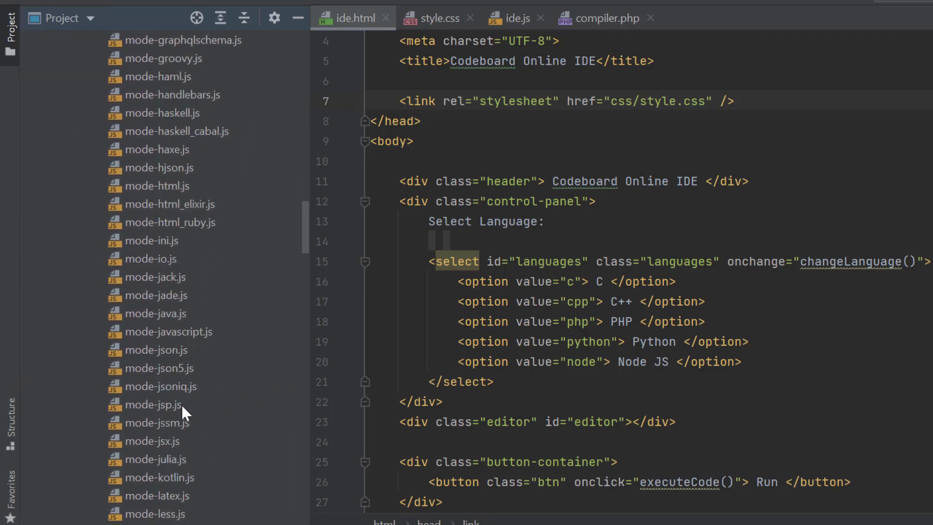
pyautogui.scroll(3)
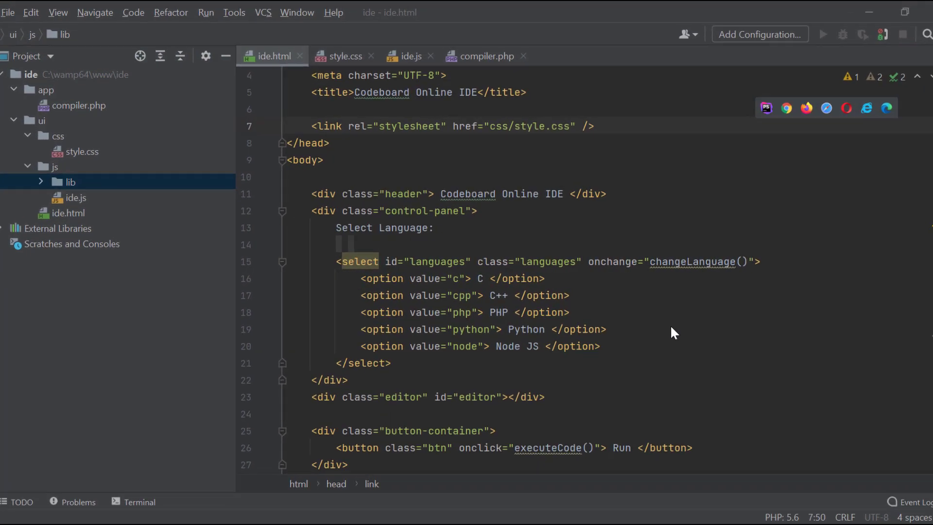
pyautogui.write('<script>')
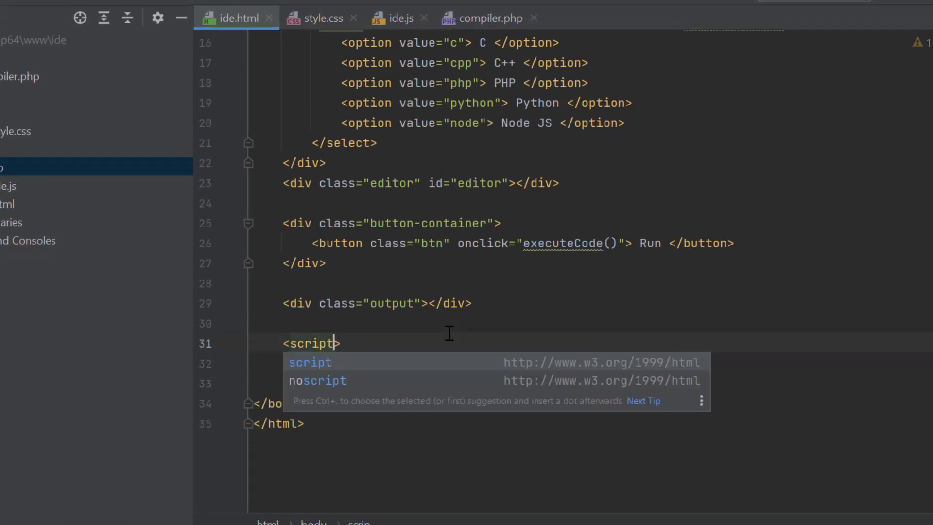
pyautogui.write('src="js/lib/ace.js')
pyautogui.click(499, 363)
pyautogui.write('<script src="js/lib">')
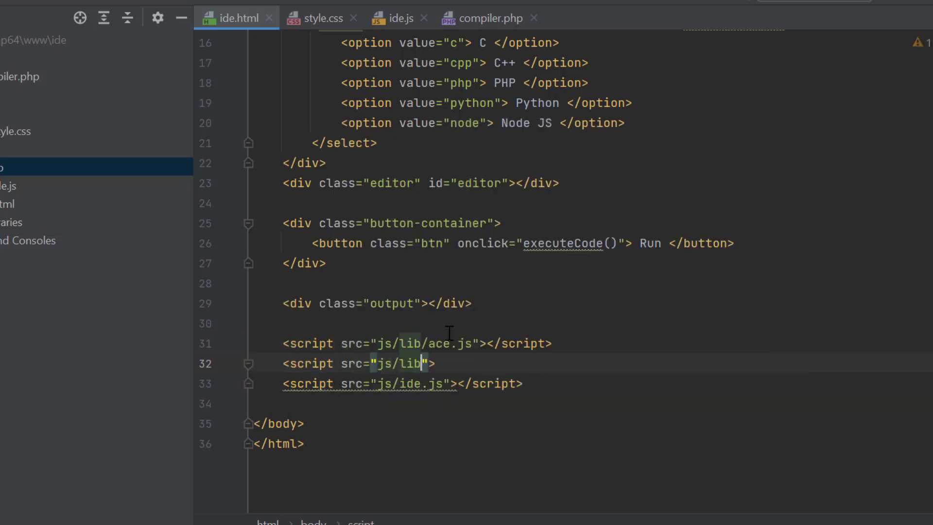
pyautogui.write('/theme-m')
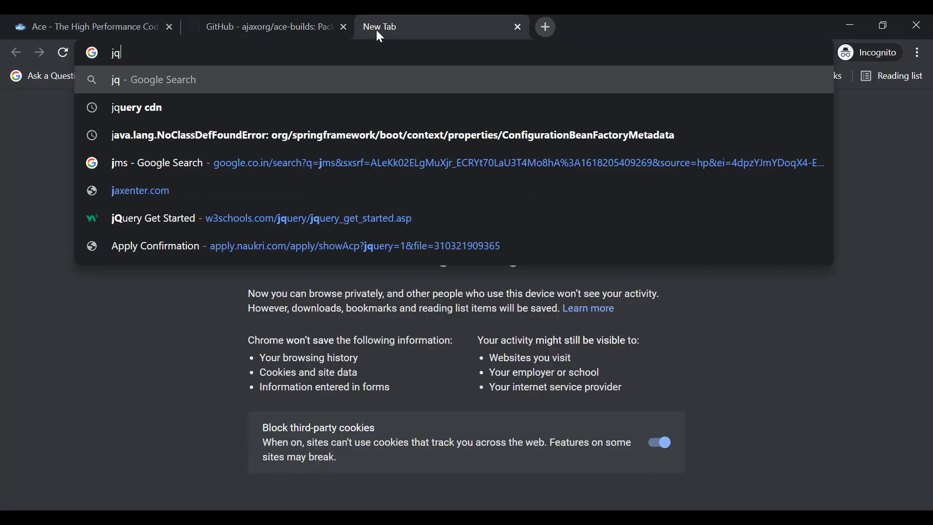
# Search the web for jquery cdn and open the W3Schools jQuery getting started page.
pyautogui.click(137, 108)
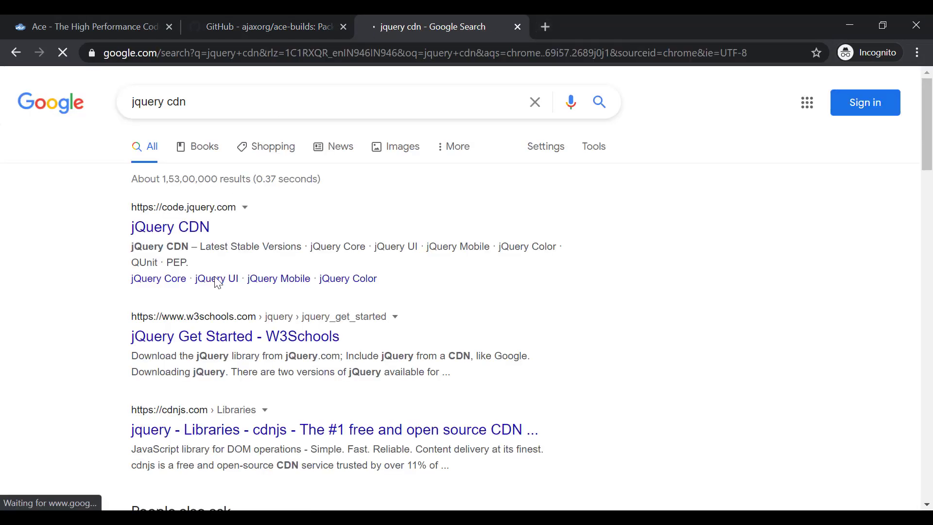
pyautogui.click(235, 336)
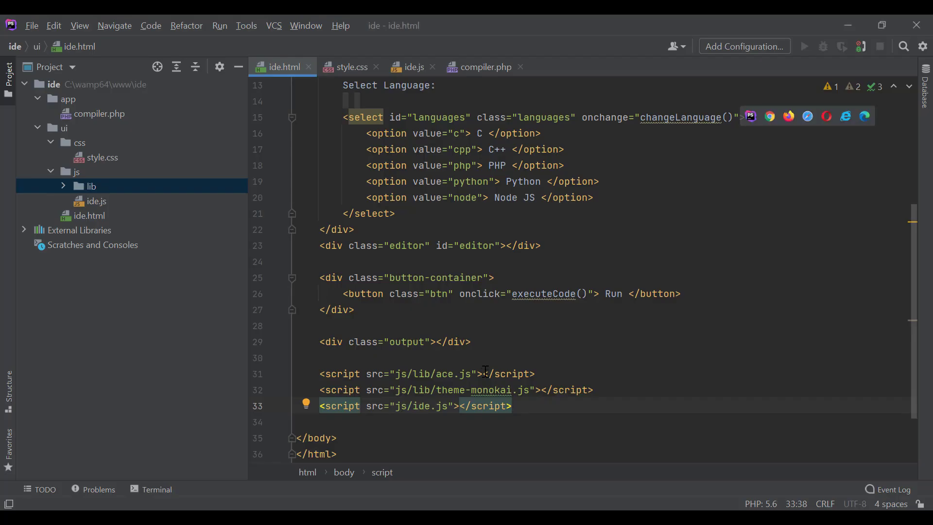
# Add a script tag loading jQuery 3.5.1 from ajax.googleapis.com above the ace.js line.
pyautogui.write('<script src="https://ajax.googleapis.com/ajax/libs/jquery/3.5.1/jquery.min.js"></script>')
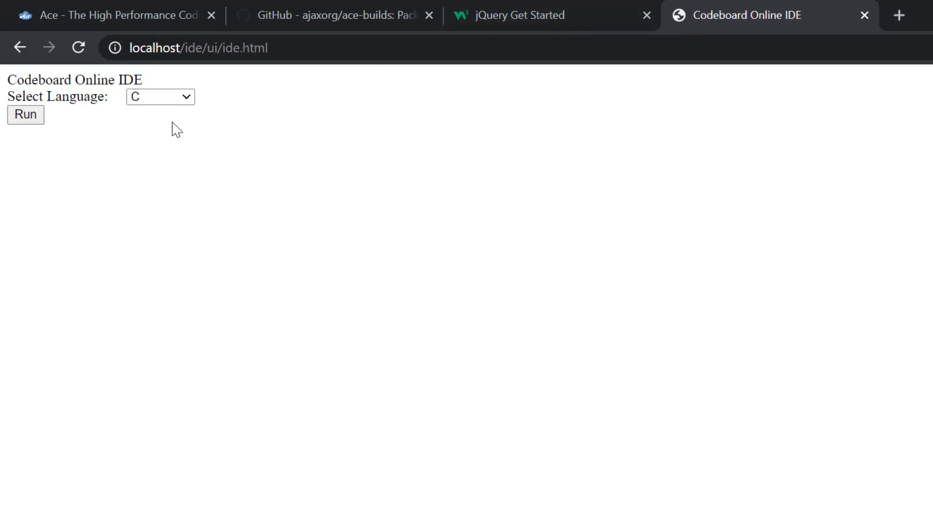
pyautogui.click(159, 96)
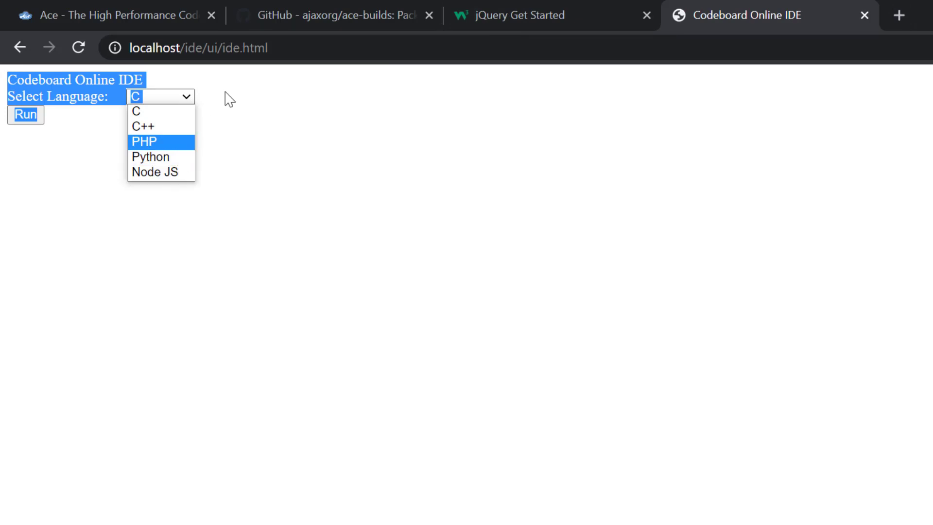
pyautogui.click(143, 111)
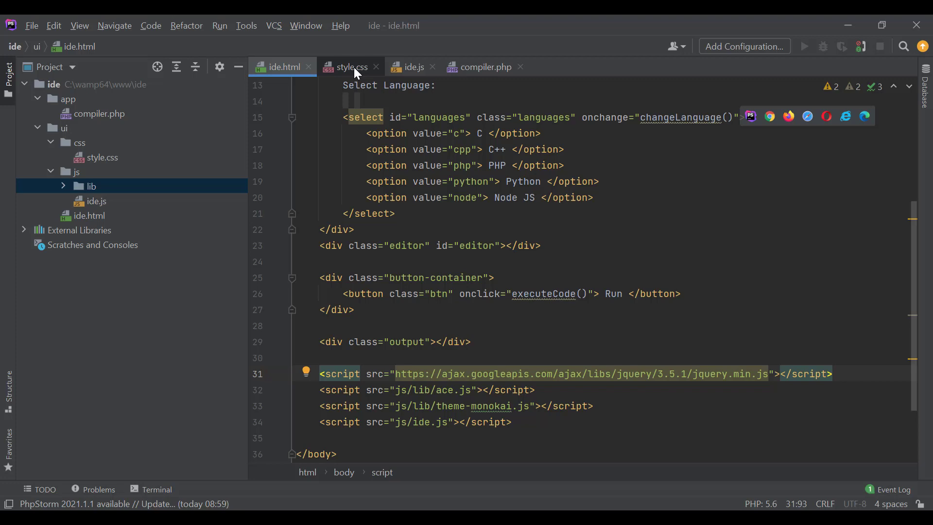
# In style.css give .languages a 1px solid gray border and .output padding, border, min-height, 99% width, resize none.
pyautogui.click(349, 68)
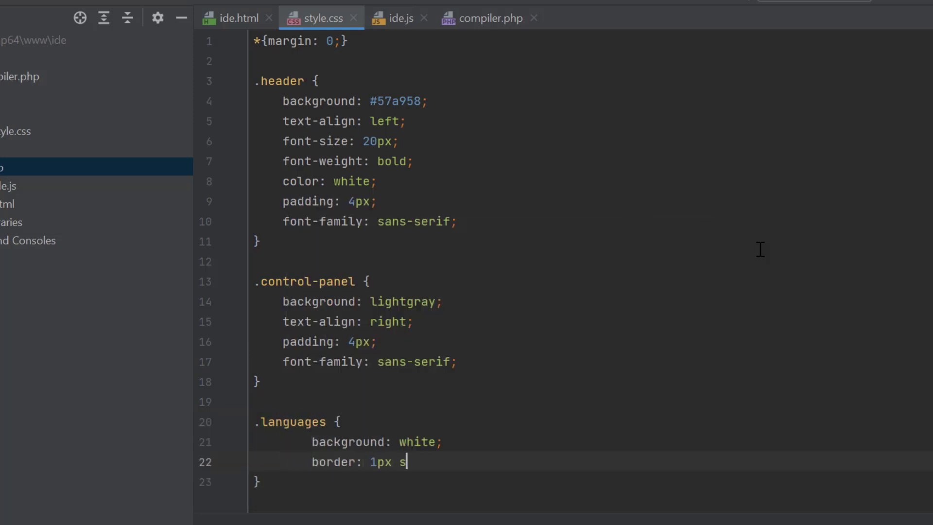
pyautogui.write('olid gray;')
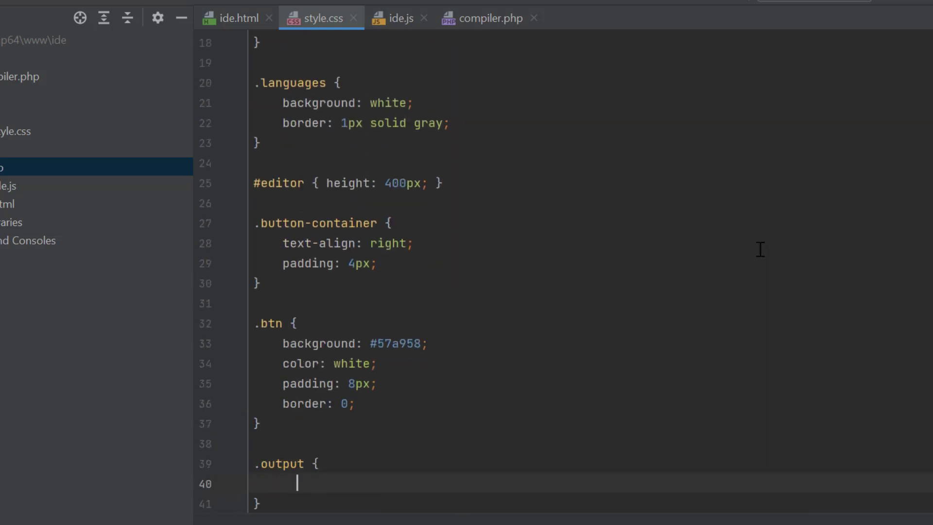
pyautogui.write('min-height: 100px;')
pyautogui.write('resize:')
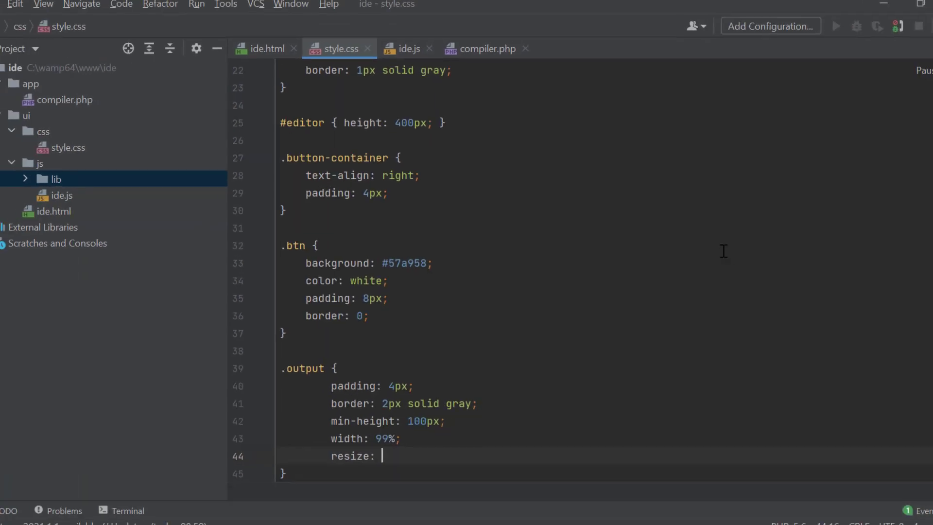
pyautogui.write('none')
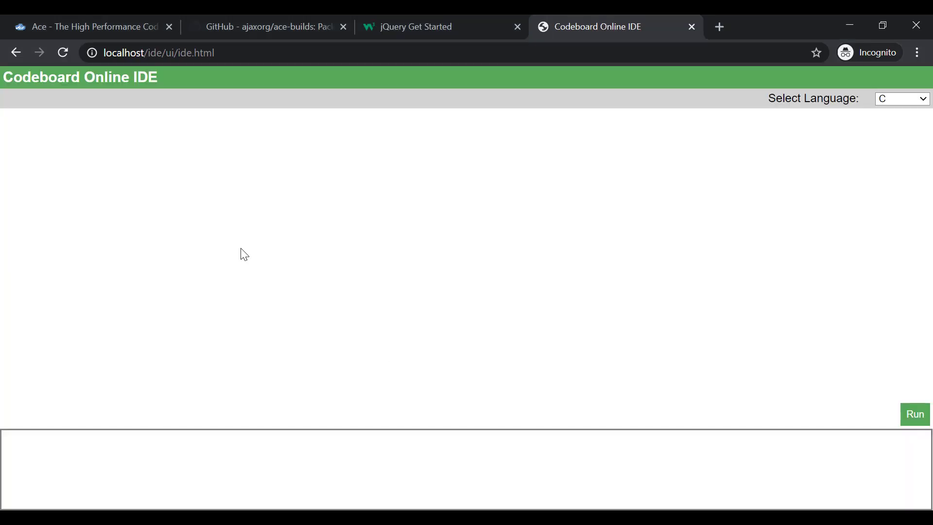
pyautogui.moveTo(453, 141)
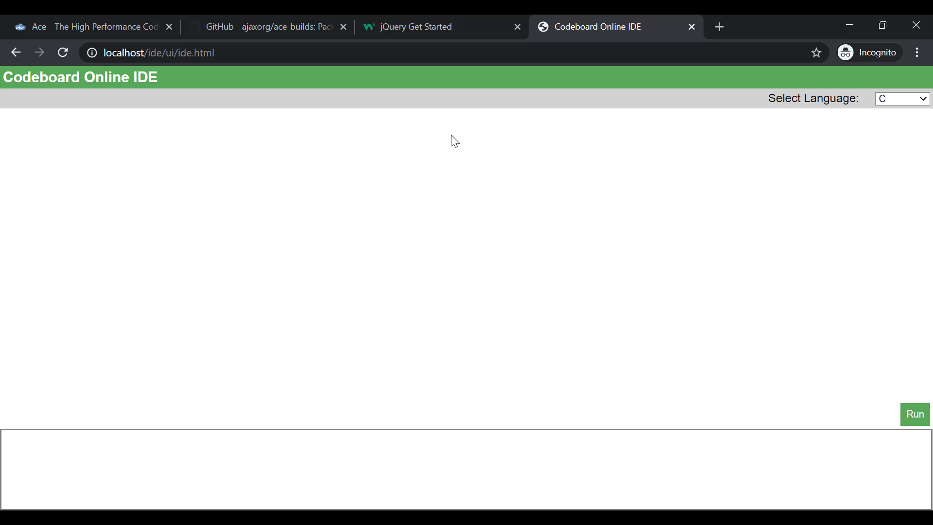
pyautogui.moveTo(540, 173)
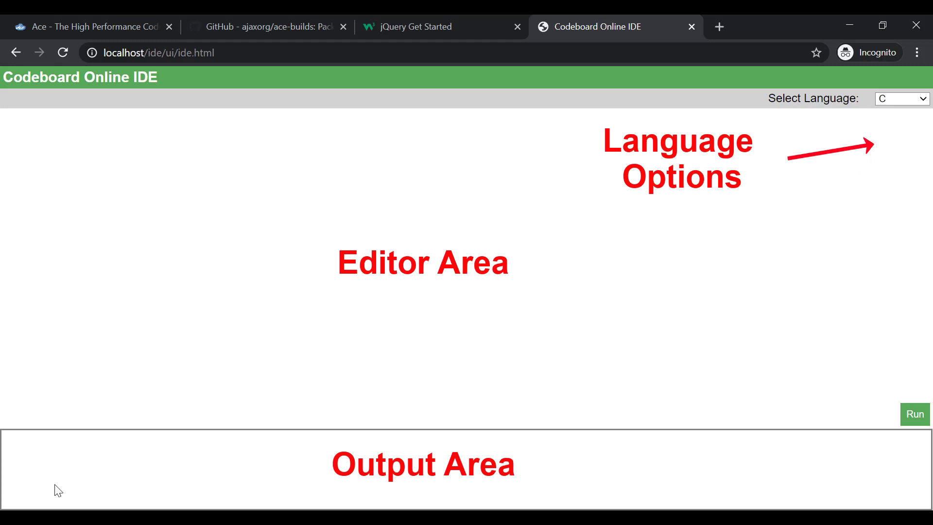
pyautogui.moveTo(407, 283)
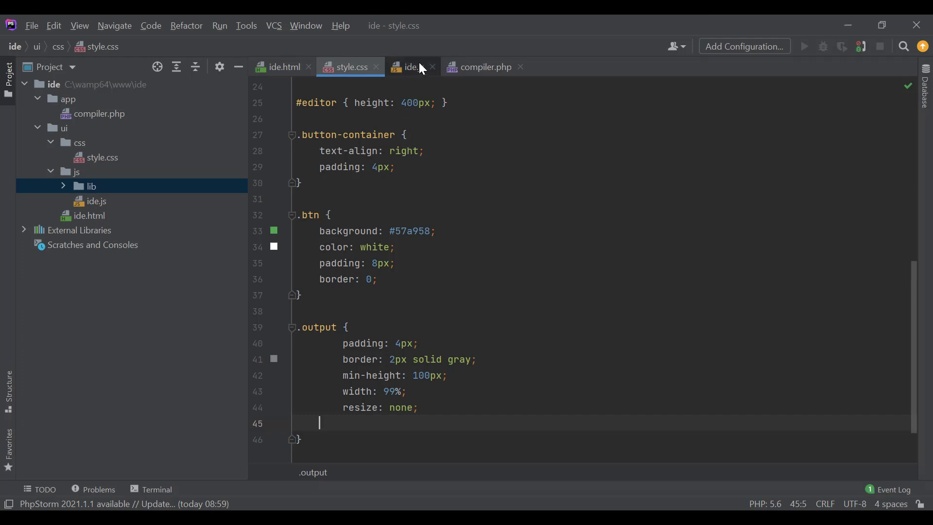
# In ide.js declare editor and create the Ace editor with the monokai theme inside window.onload.
pyautogui.click(410, 67)
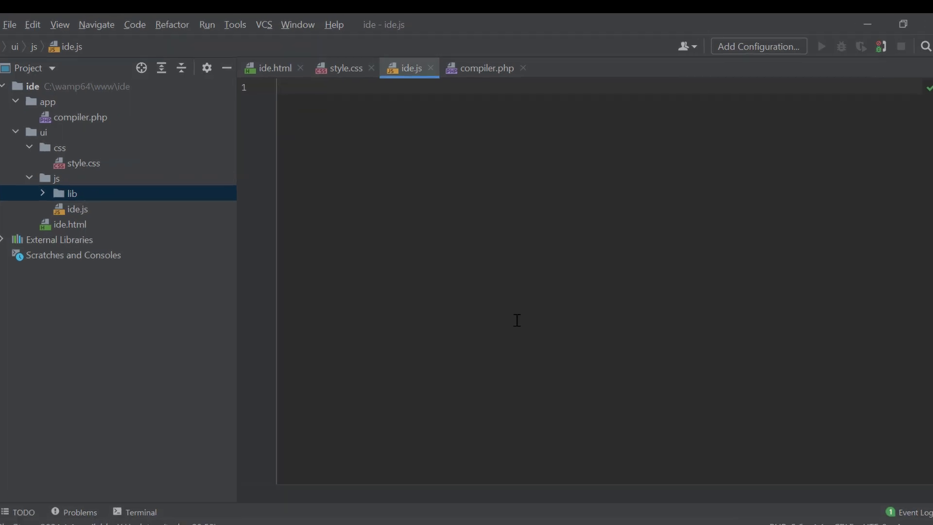
pyautogui.write('let editor')
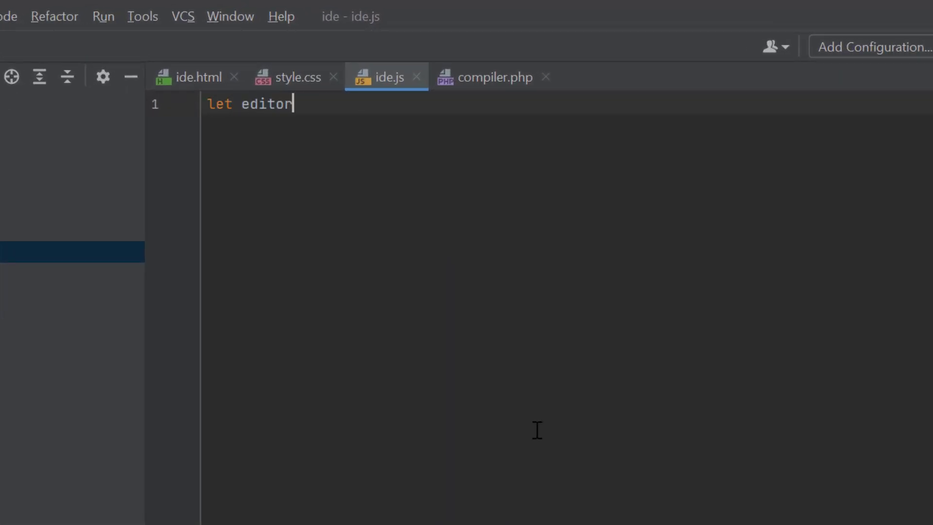
pyautogui.write(';')
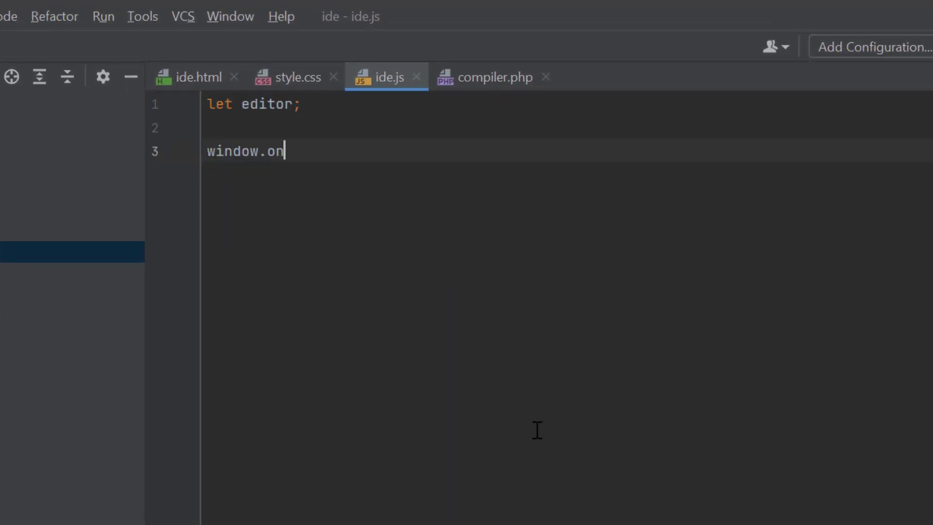
pyautogui.write('load = function() {')
pyautogui.write('e')
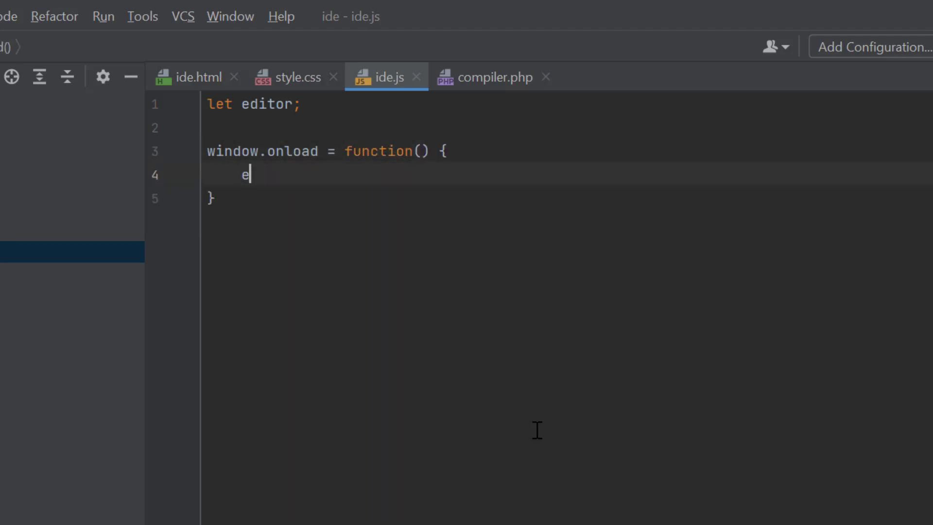
pyautogui.write('ditor = ace.edit(')
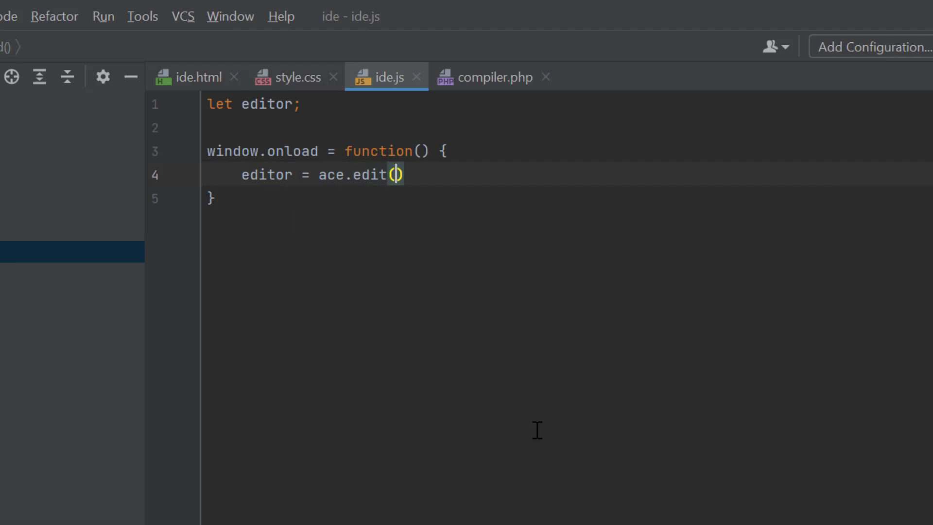
pyautogui.write('""')
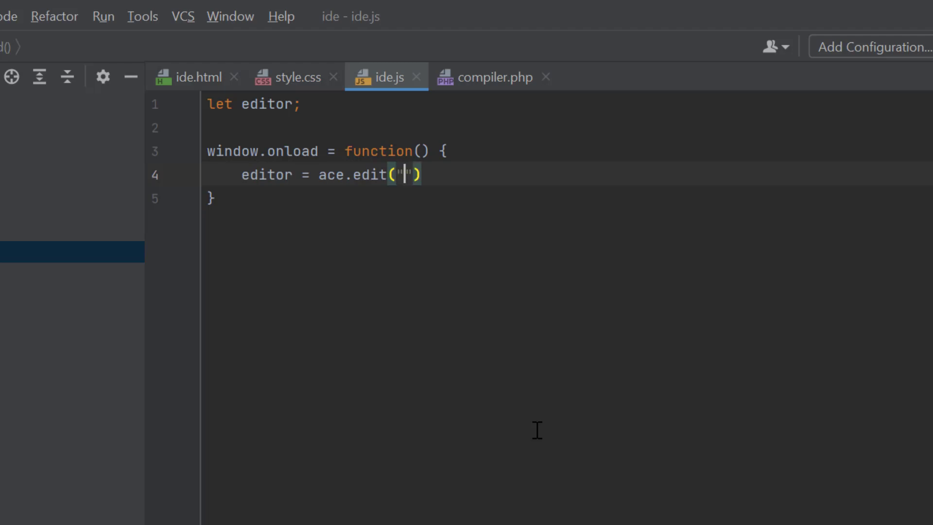
pyautogui.write('editor')
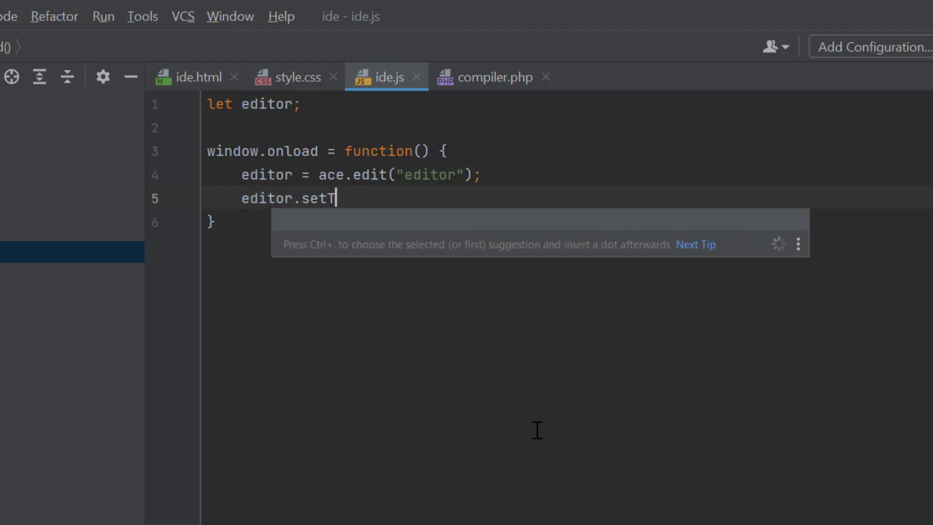
pyautogui.write('heme("ace")')
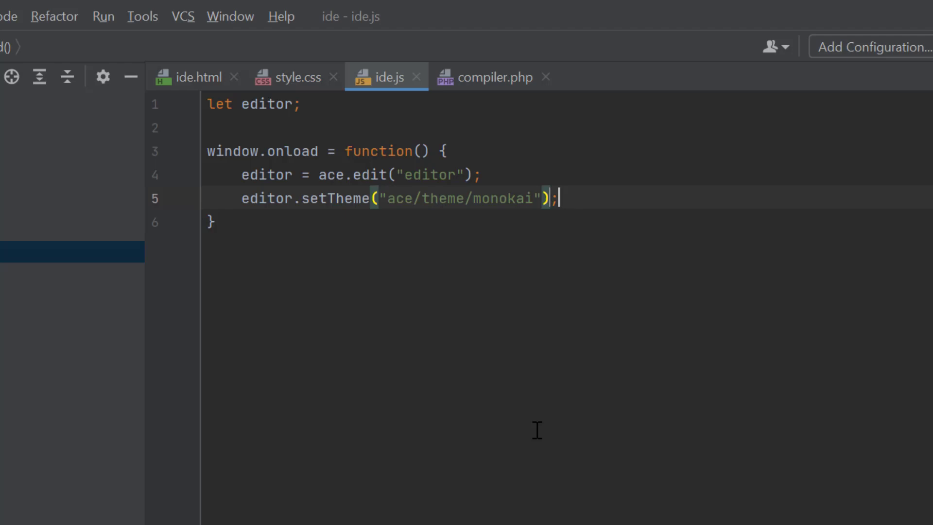
# Set the editor session mode to "ace/mode/c_cpp" so it starts in C/C++ syntax.
pyautogui.write('editor.')
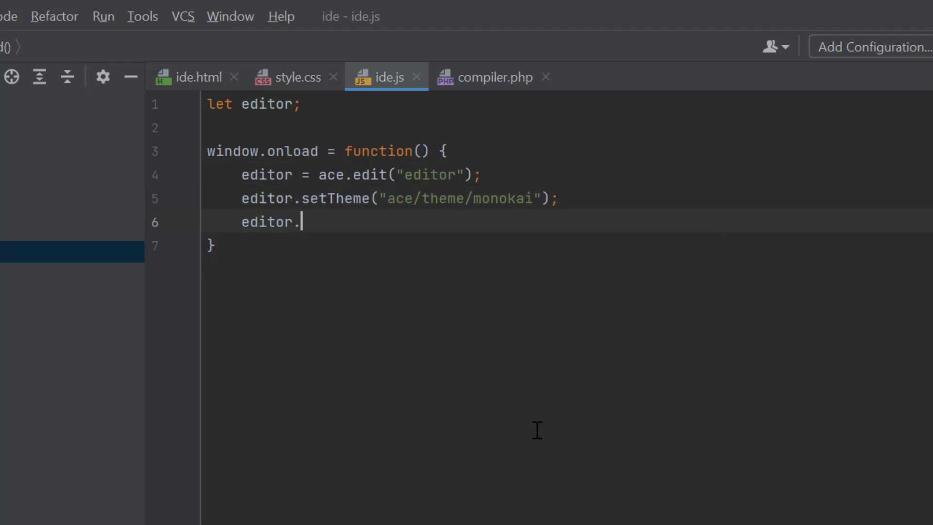
pyautogui.write('session.setMode(')
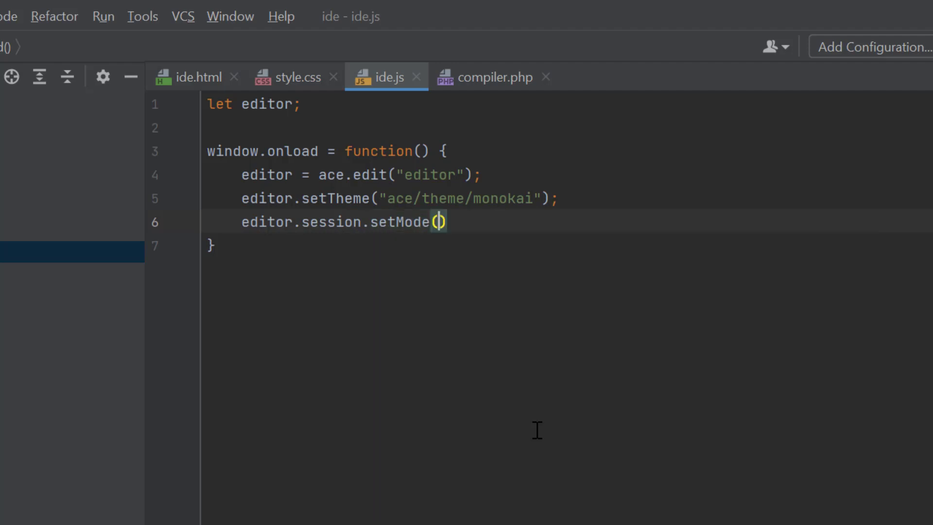
pyautogui.write('"ace/mod')
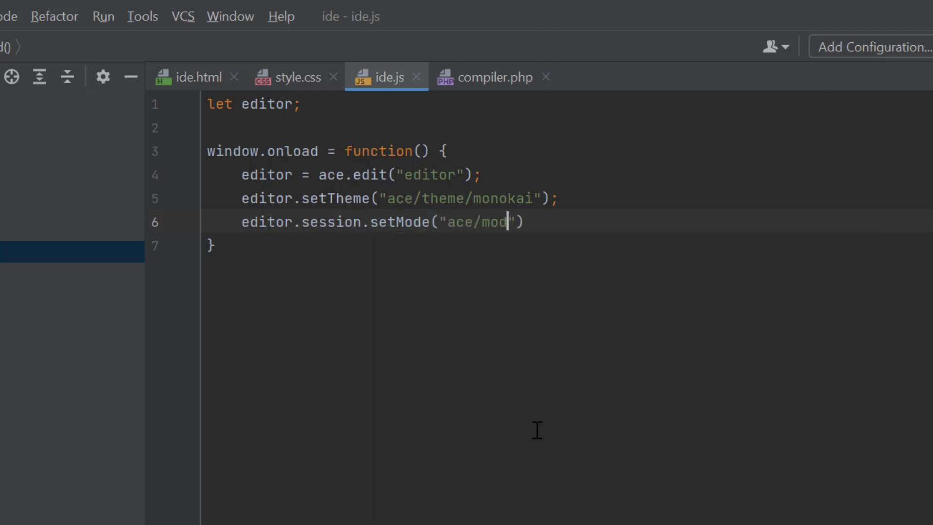
pyautogui.write('e/c_cpp')
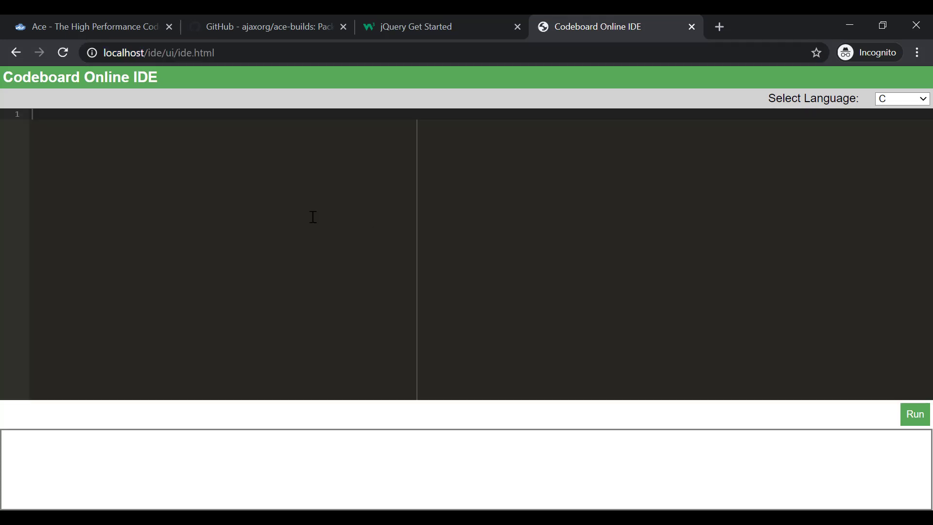
pyautogui.moveTo(616, 320)
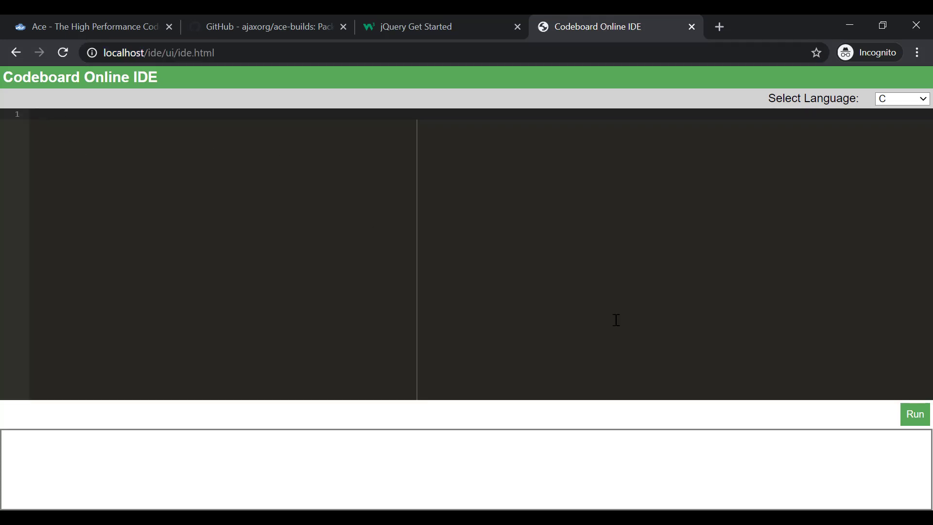
pyautogui.moveTo(380, 203)
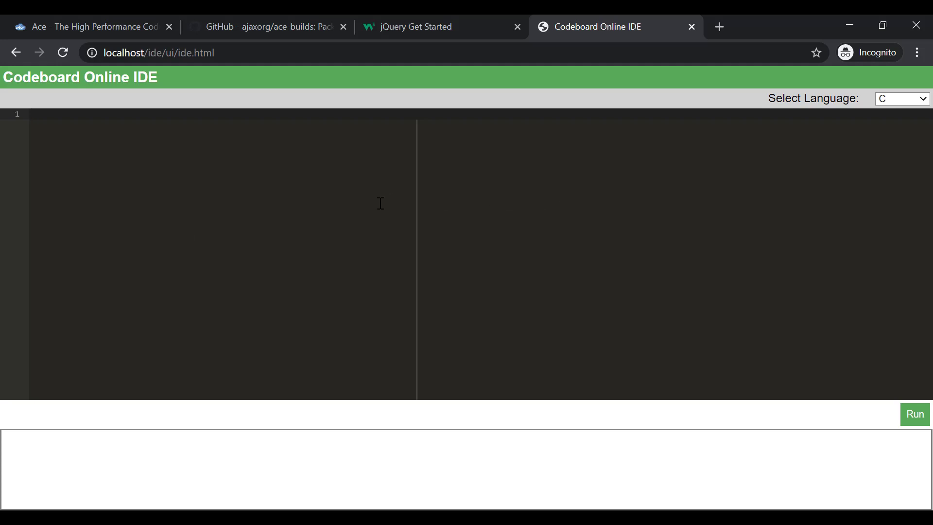
pyautogui.moveTo(542, 192)
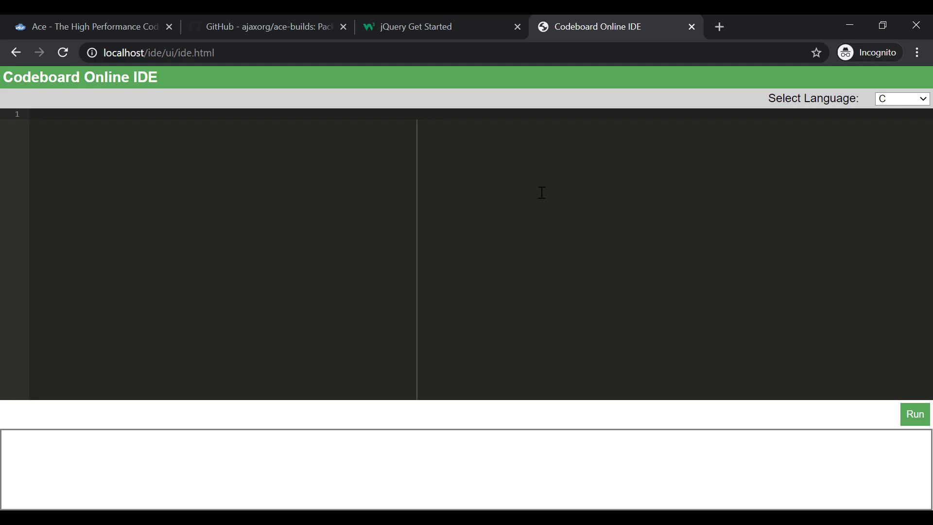
pyautogui.moveTo(550, 319)
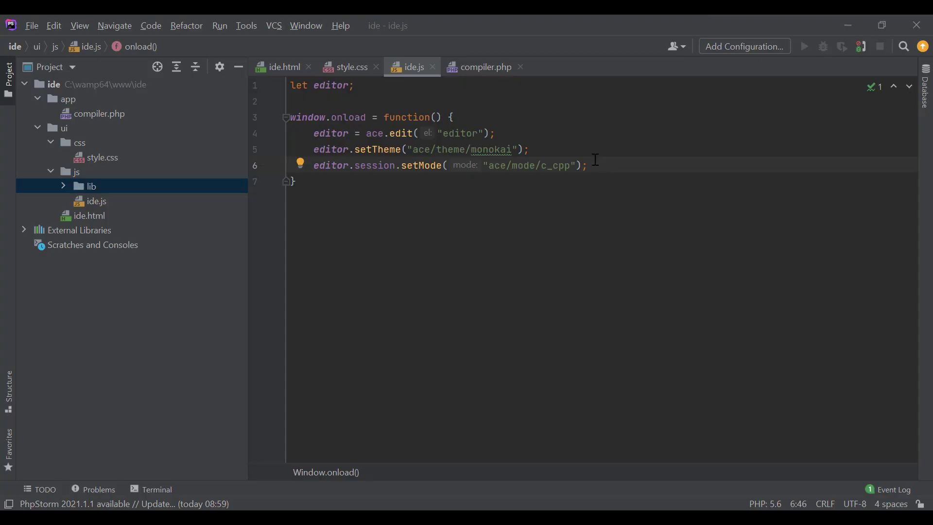
pyautogui.moveTo(592, 169)
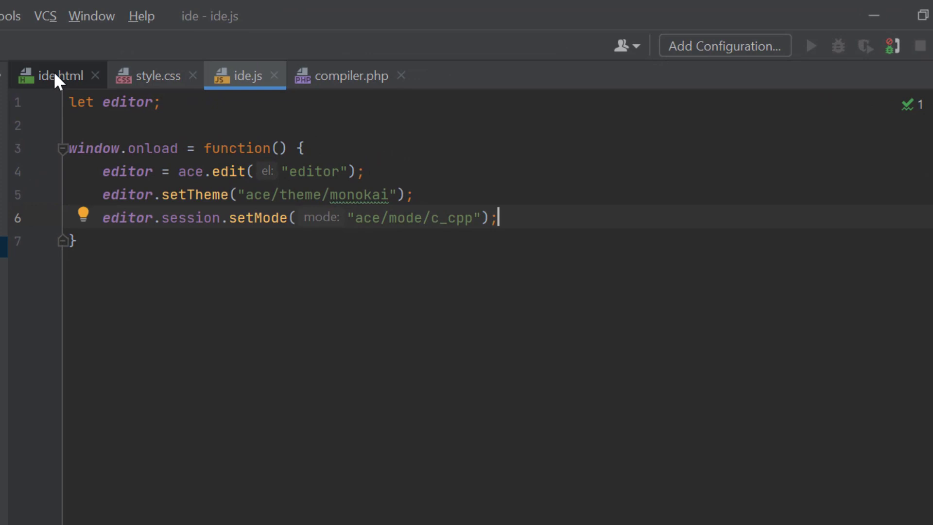
pyautogui.click(56, 76)
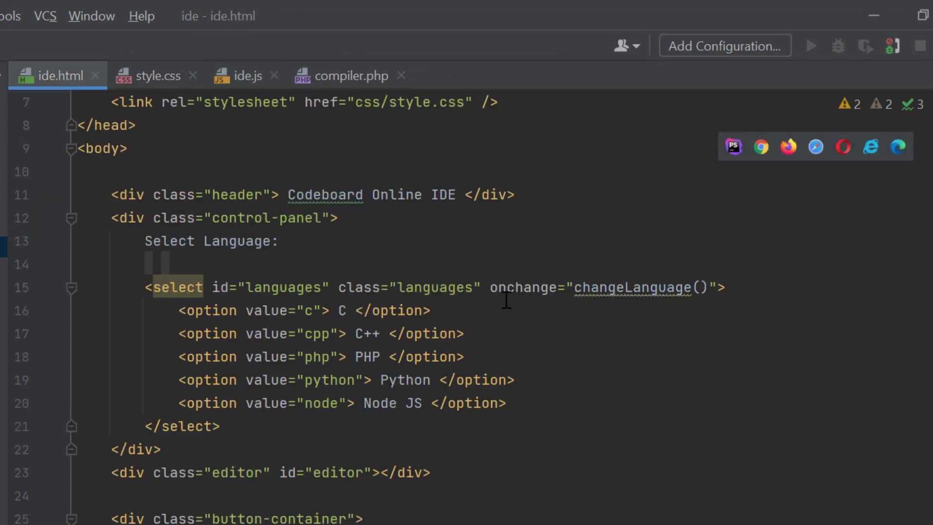
pyautogui.doubleClick(606, 286)
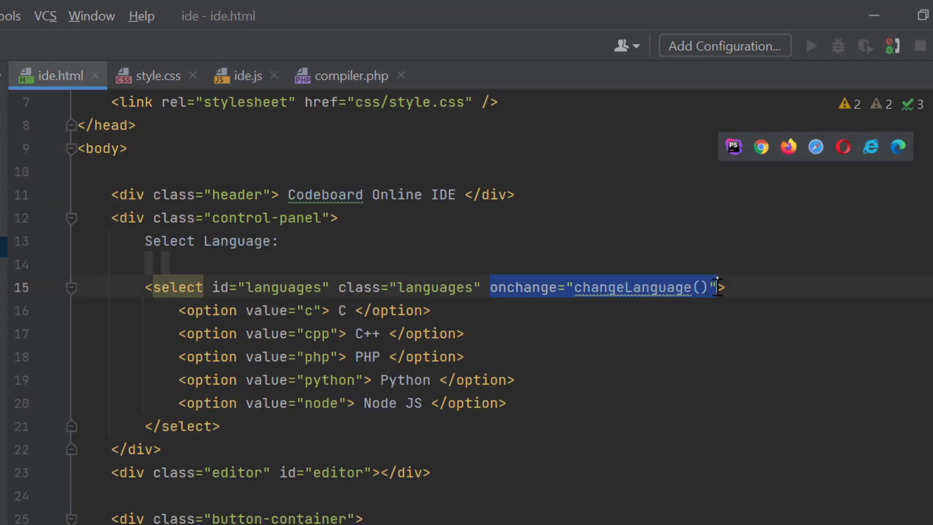
pyautogui.doubleClick(633, 287)
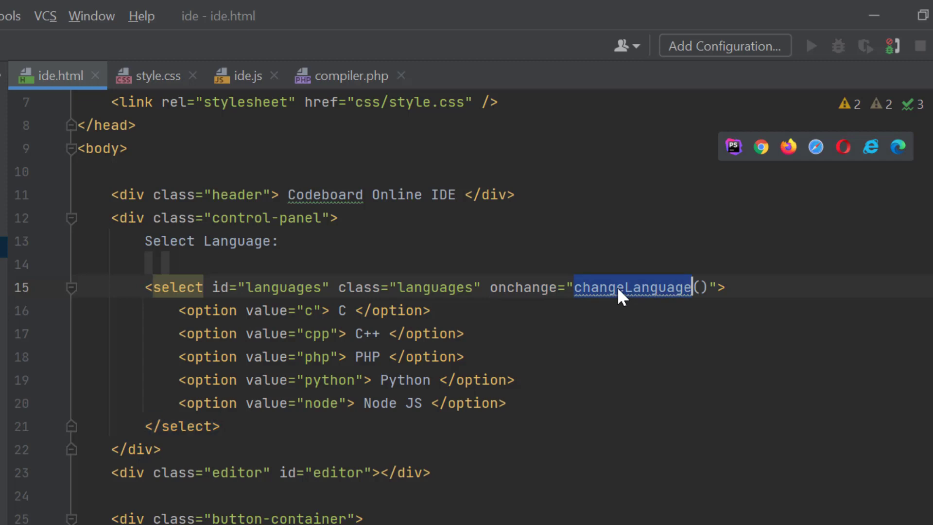
pyautogui.click(244, 76)
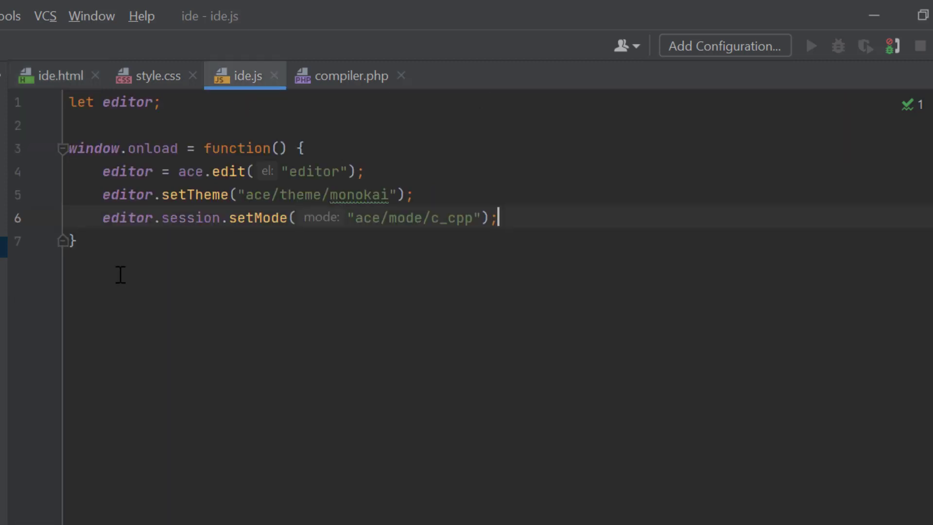
# Write changeLanguage() reading $("#languages").val() and setting c_cpp mode when language is C/C++.
pyautogui.write('function changeLanguage() {')
pyautogui.write('let language = $("#la')
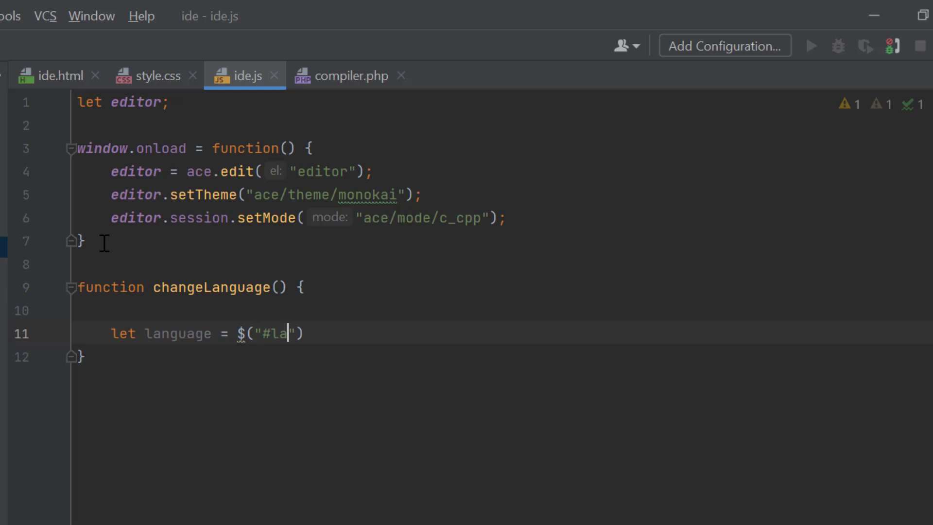
pyautogui.write('nguages").val();')
pyautogui.write('if(')
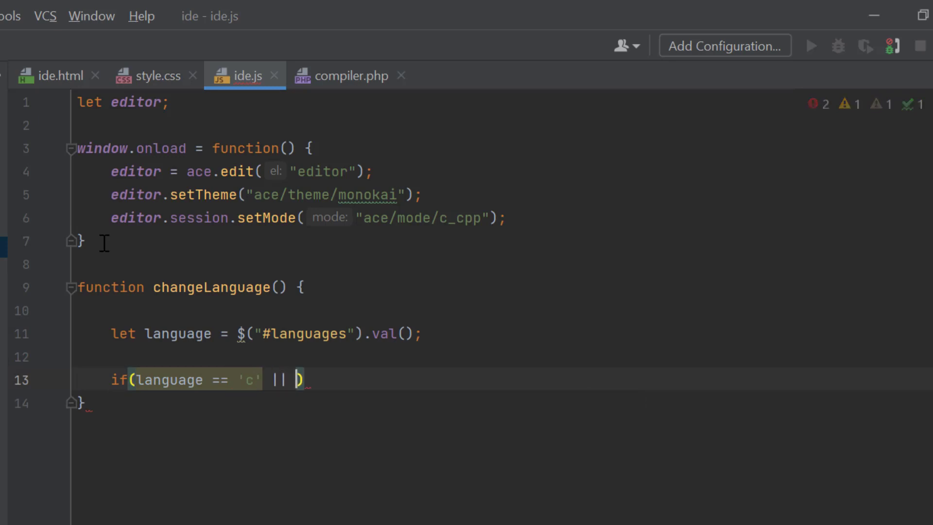
pyautogui.write("language == '")
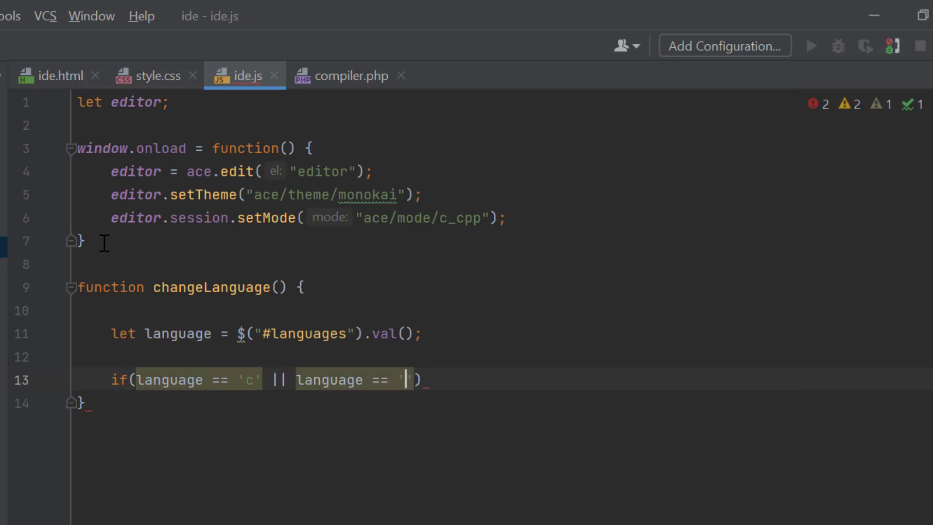
pyautogui.write("pp')editor.s")
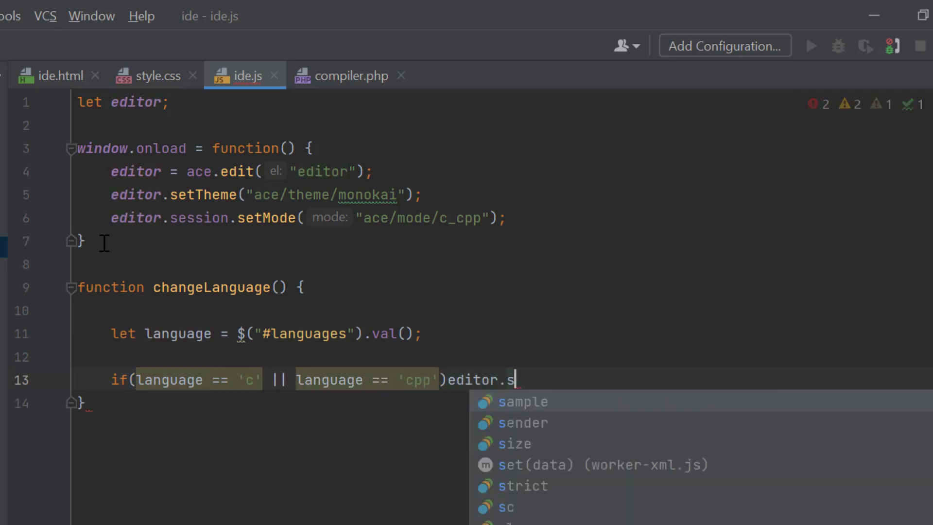
pyautogui.write('ession.setMode("ace/mode/c_cpp");')
pyautogui.write('else')
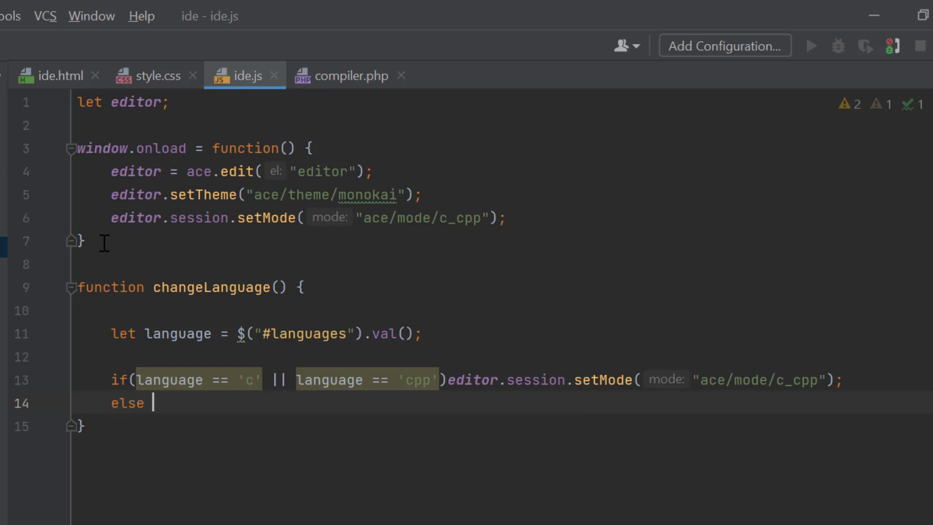
# Add else-if branches setting the Ace mode for php and python.
pyautogui.write('if(language == )')
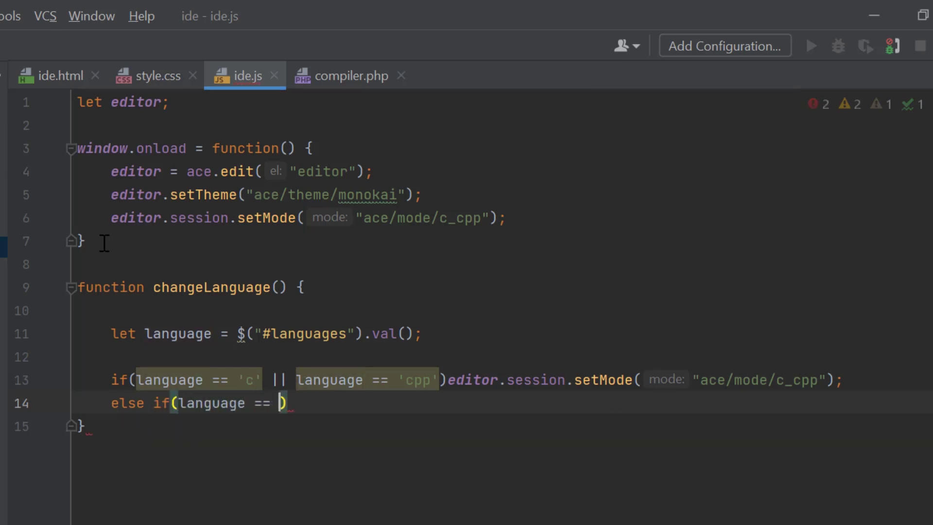
pyautogui.write('\'php\')editor.session.setMode("ace/mode/php");')
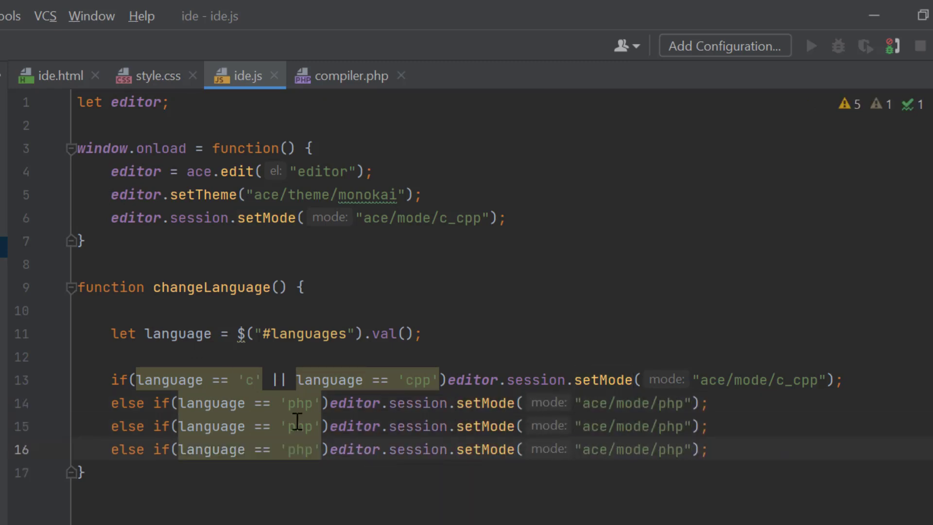
pyautogui.write('ython')
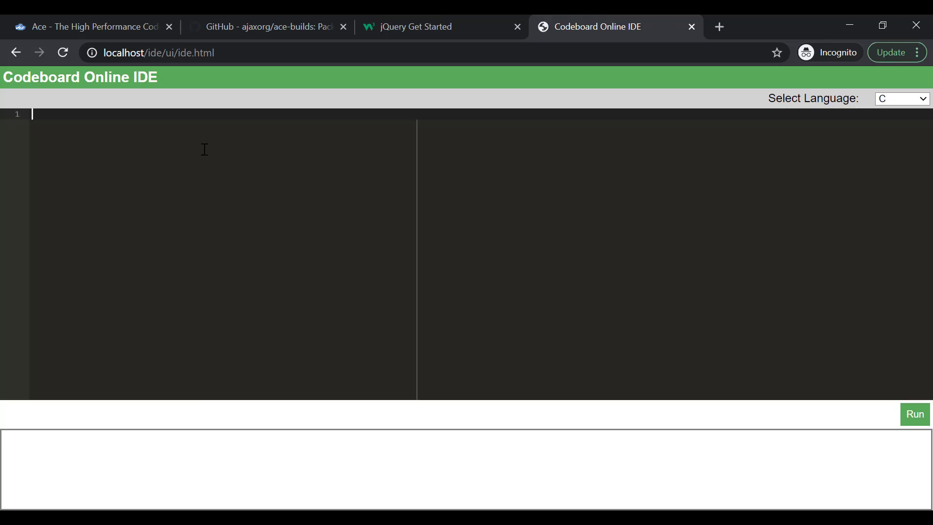
# Type a C hello world with #include <stdio.h>, int main() and return 1 in the Codeboard editor.
pyautogui.write('#include <stdio.h>')
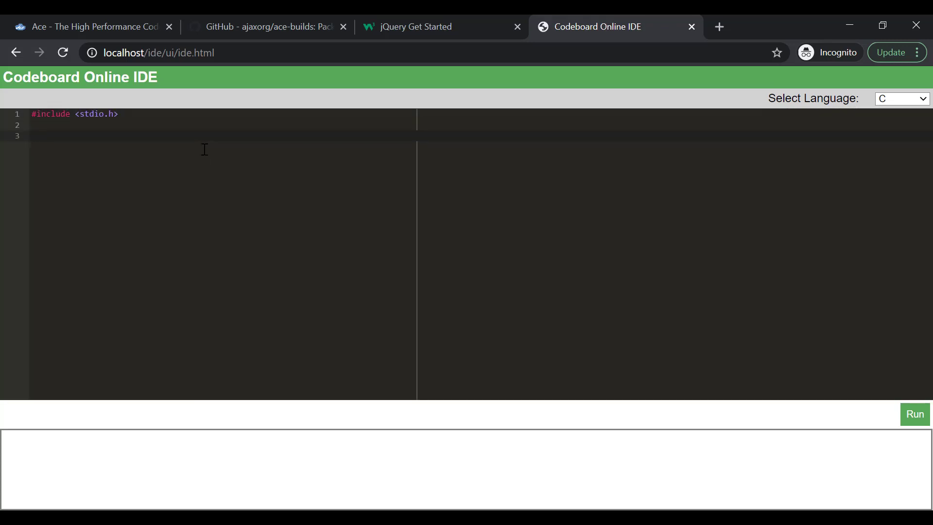
pyautogui.write('int main() {')
pyautogui.write('ret')
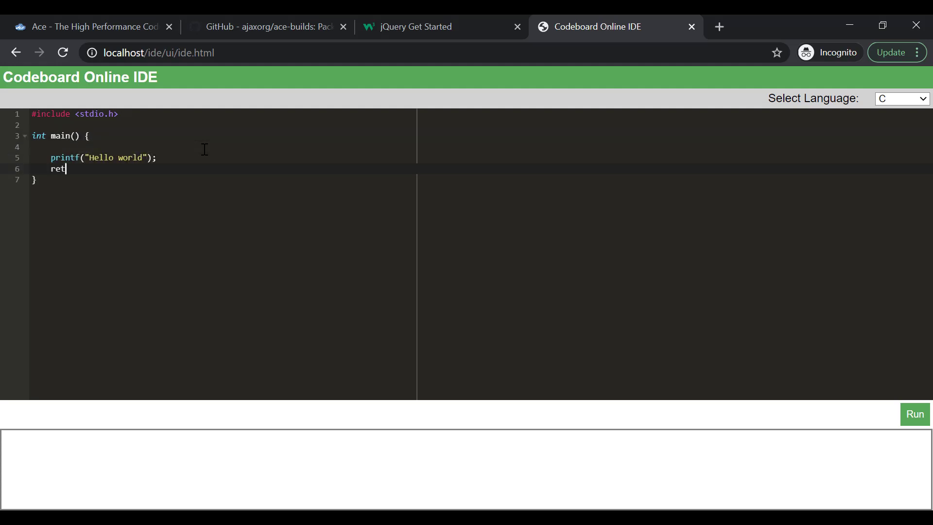
pyautogui.write('urn 1;')
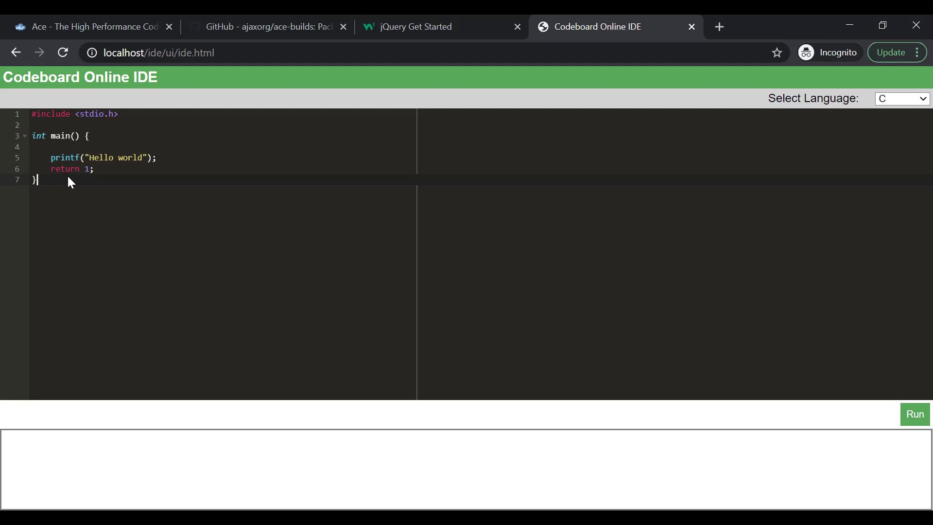
pyautogui.moveTo(916, 106)
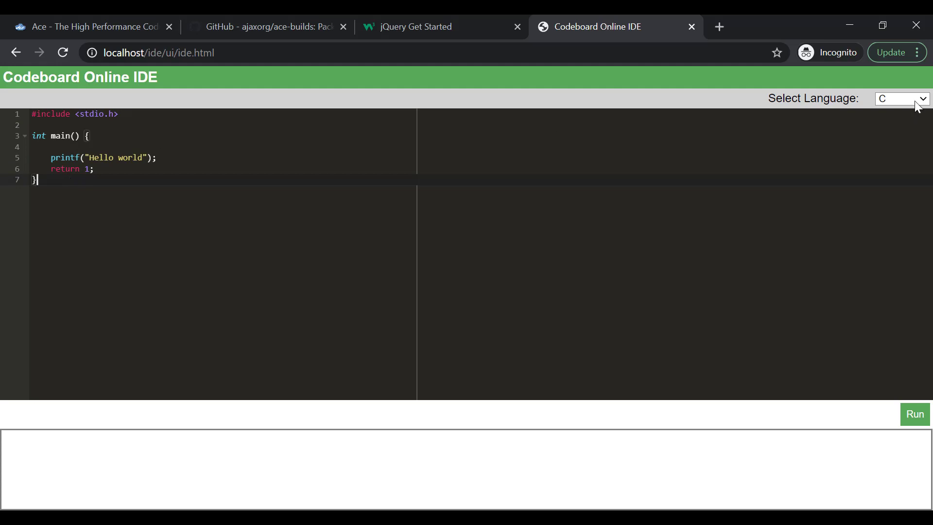
# Switch the language to PHP and type echo "Hello world"; to see PHP highlighting.
pyautogui.click(900, 98)
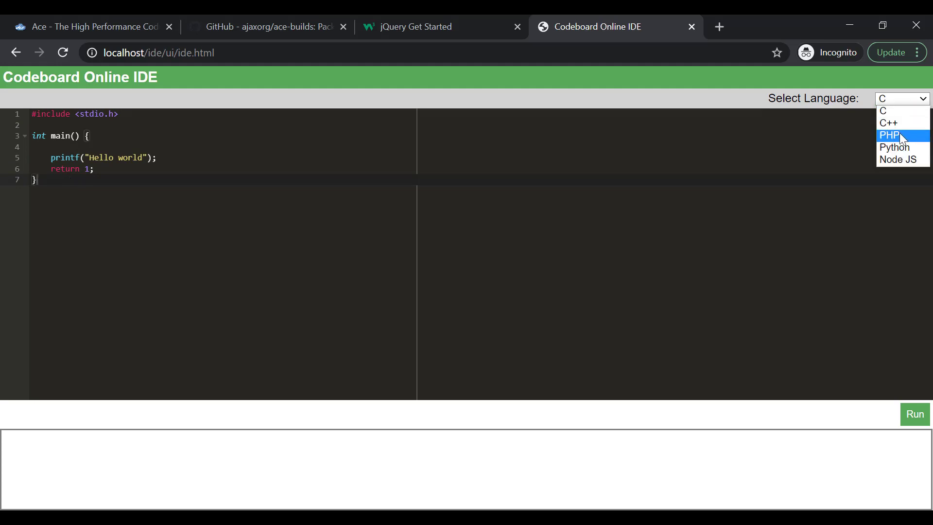
pyautogui.click(889, 135)
pyautogui.write('ec')
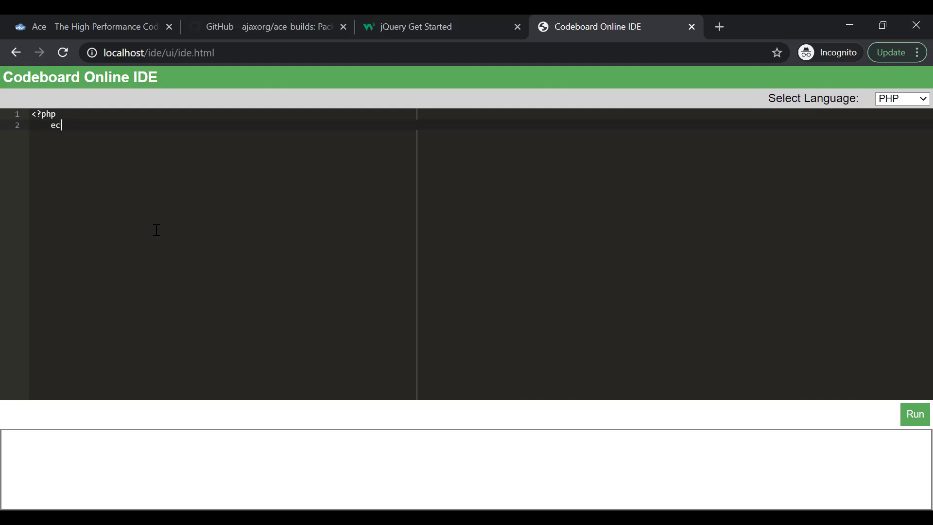
pyautogui.write('ho "Hello world";')
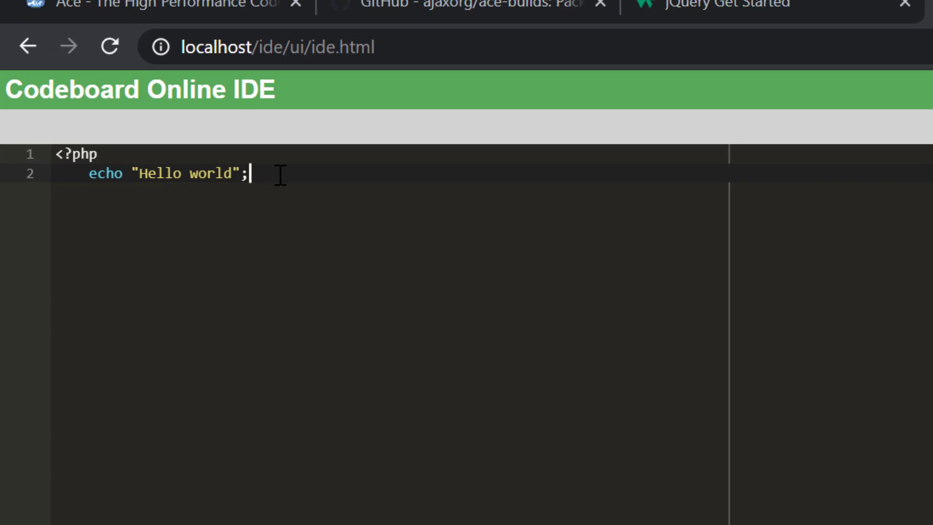
pyautogui.press('Backspace')
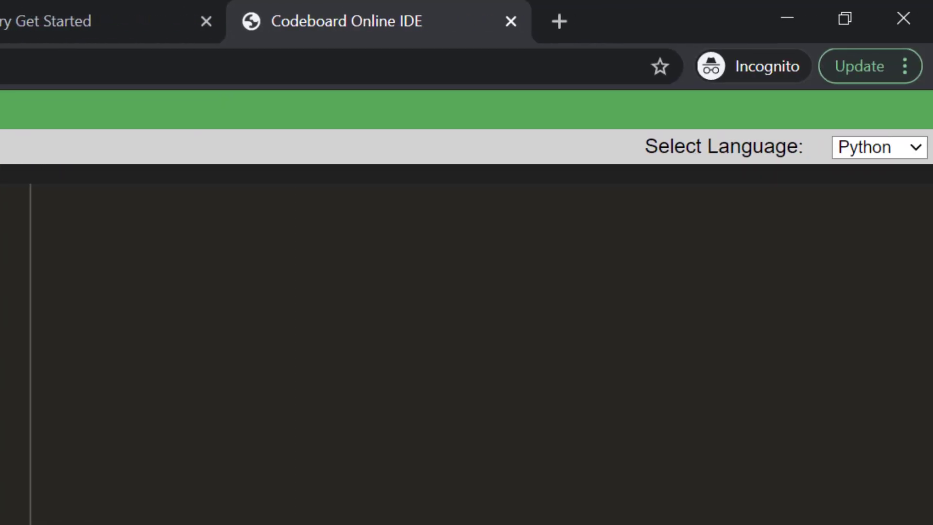
# Switch to Node JS and type console.log("Hi").
pyautogui.click(878, 147)
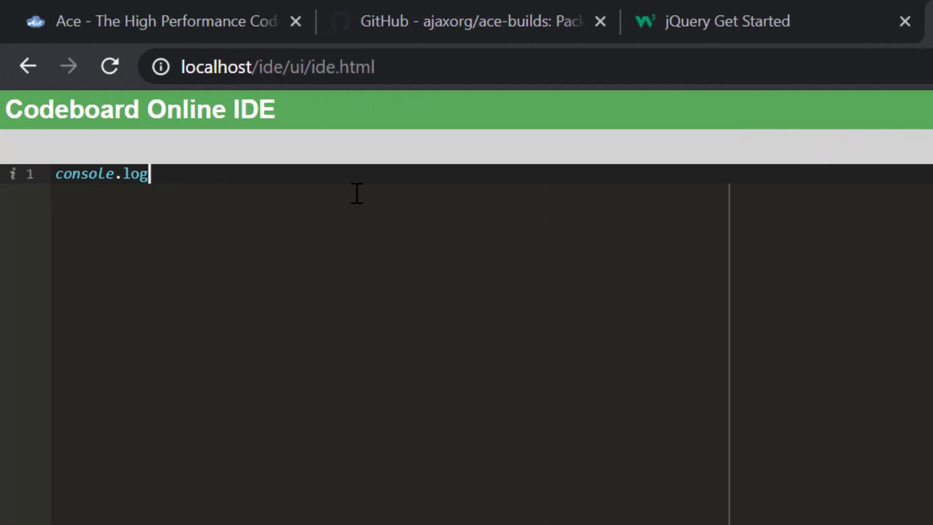
pyautogui.write('("Hi")')
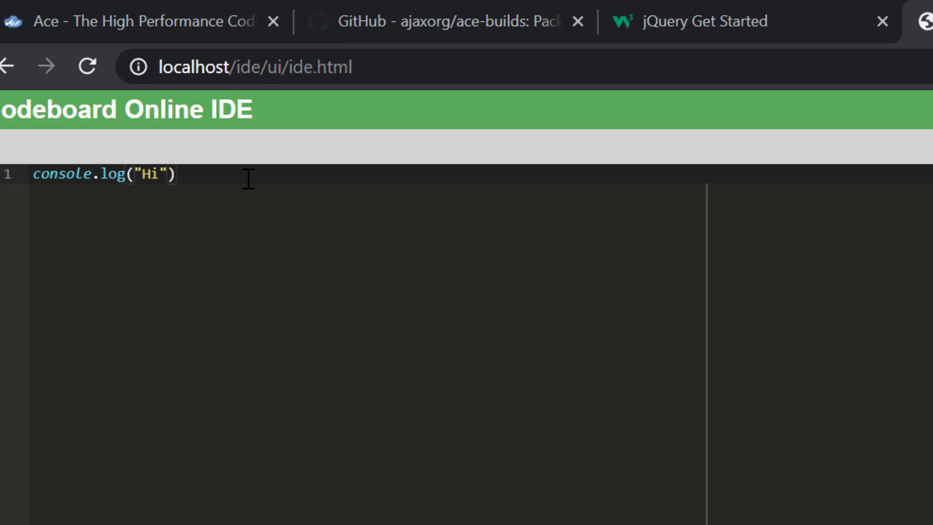
pyautogui.moveTo(9, 196)
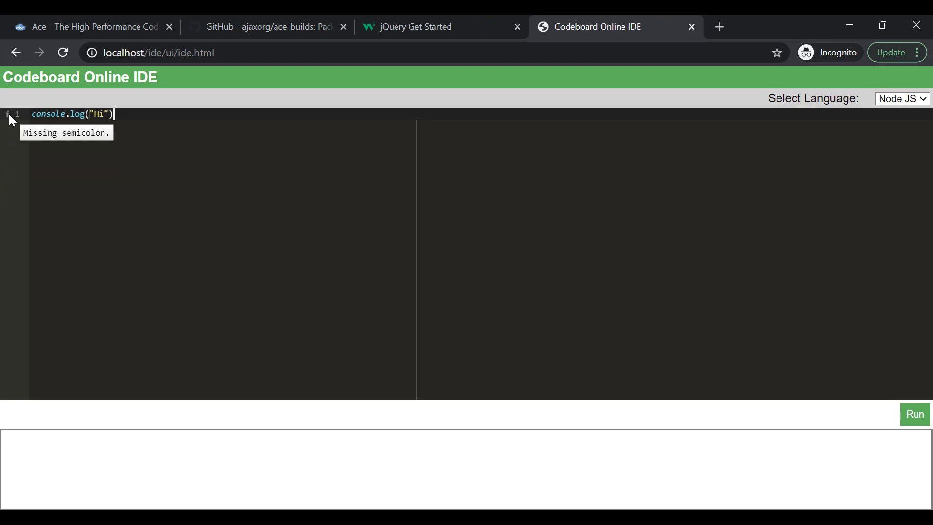
pyautogui.moveTo(109, 132)
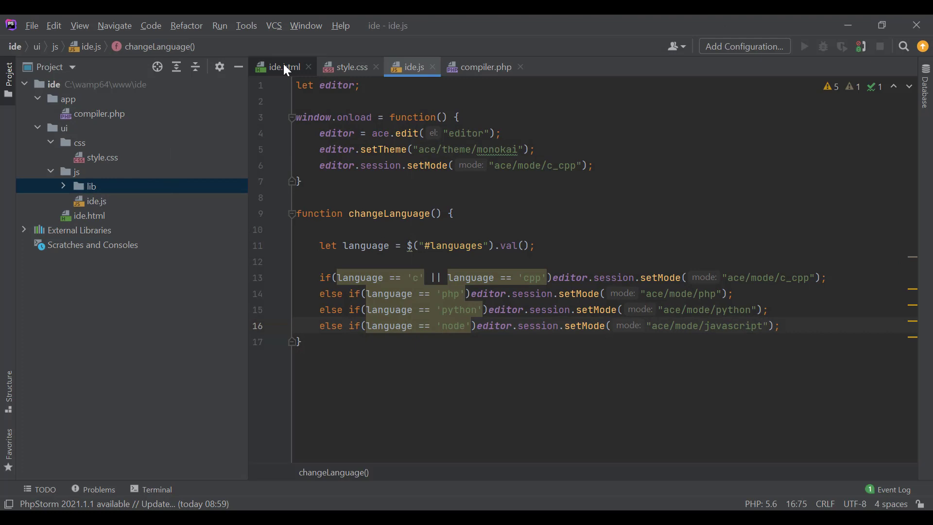
# In ide.js write executeCode() with a $.ajax POST request to /ide/app/compiler.php.
pyautogui.click(281, 67)
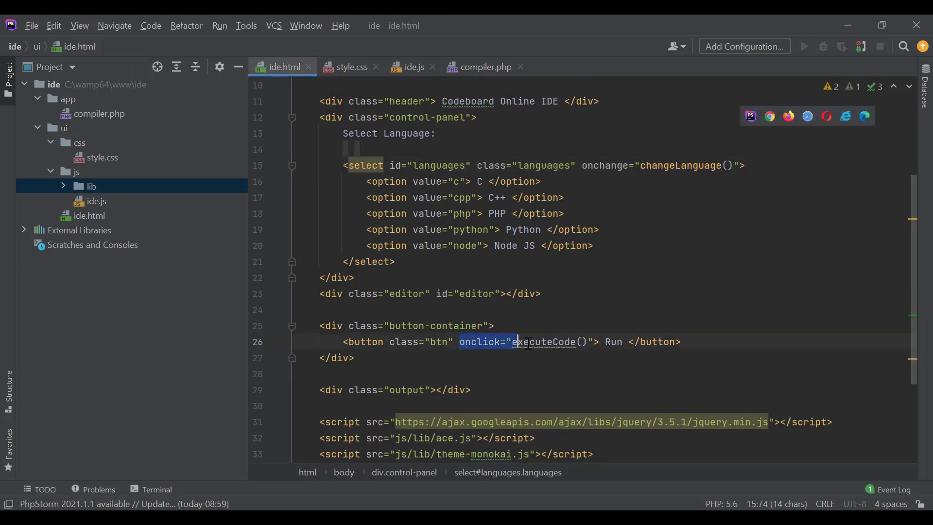
pyautogui.click(410, 67)
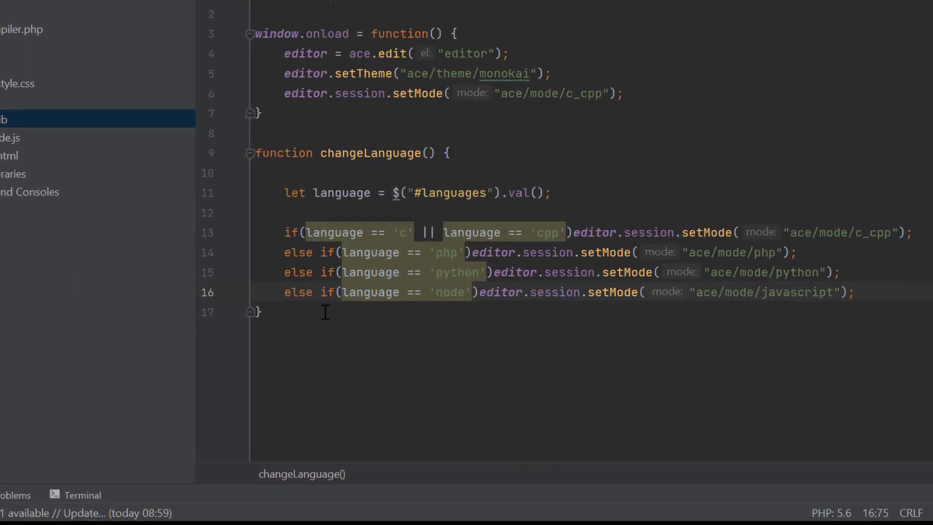
pyautogui.write('function executeCode() {')
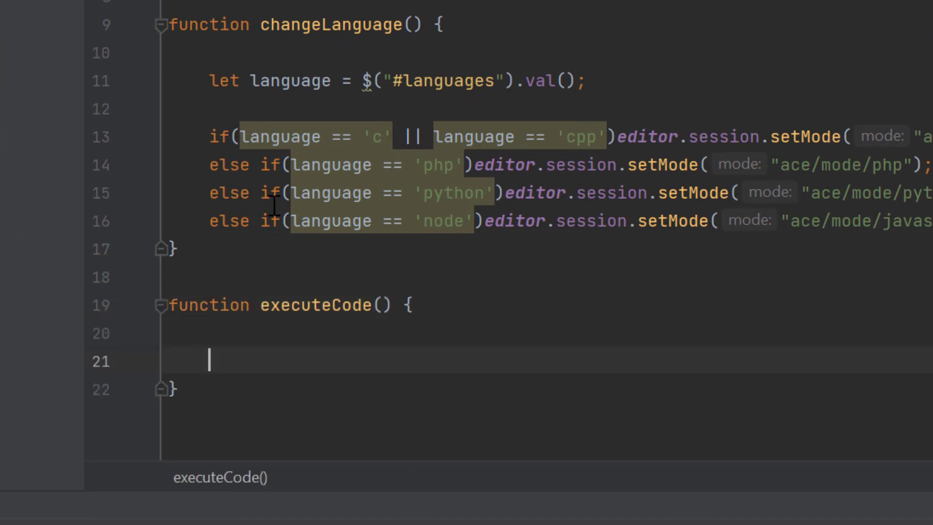
pyautogui.write('$.ajax(')
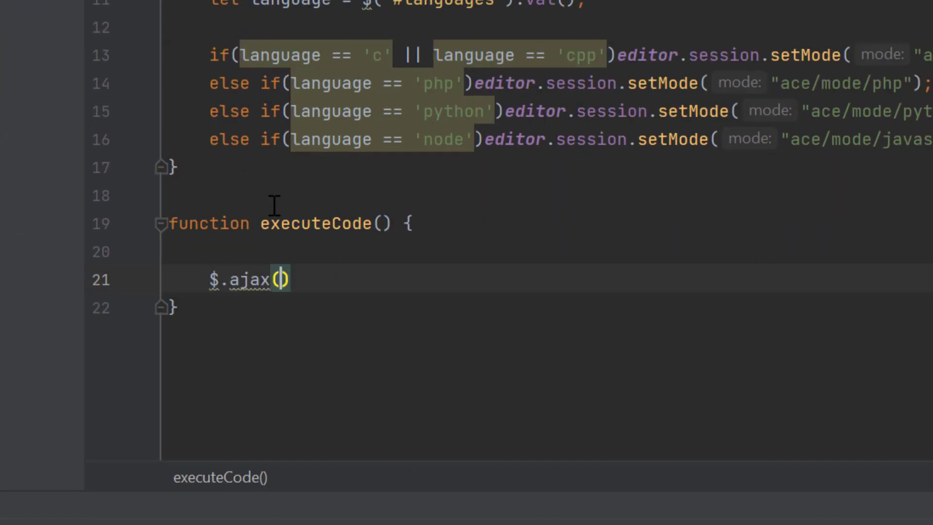
pyautogui.write('{')
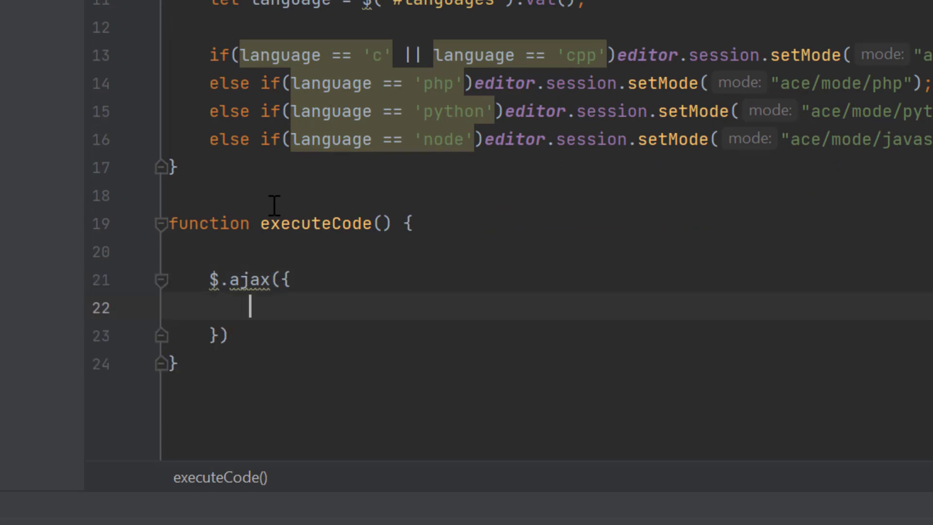
pyautogui.write('u')
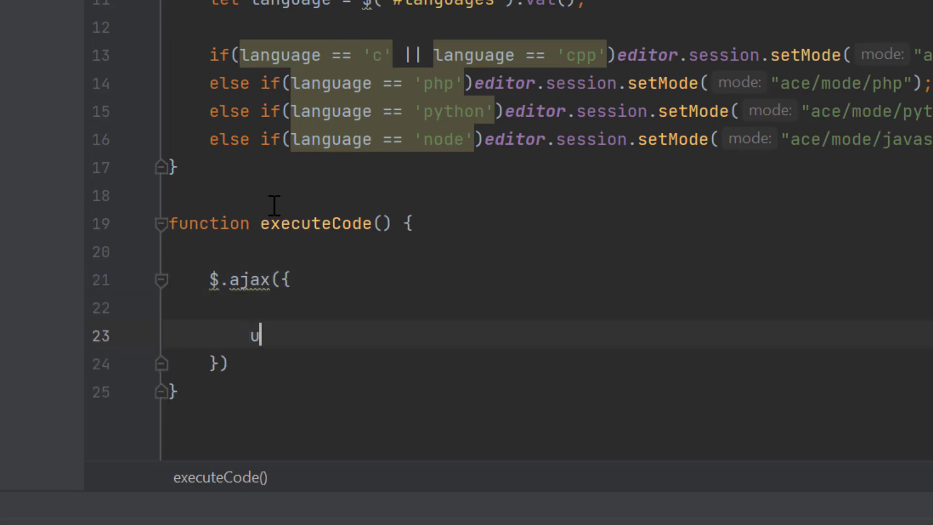
pyautogui.write('rl: "/')
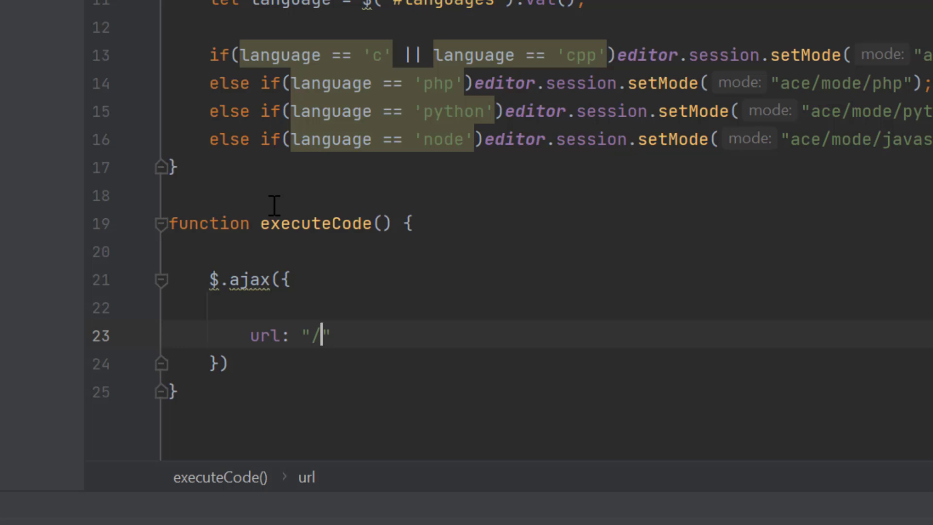
pyautogui.write('ide/app/c')
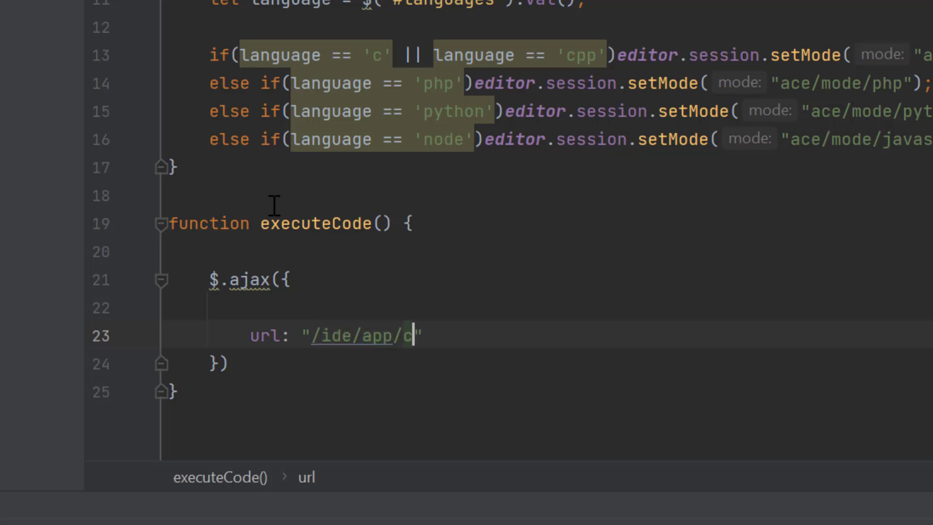
pyautogui.write('ompiler.php')
pyautogui.write('method:')
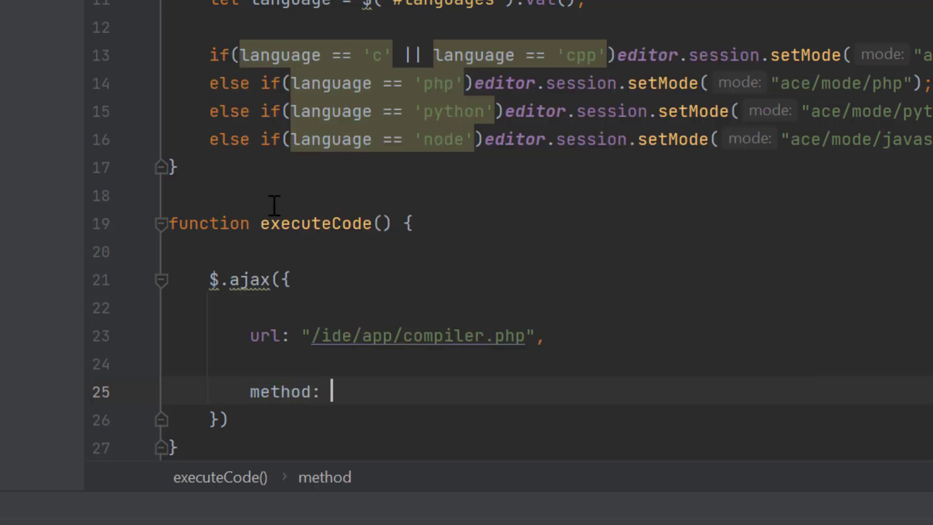
pyautogui.write('"POST",')
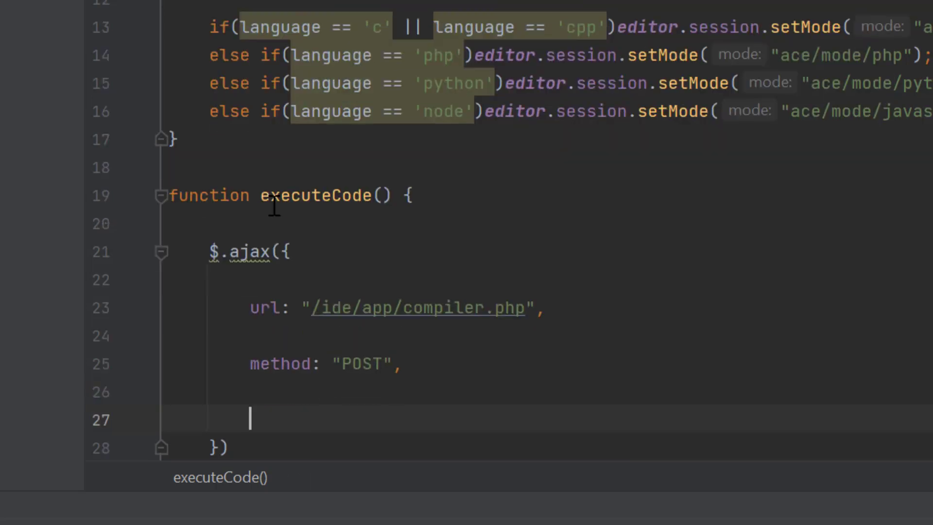
# Send the selected language and editor code as data and write the response text into .output on success.
pyautogui.write('data: {')
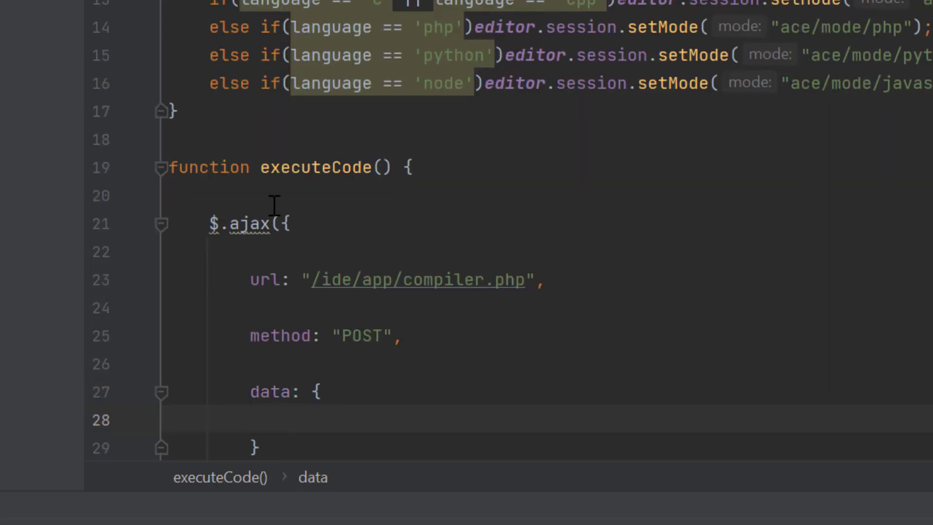
pyautogui.write('language: $("#lan"')
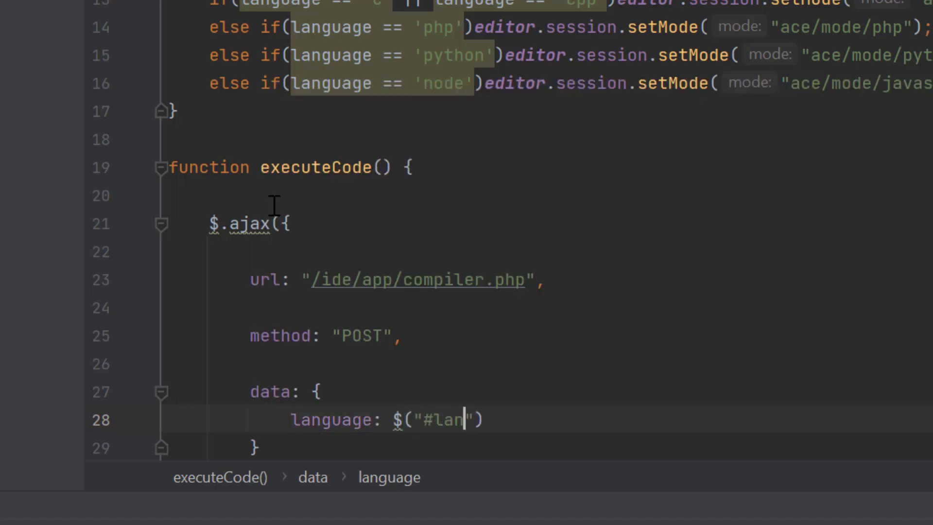
pyautogui.write('guages").val()')
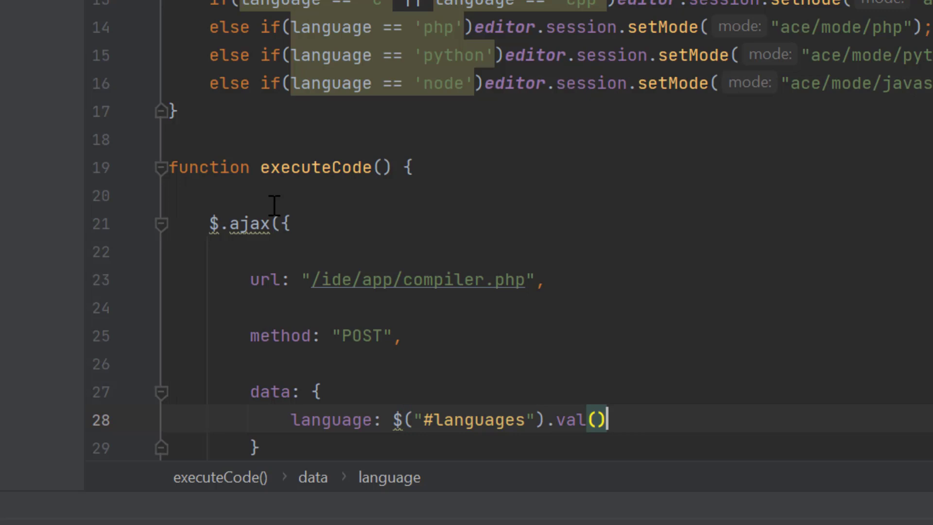
pyautogui.write(',')
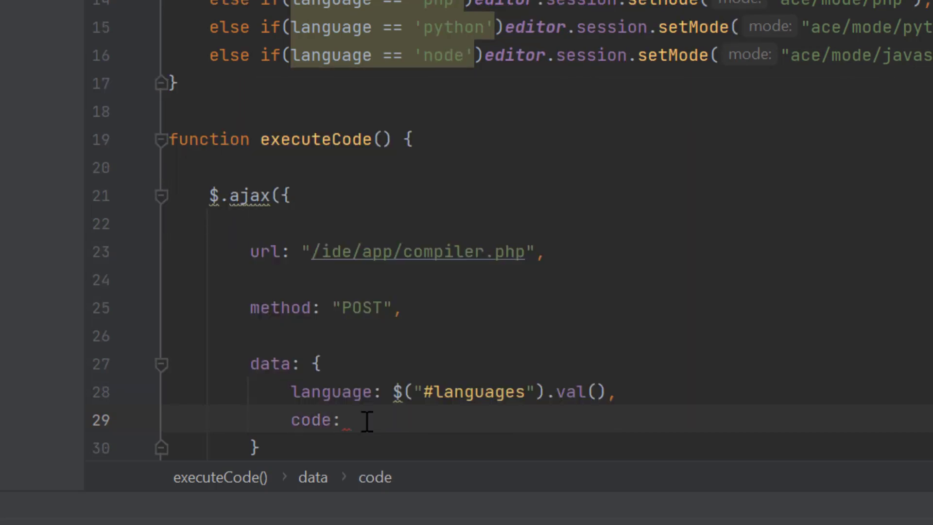
pyautogui.write('editor.getSession().getValue(')
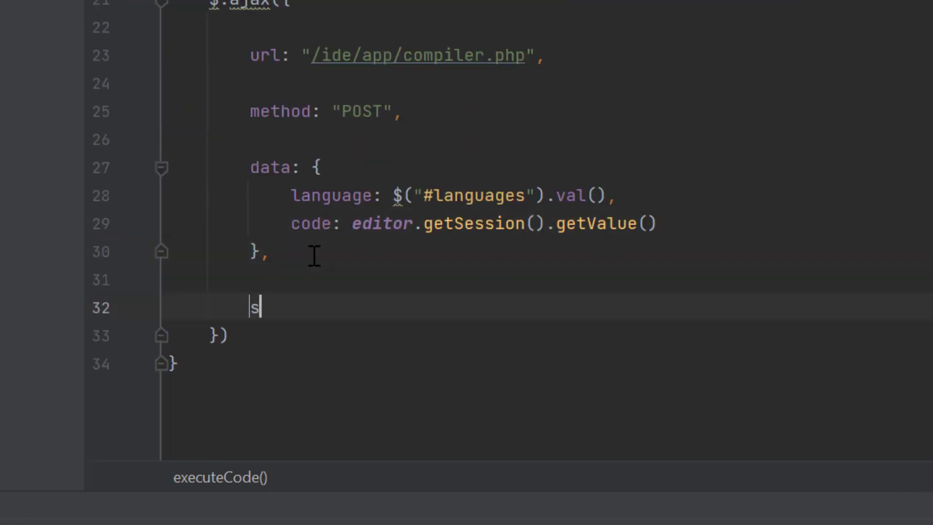
pyautogui.write('uccess: function(response) {')
pyautogui.write('$(".output')
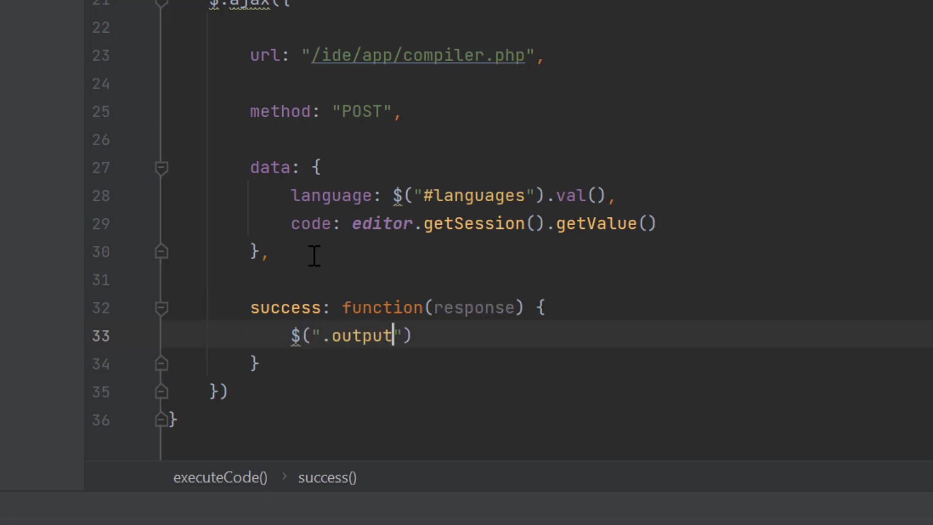
pyautogui.write('.text(response)')
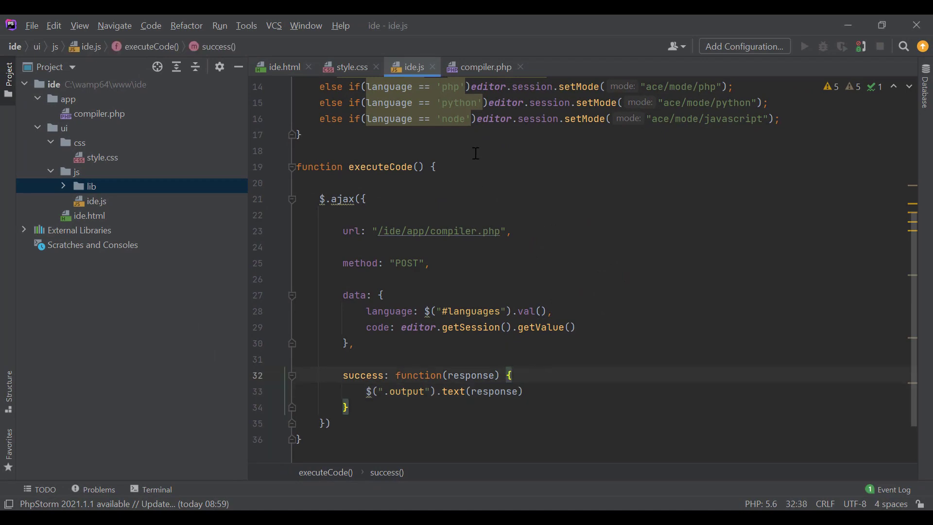
# Switch to compiler.php and start a New Directory inside the app folder from the Project panel.
pyautogui.click(485, 67)
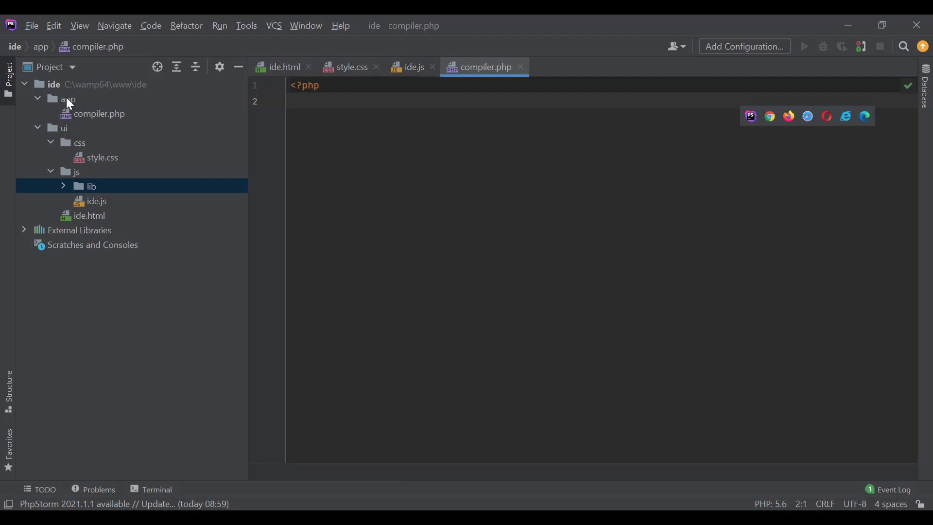
pyautogui.rightClick(67, 99)
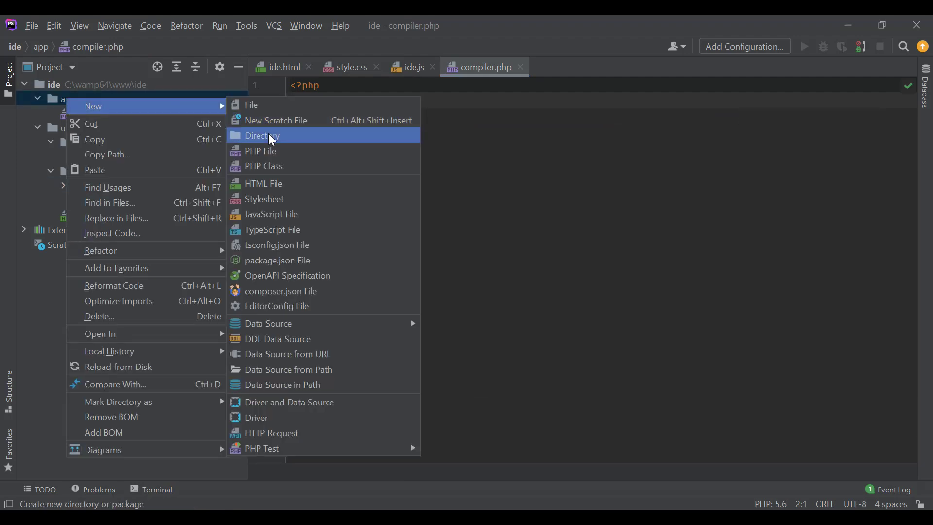
pyautogui.click(263, 135)
pyautogui.write('$langu')
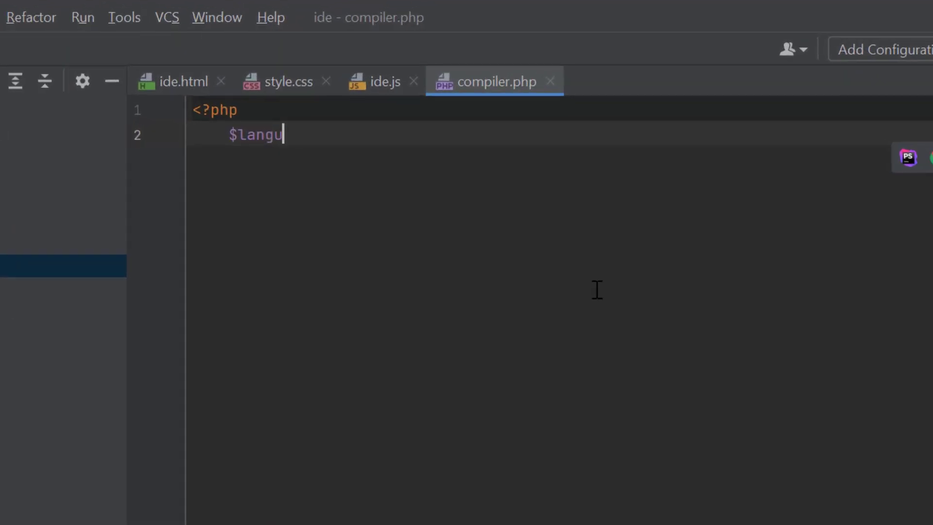
# Read $language (lowercased) and $code from $_POST and build a $random name with substr.
pyautogui.write("age = strtolower($_POST['language']);")
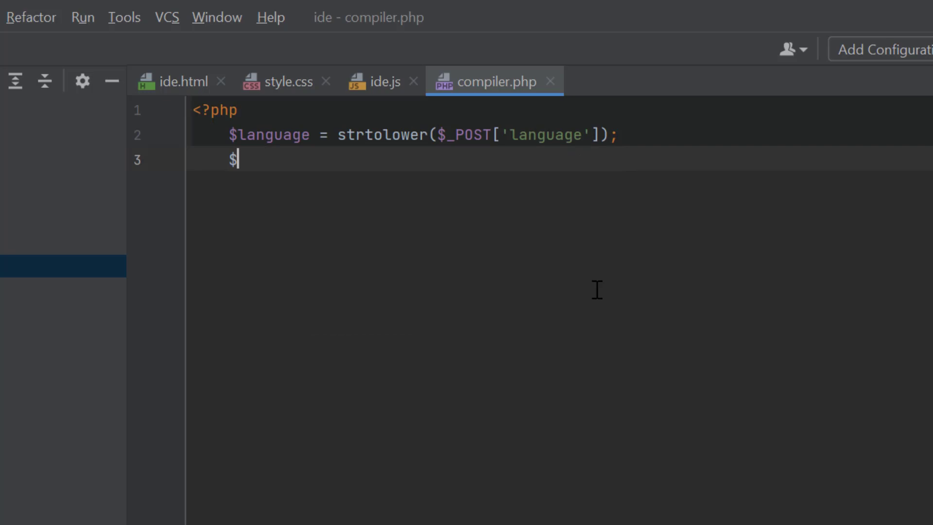
pyautogui.write("code = $_POST['code']")
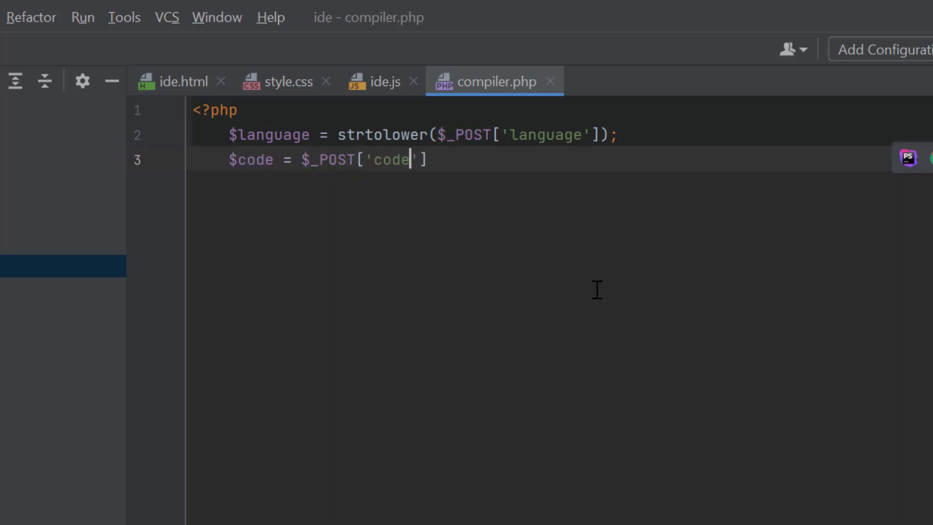
pyautogui.write('$random = substr(md5(mt_rand()), 0, 7);')
pyautogui.write('$file')
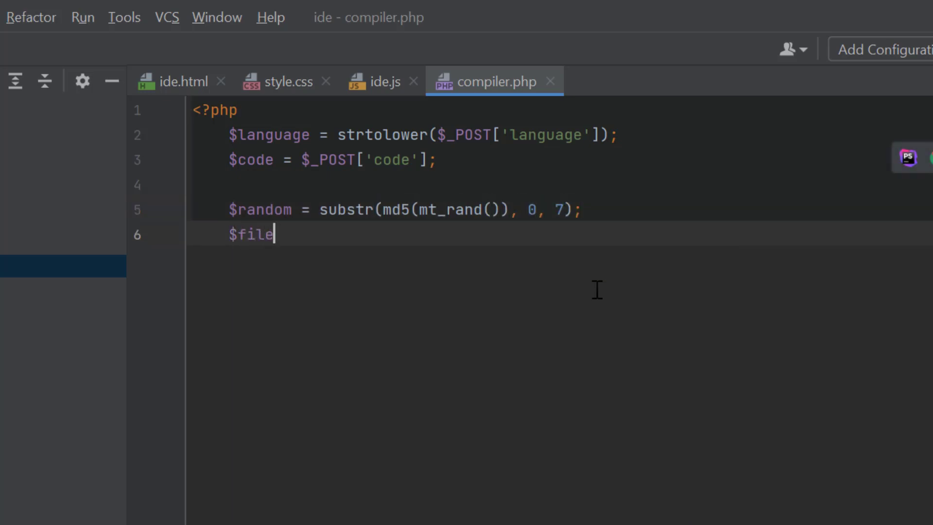
# Build $filePath as "temp/" . $random . "." . $language and fopen it in "w" mode.
pyautogui.write('Path = "t')
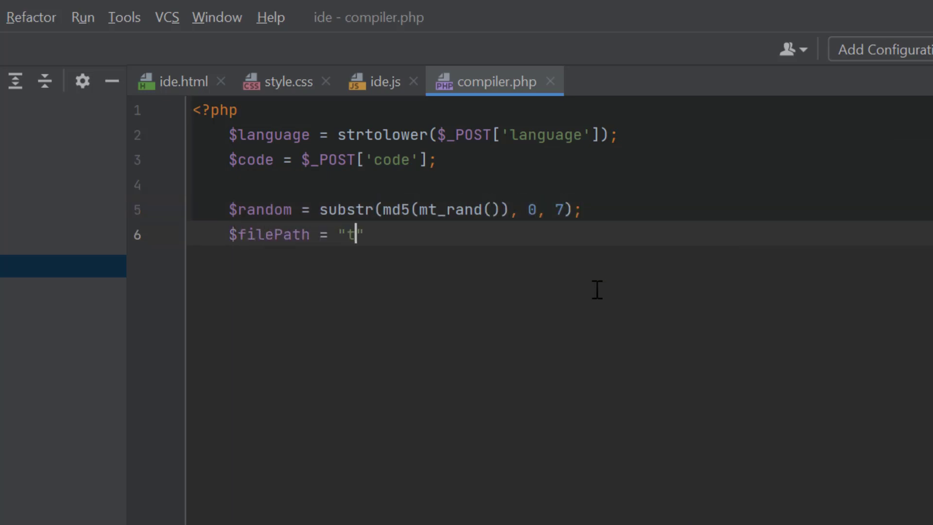
pyautogui.write('emp/" . $random . ".')
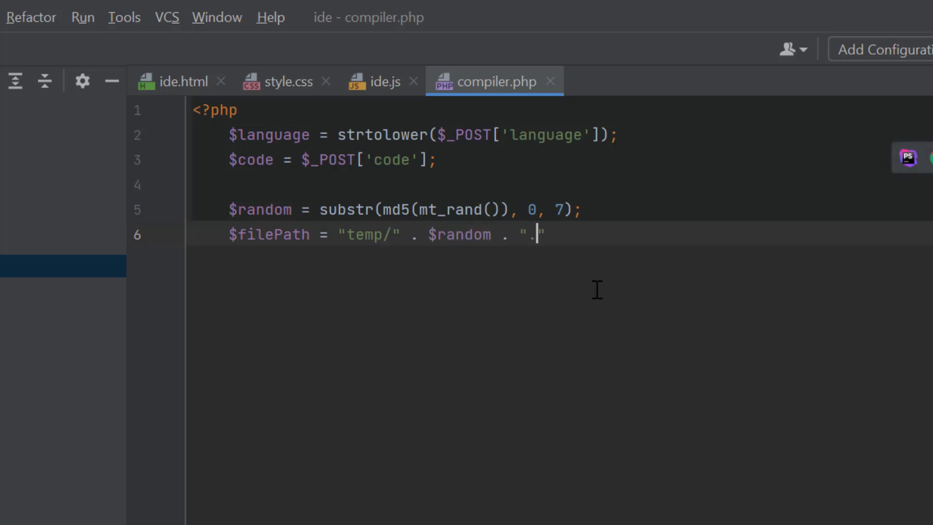
pyautogui.write('. $language;')
pyautogui.write('$programFile =')
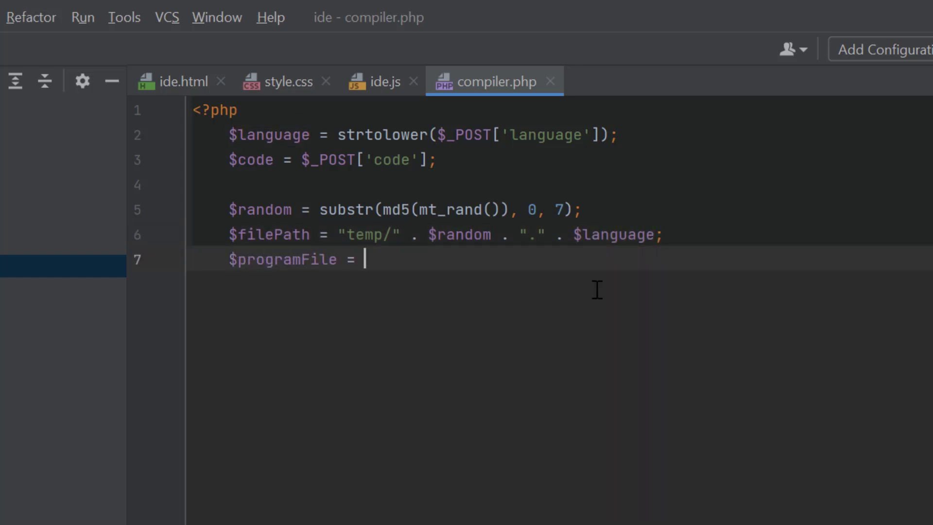
pyautogui.write('fopen($filePath, "w")')
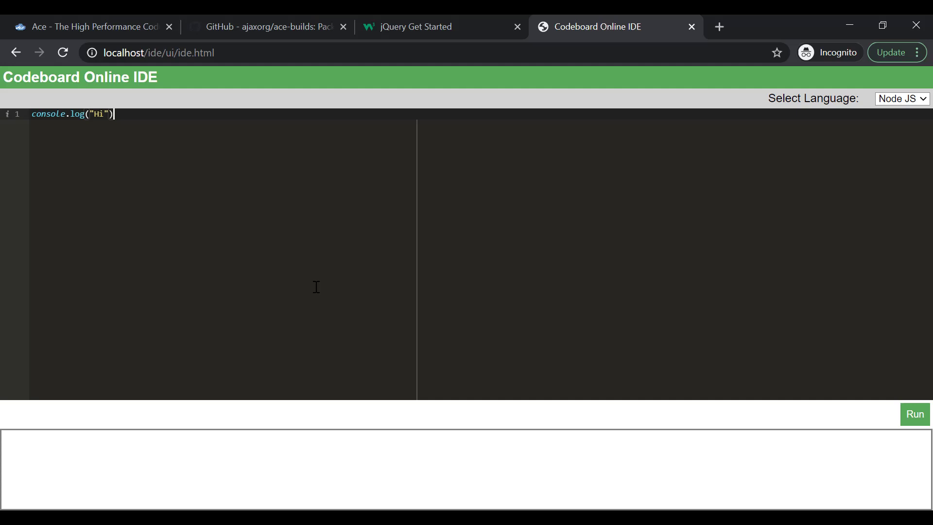
pyautogui.moveTo(182, 198)
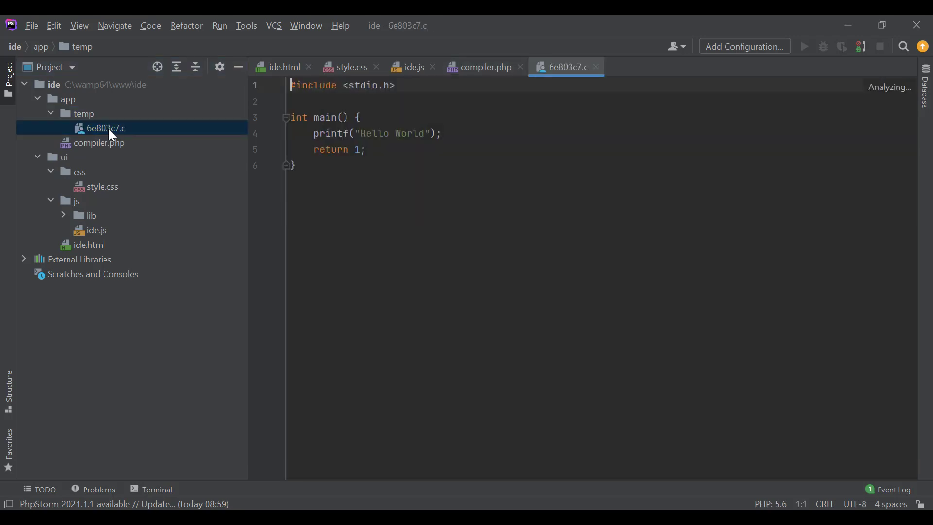
# Select the whole generated Hello World C program in 6e803c7.c.
pyautogui.press('ctrl+a')
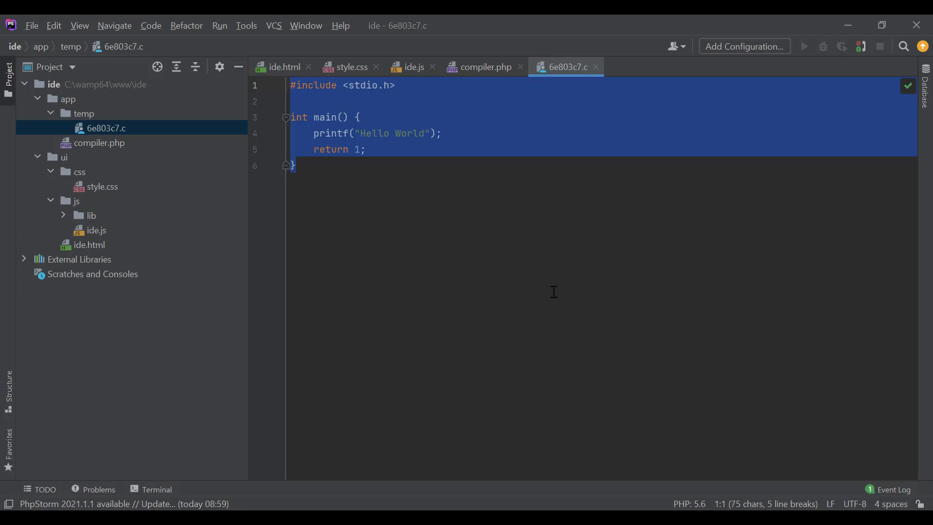
pyautogui.moveTo(424, 489)
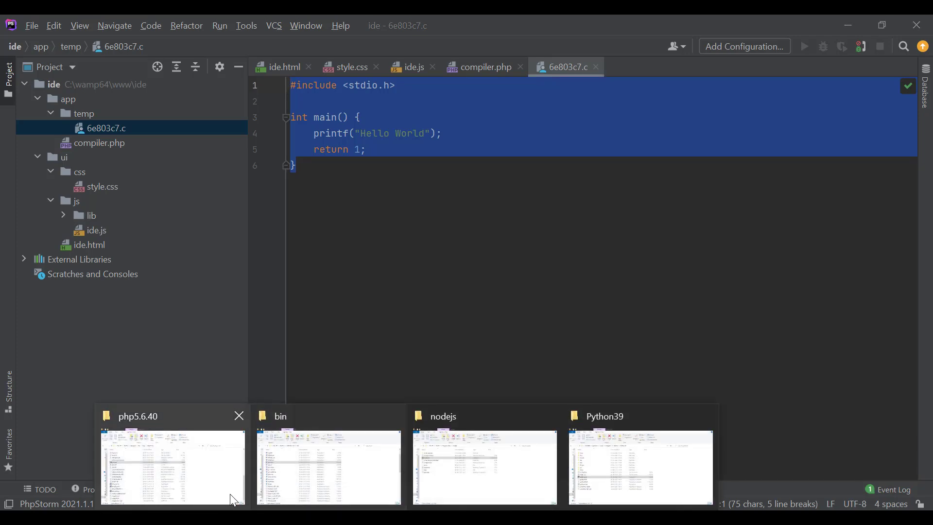
# Bring up the TDM-GCC-64 bin folder in File Explorer and point out gcc.exe and g++.exe.
pyautogui.click(173, 467)
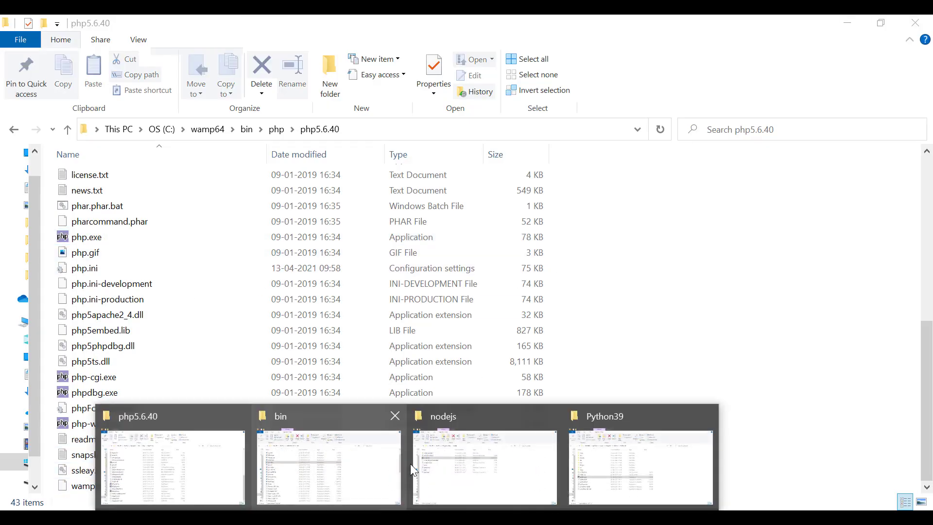
pyautogui.click(329, 465)
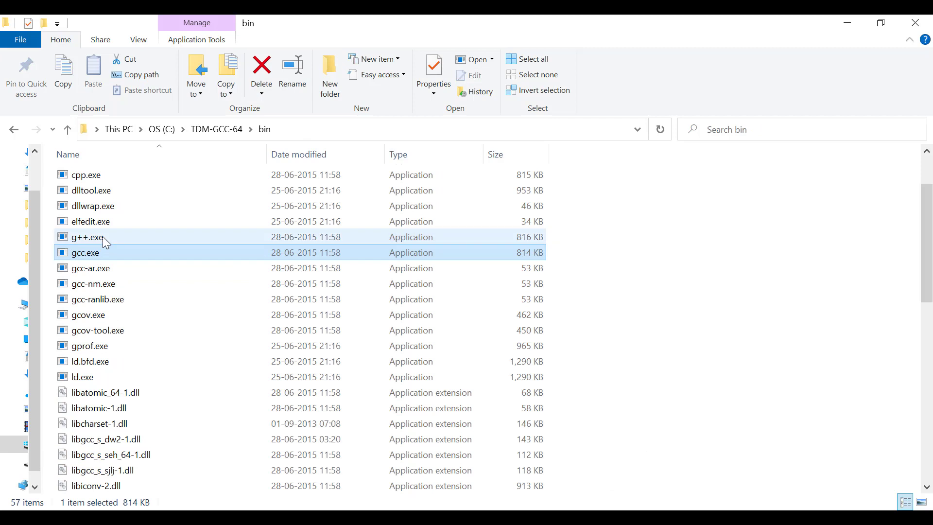
pyautogui.click(88, 237)
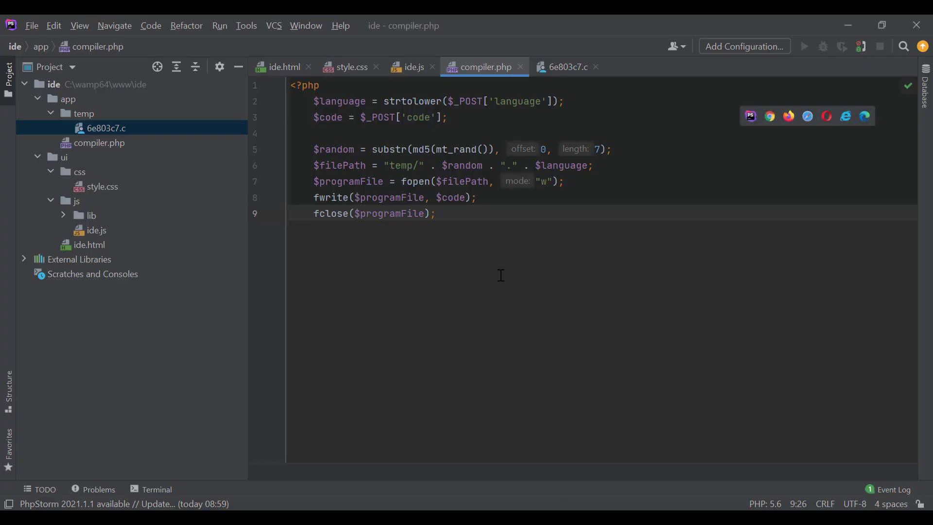
# Add if($language == "php") branch: $output = shell_exec php.exe $filePath 2>&1, then echo $output.
pyautogui.press('Return')
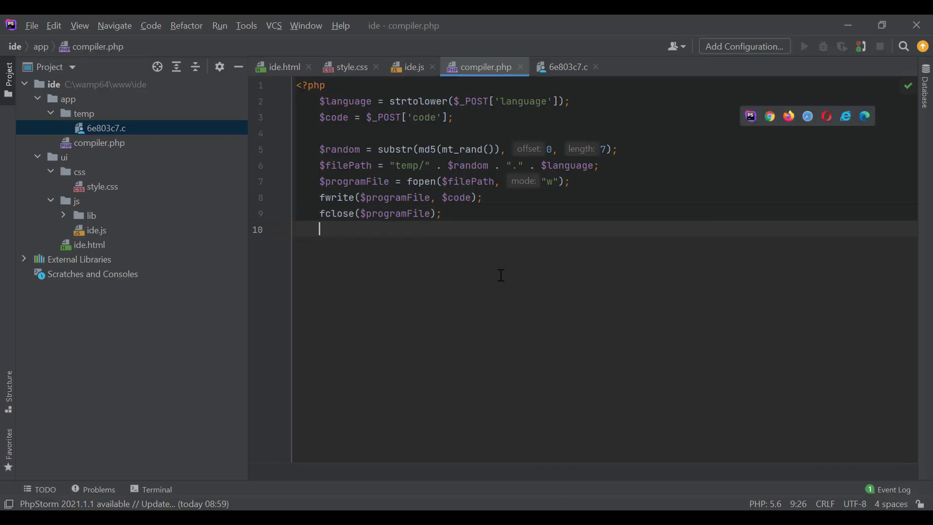
pyautogui.press('enter')
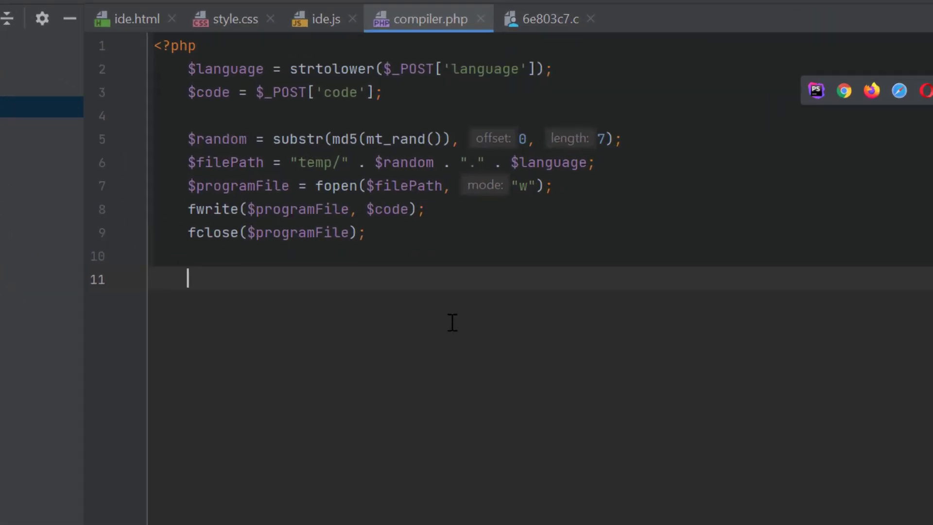
pyautogui.write('if($language == "php") {')
pyautogui.write('$output =')
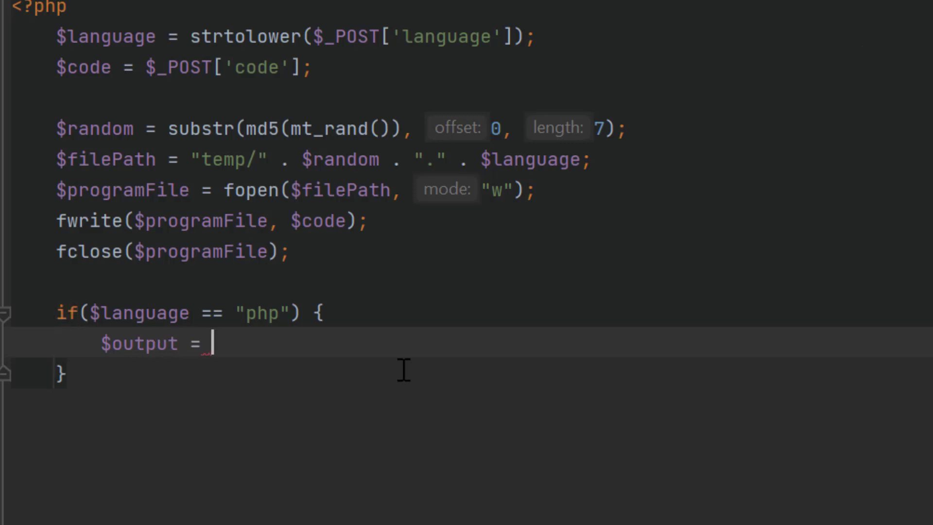
pyautogui.write('shell_exec()')
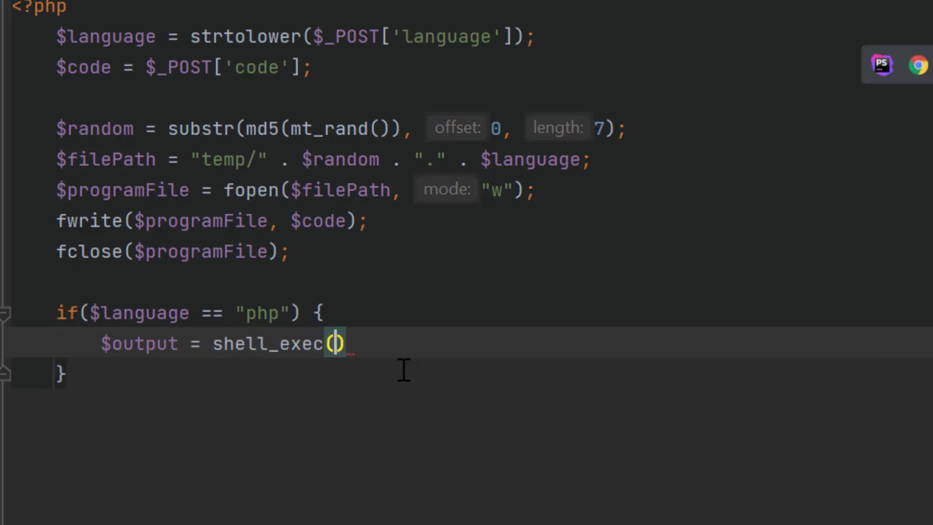
pyautogui.write('"C:\\wamp64\\bin\\php\\php5.6.40')
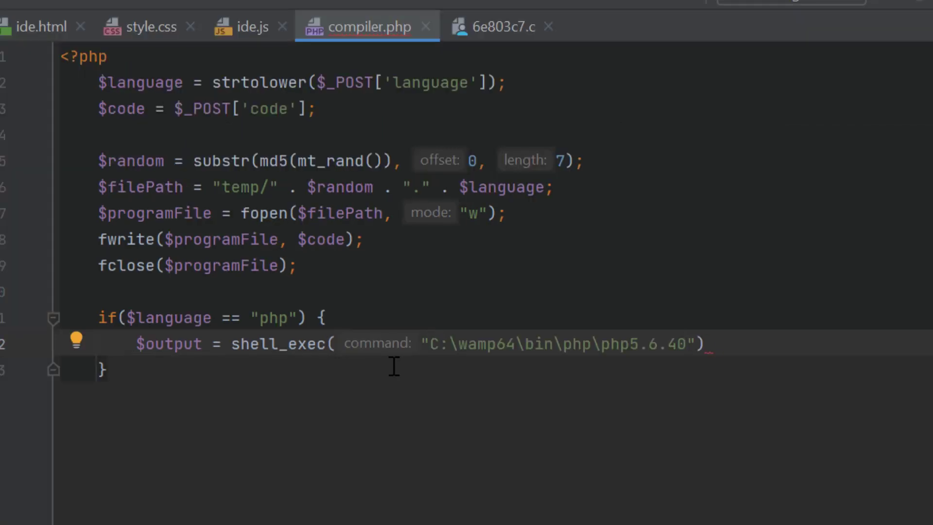
pyautogui.write('\\php.exe')
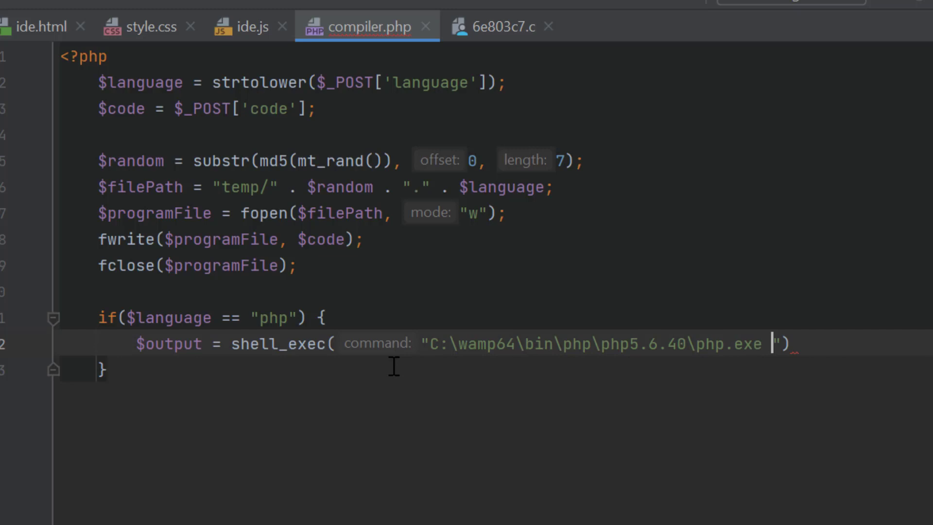
pyautogui.write('$filePath')
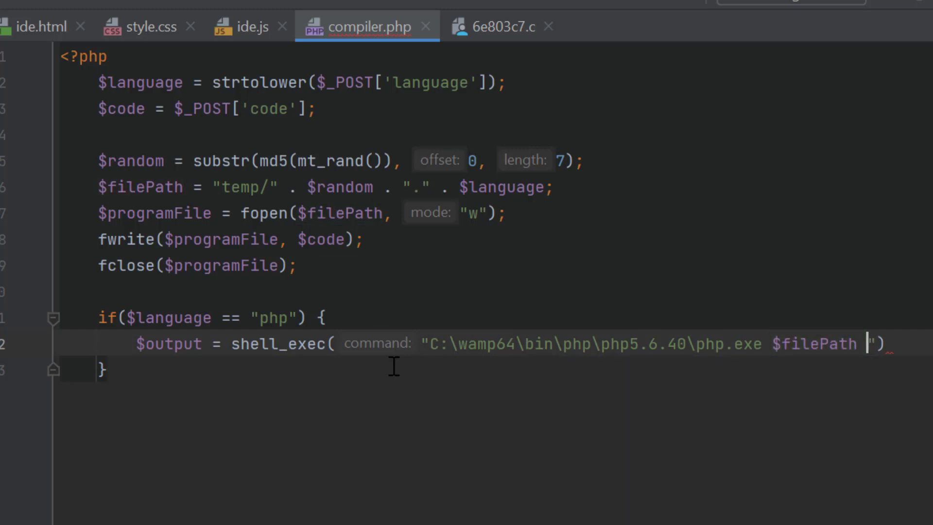
pyautogui.write('2>&1')
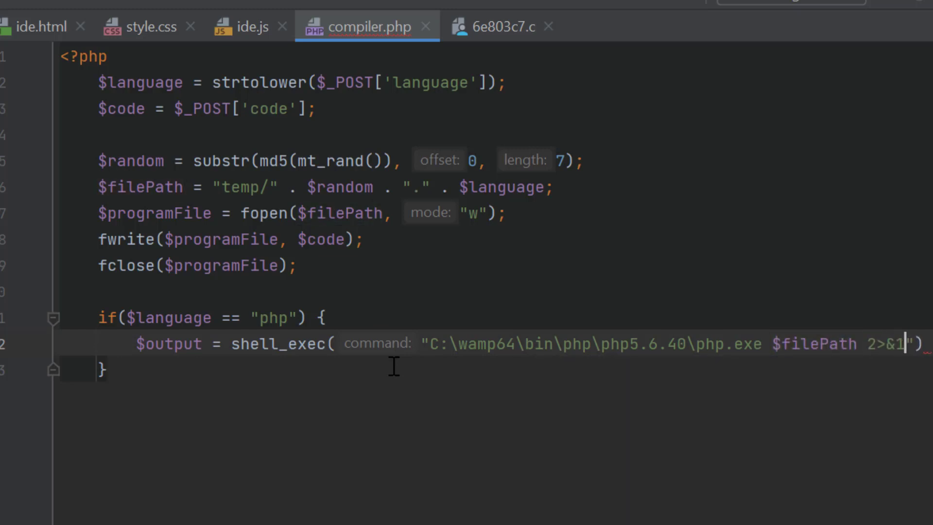
pyautogui.press('Enter')
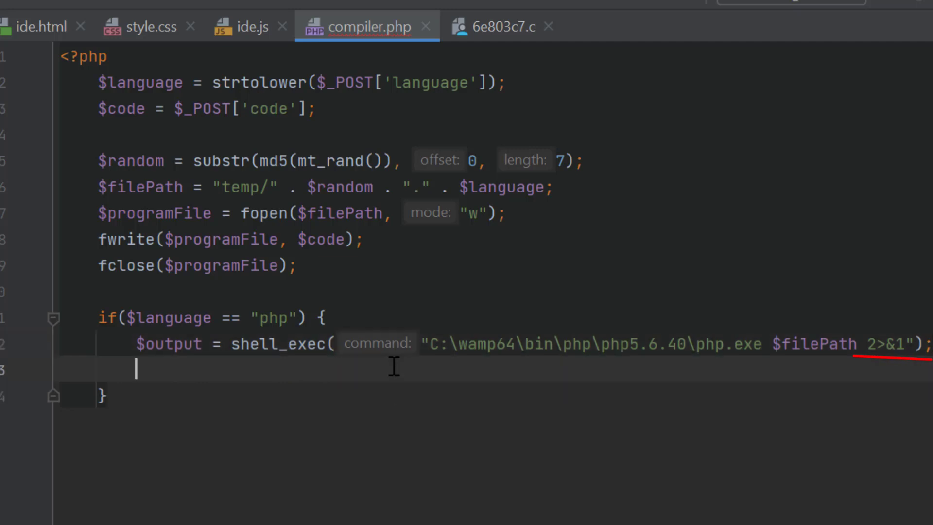
pyautogui.write('echo $output')
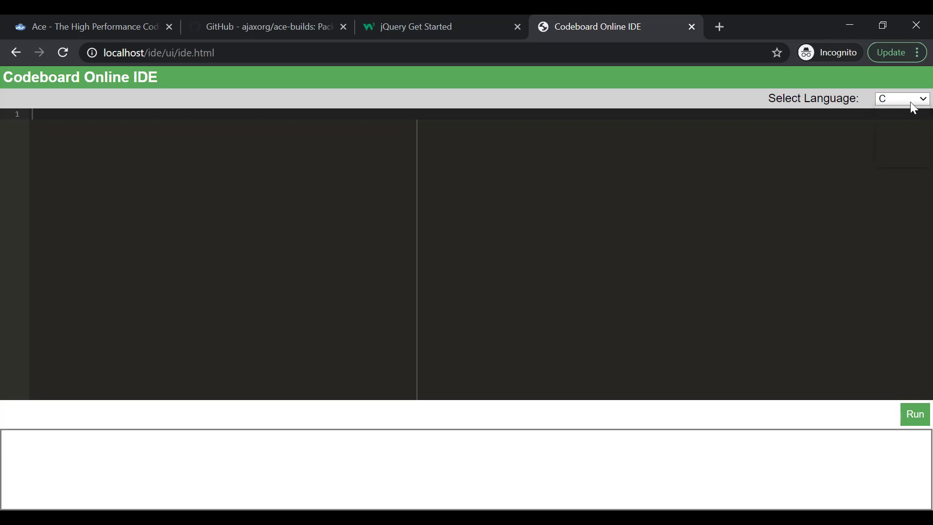
# With PHP selected, run echo "Hello World"; and get Hello World as output.
pyautogui.click(902, 98)
pyautogui.write('echo "Hel')
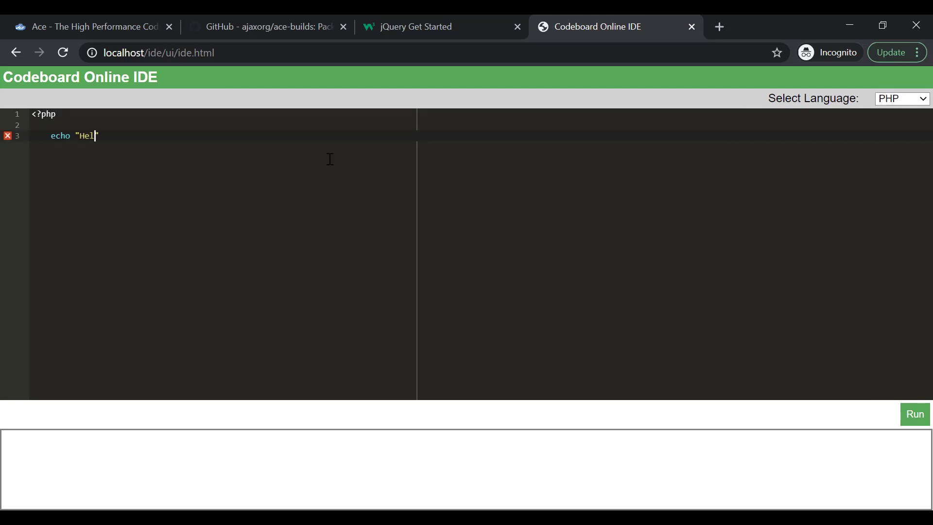
pyautogui.write('lo World";')
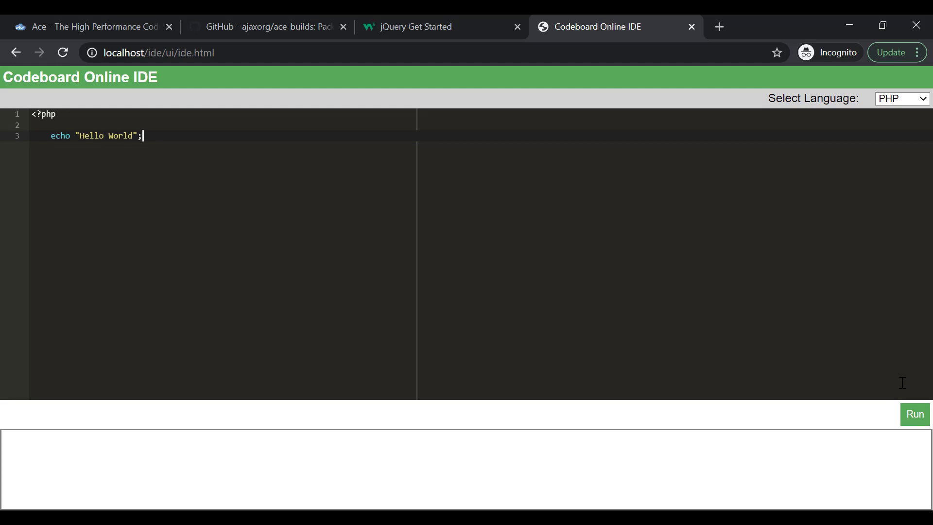
pyautogui.click(914, 414)
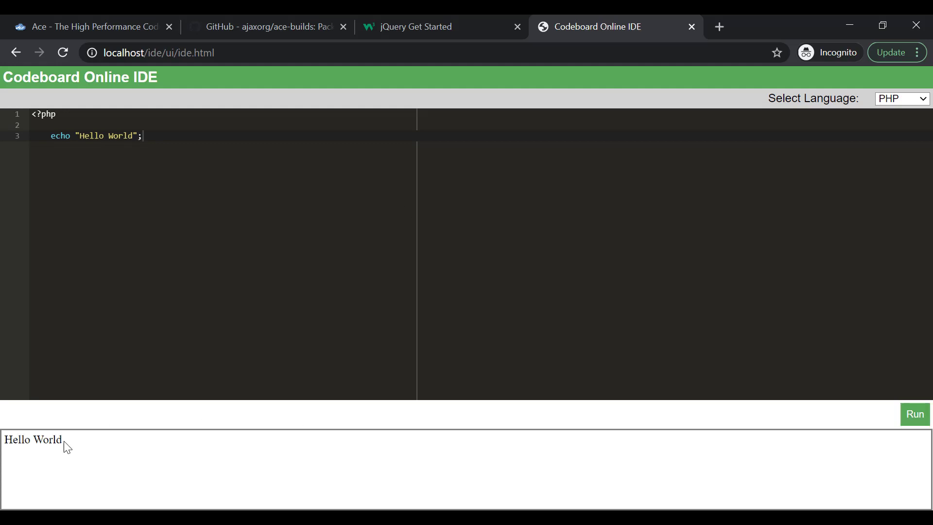
pyautogui.moveTo(80, 445)
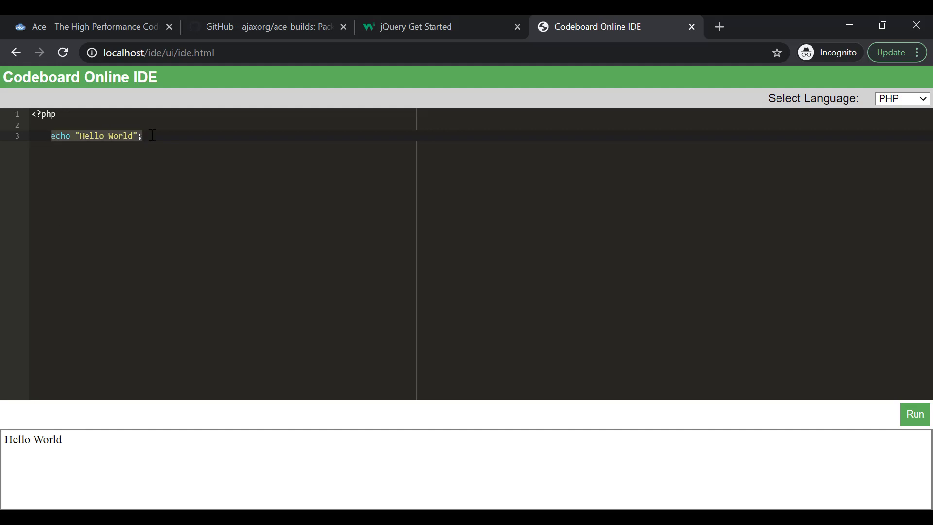
pyautogui.write('for($i=0; )')
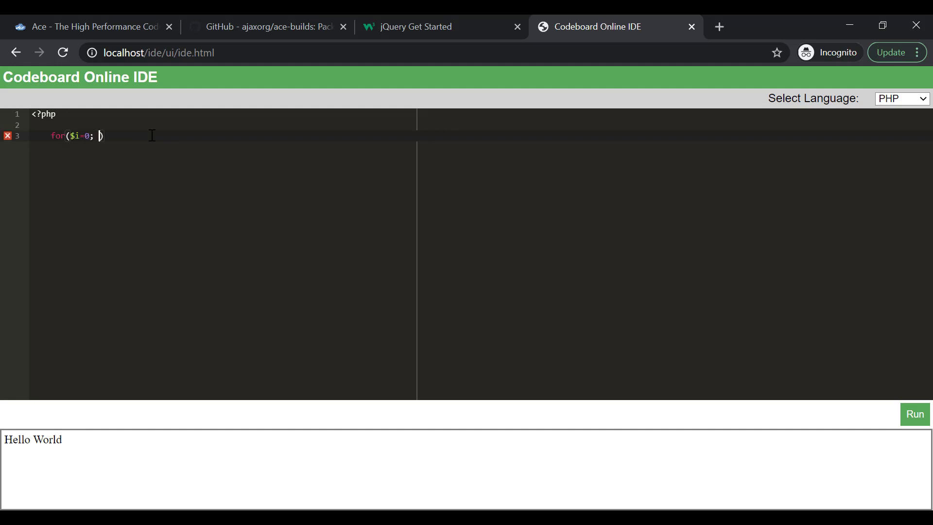
pyautogui.write('$i< 10; $i++) e')
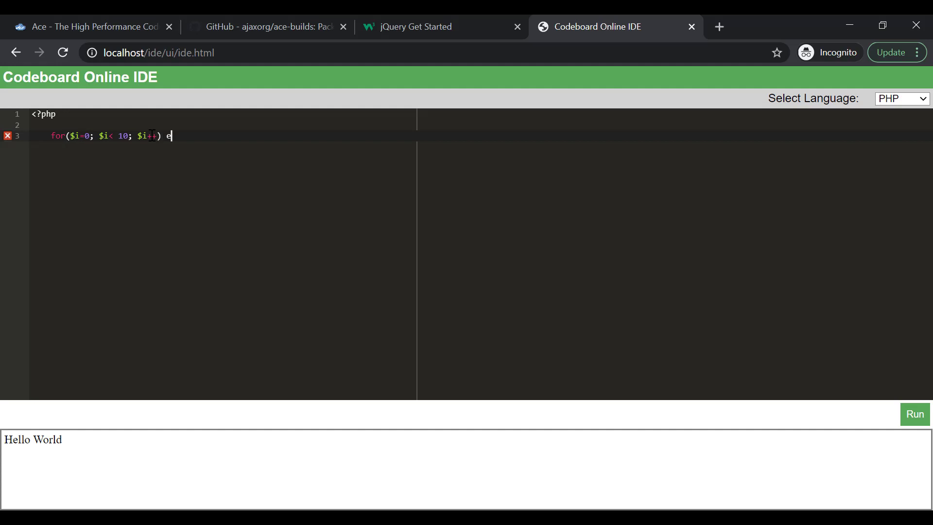
pyautogui.write('cho $i;')
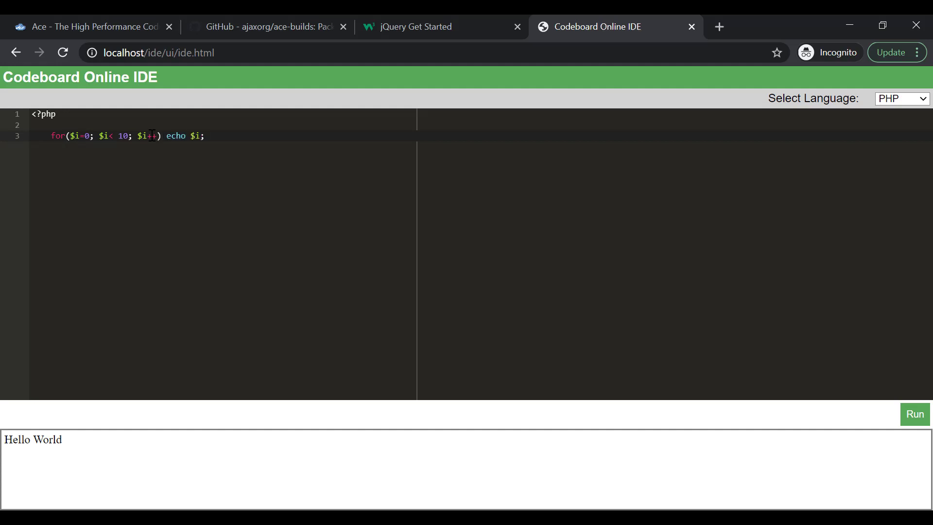
pyautogui.click(915, 414)
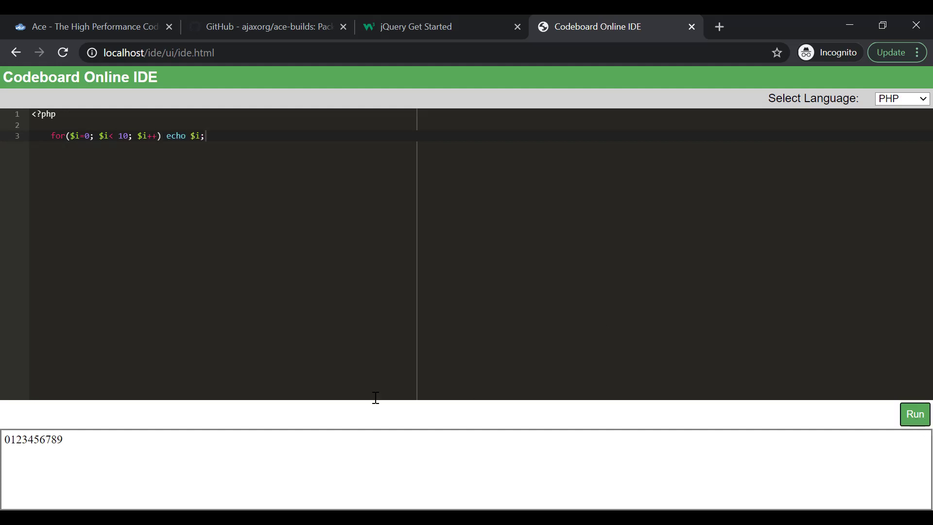
pyautogui.doubleClick(33, 439)
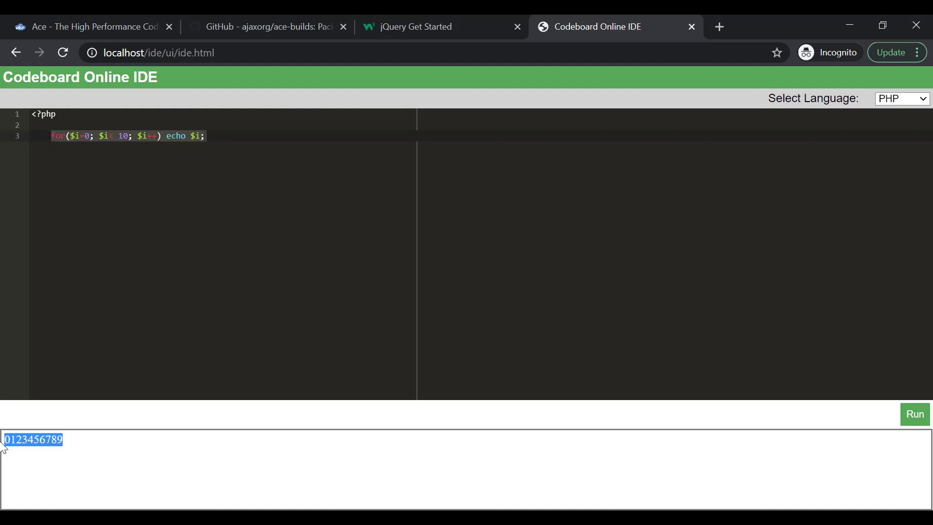
pyautogui.moveTo(547, 489)
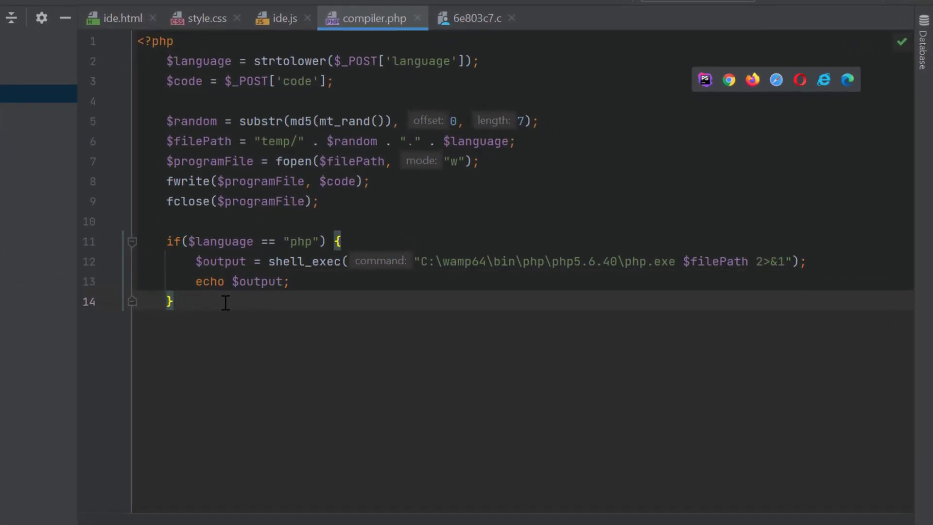
# Add a python branch that shell_execs python.exe on the file and echoes the output.
pyautogui.write('if($language == "python") {')
pyautogui.write('$output = shell_exec("C:\\Users\\KOUSIK\\AppData\\Local\\Programs\\Python\\Python39\\')
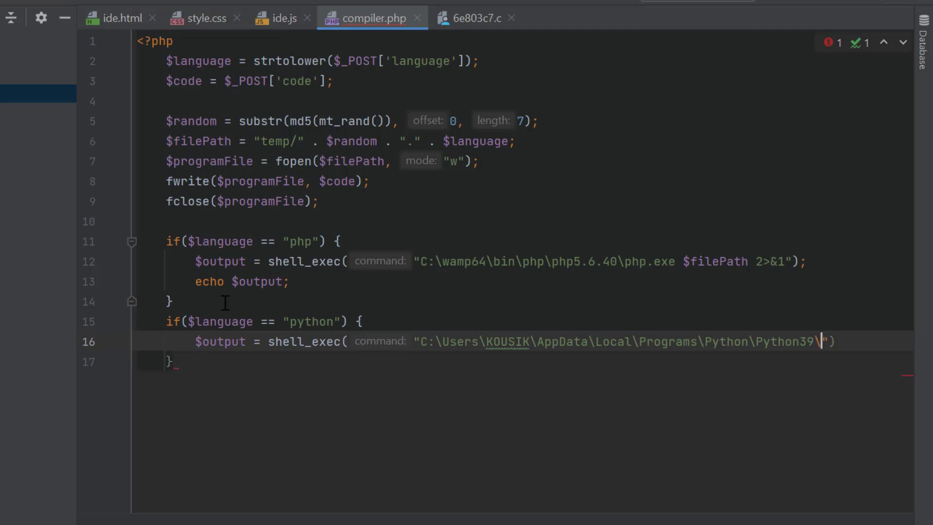
pyautogui.write('python.exe $filePath 2>&')
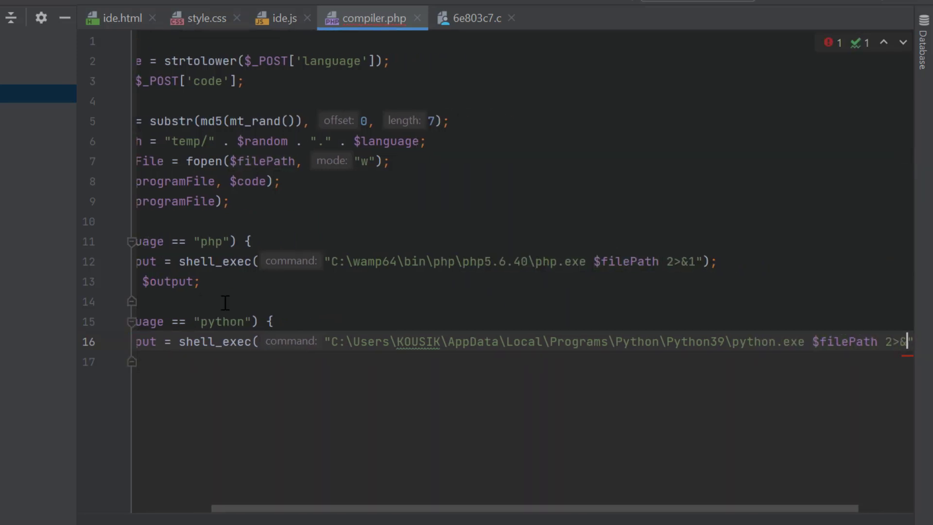
pyautogui.write('echo $output;')
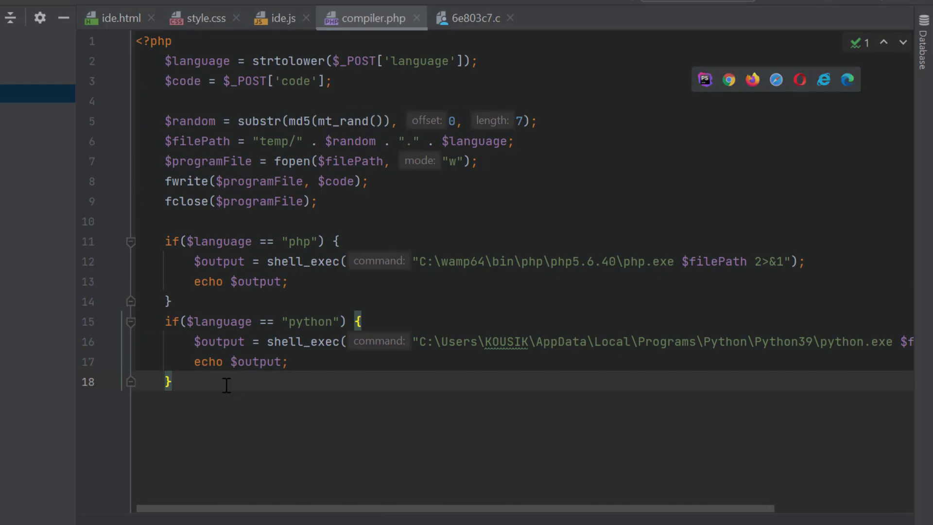
# Add a node branch that renames the file to .js and shell_execs "node $filePath".
pyautogui.write('if($language == "node") {')
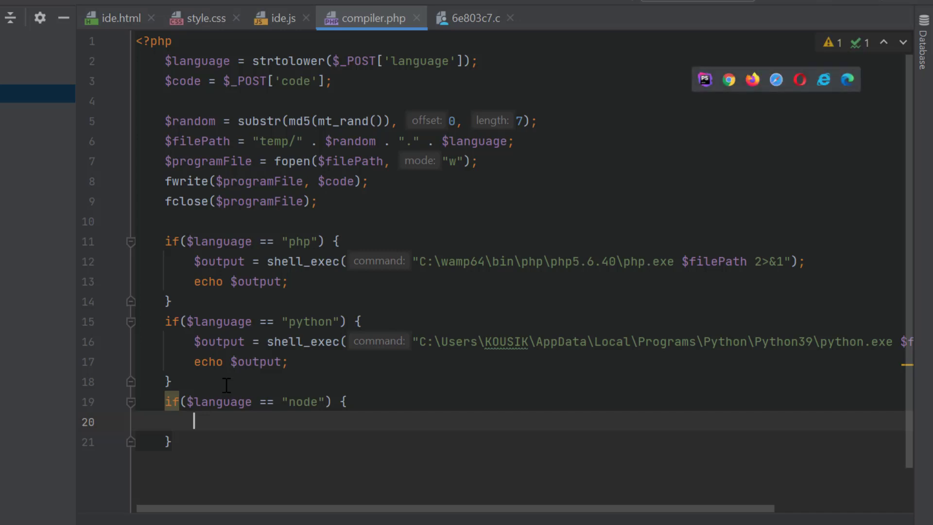
pyautogui.write('rename($filePath, $filePath."')
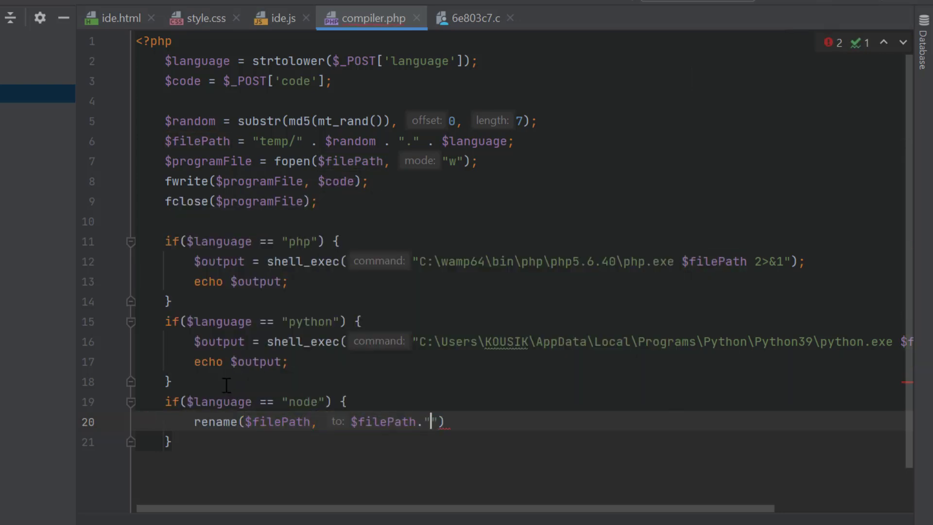
pyautogui.write('$output = shell_exec(')
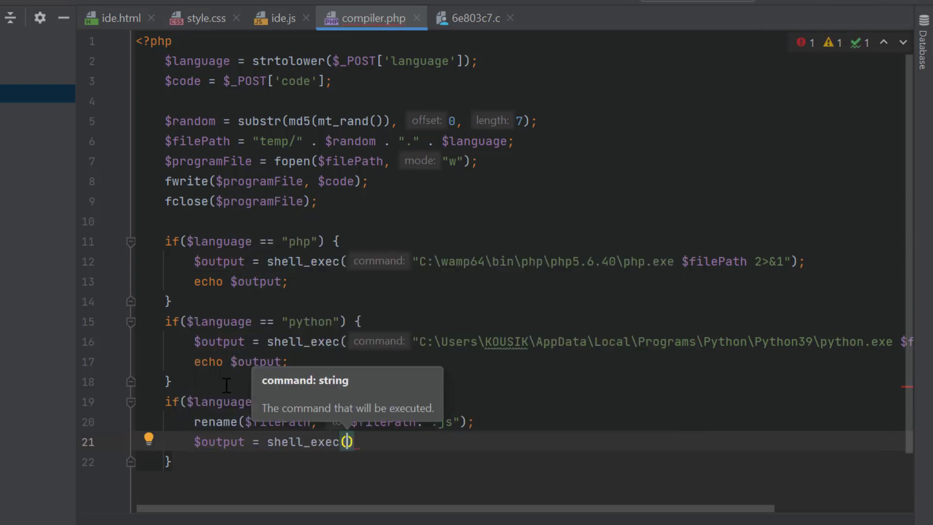
pyautogui.write('"node $filePath"')
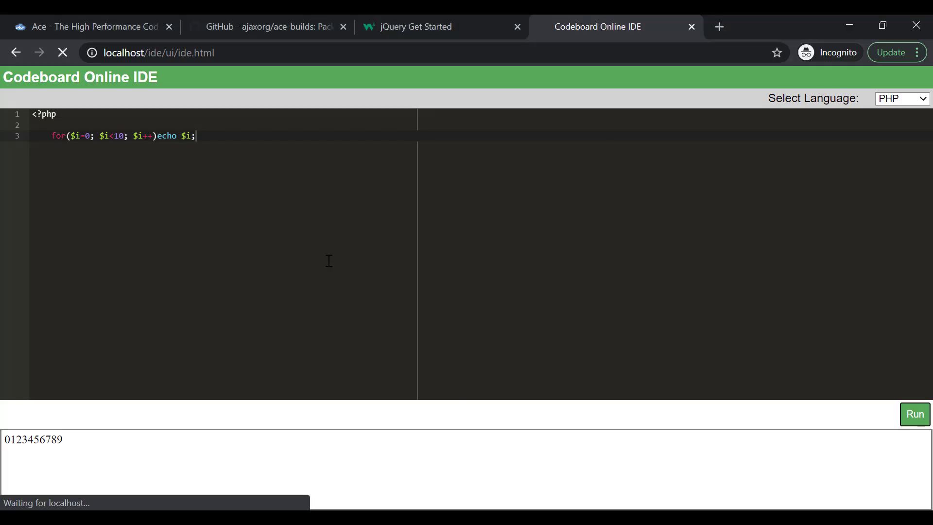
# Run the Python print statement in Codeboard, producing Hello Python.
pyautogui.click(902, 98)
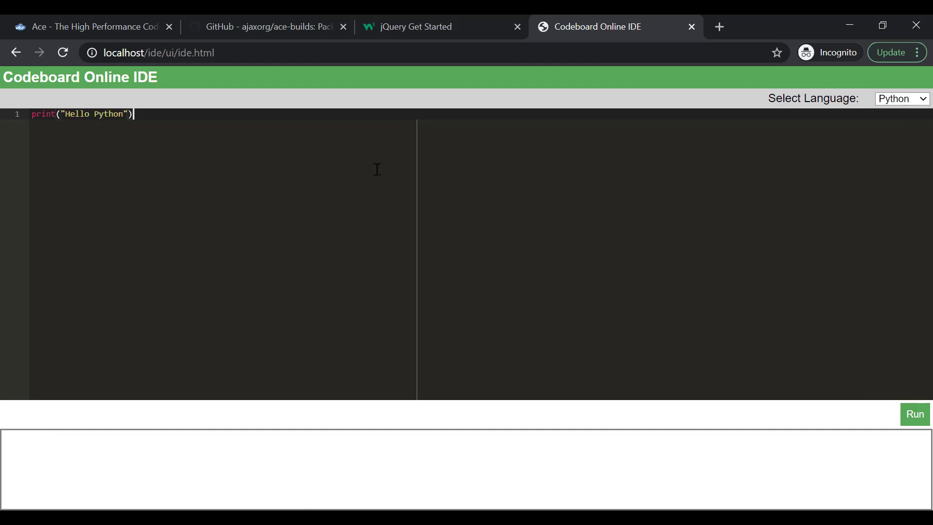
pyautogui.click(914, 414)
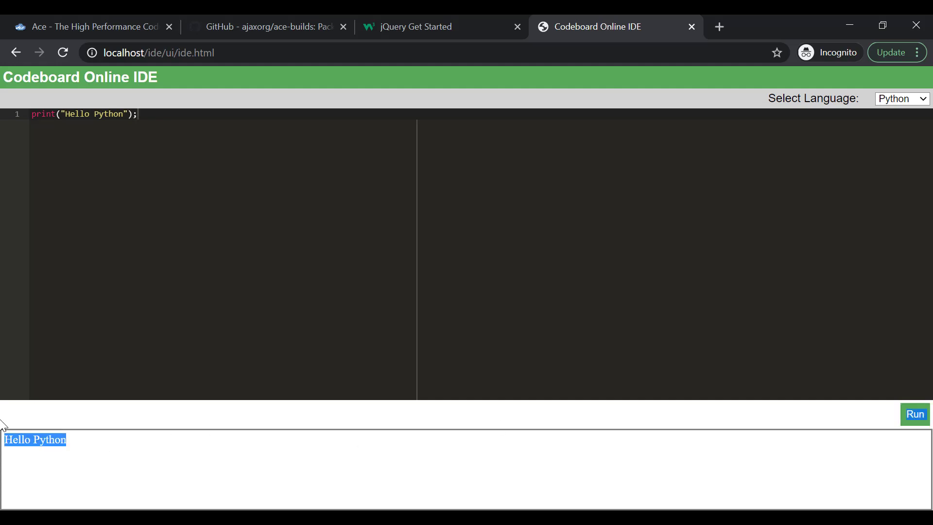
pyautogui.click(134, 213)
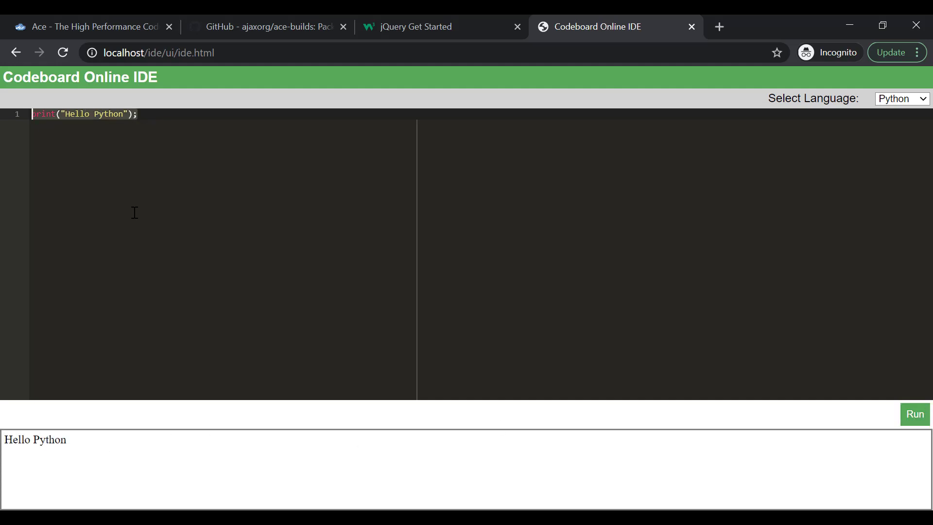
# Run a Node JS console.log printing Hello Node JS, then run it as Python to get a NameError traceback.
pyautogui.click(902, 98)
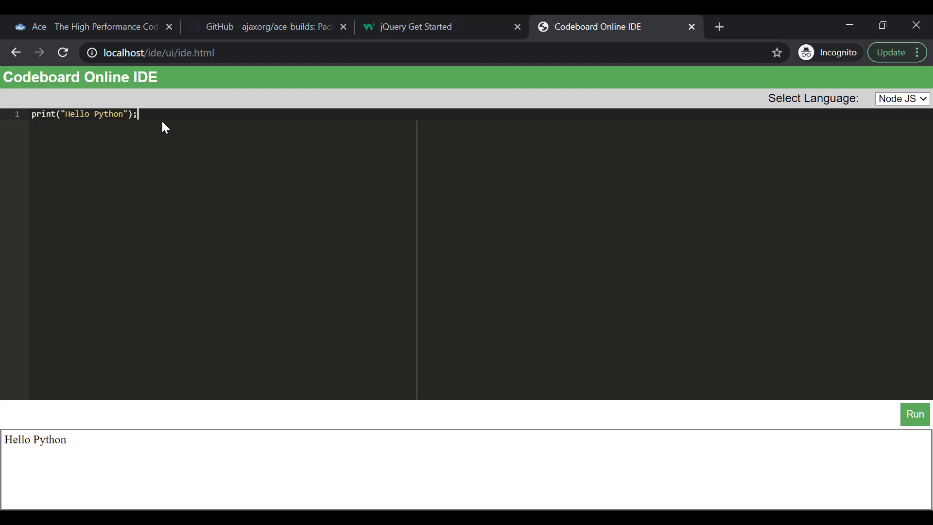
pyautogui.write('console.log')
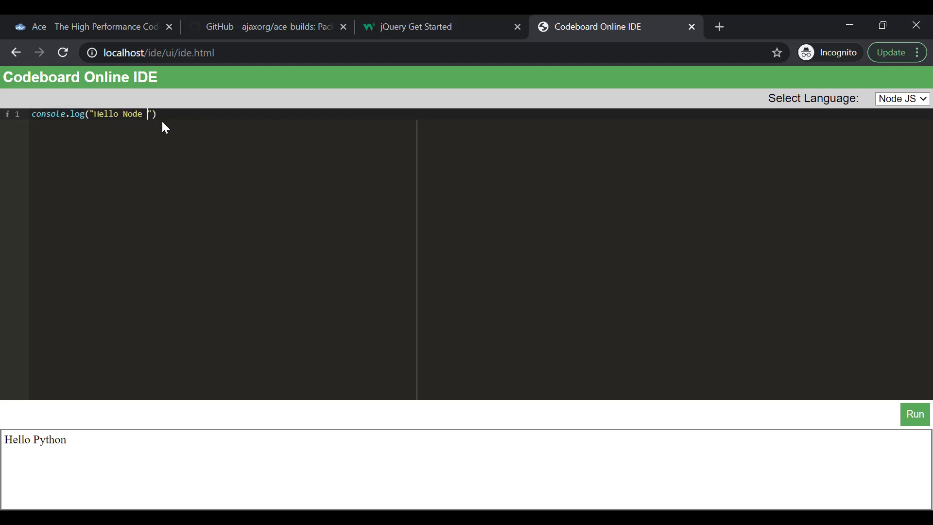
pyautogui.click(915, 414)
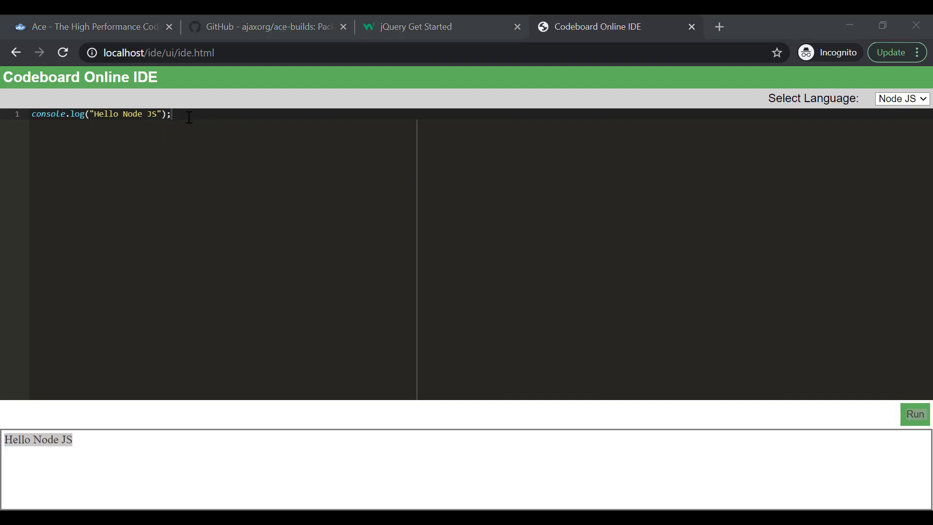
pyautogui.click(902, 98)
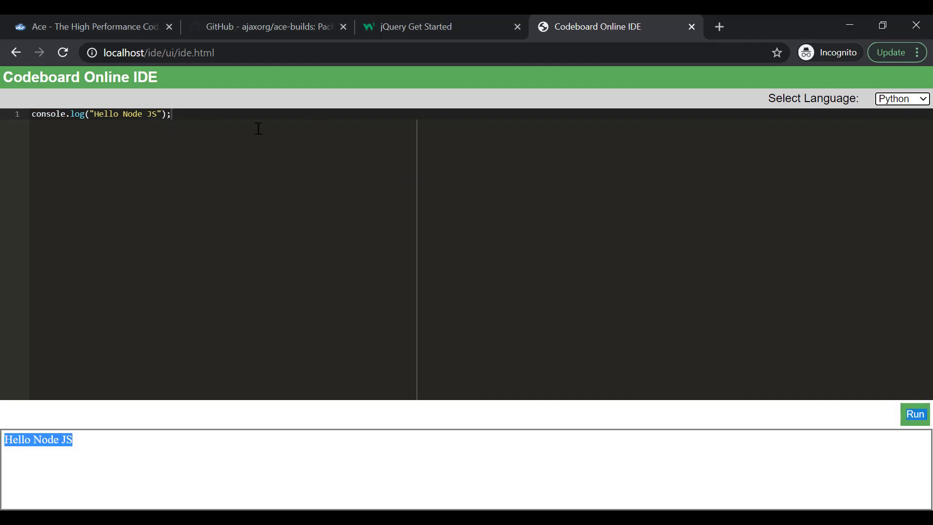
pyautogui.click(914, 414)
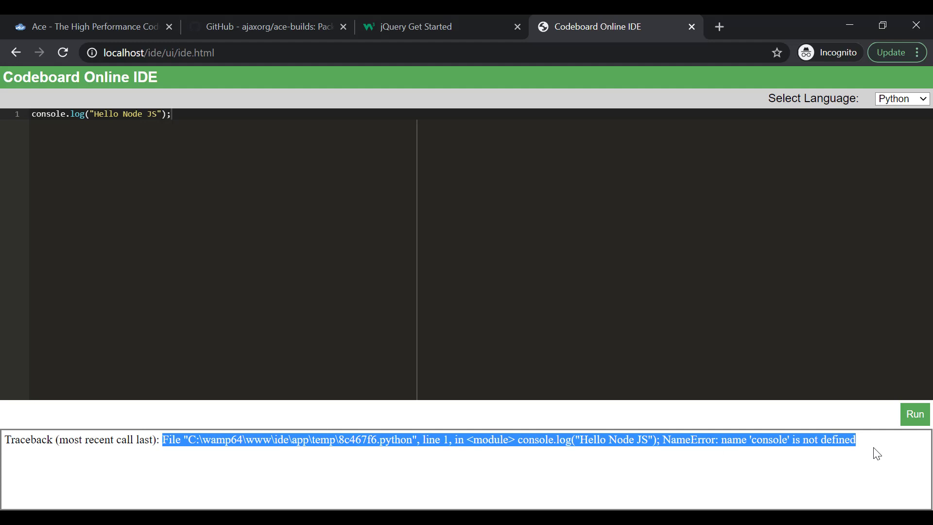
pyautogui.moveTo(349, 283)
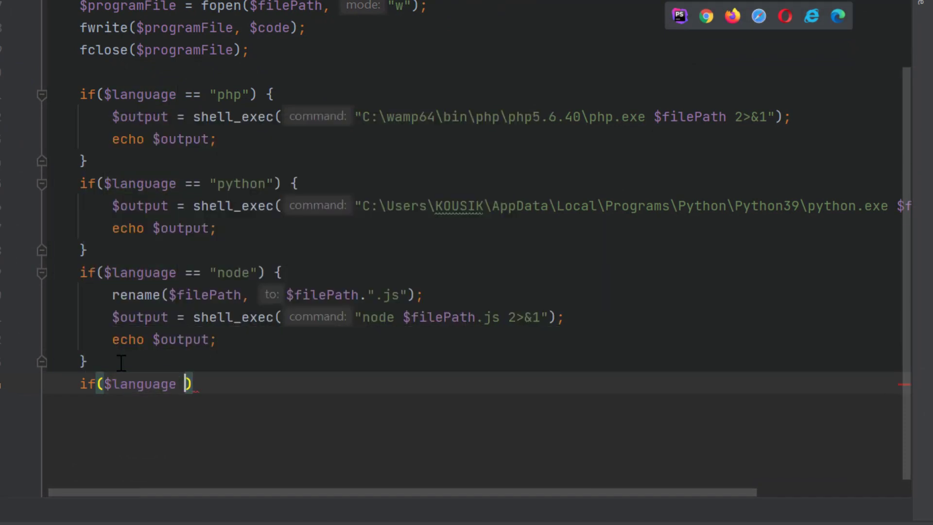
# Add a c branch setting $outputExe = $random . ".exe" and compiling with gcc $filePath -o $outputExe.
pyautogui.write('== ""')
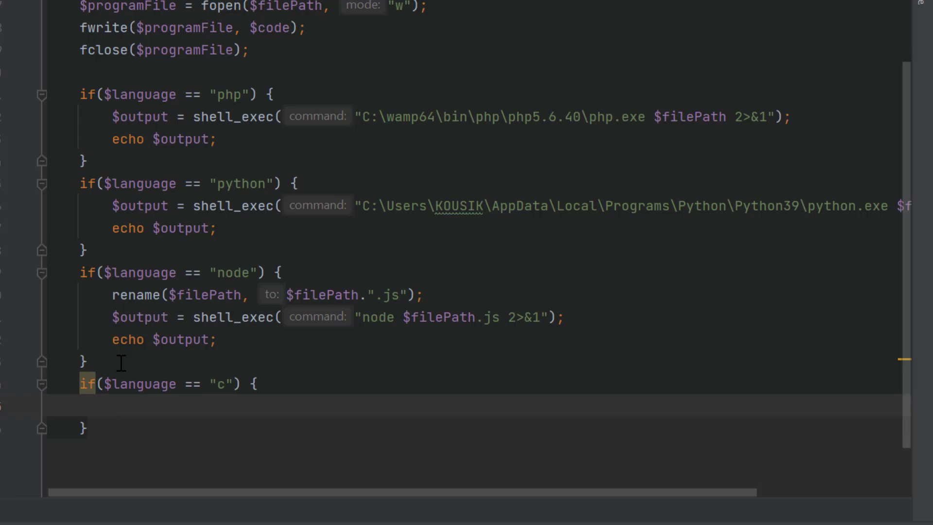
pyautogui.write('$outputE')
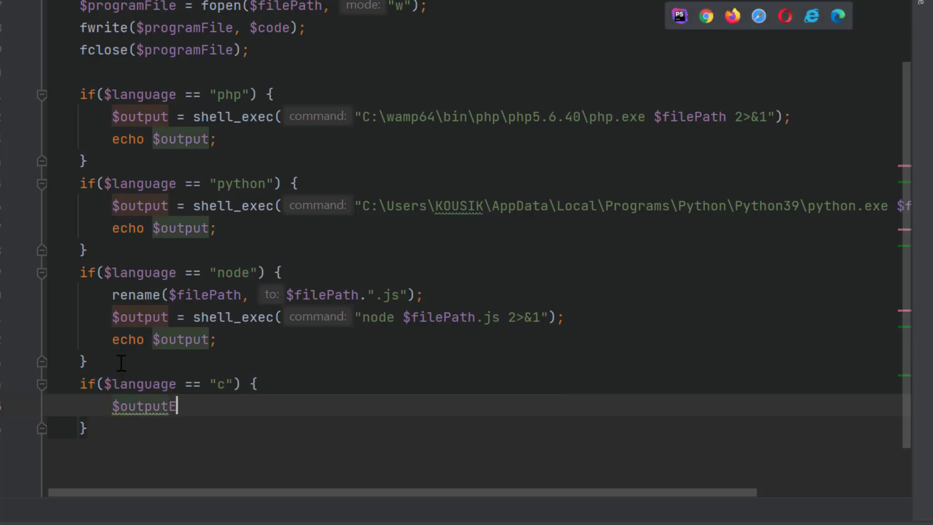
pyautogui.write('xe = $random')
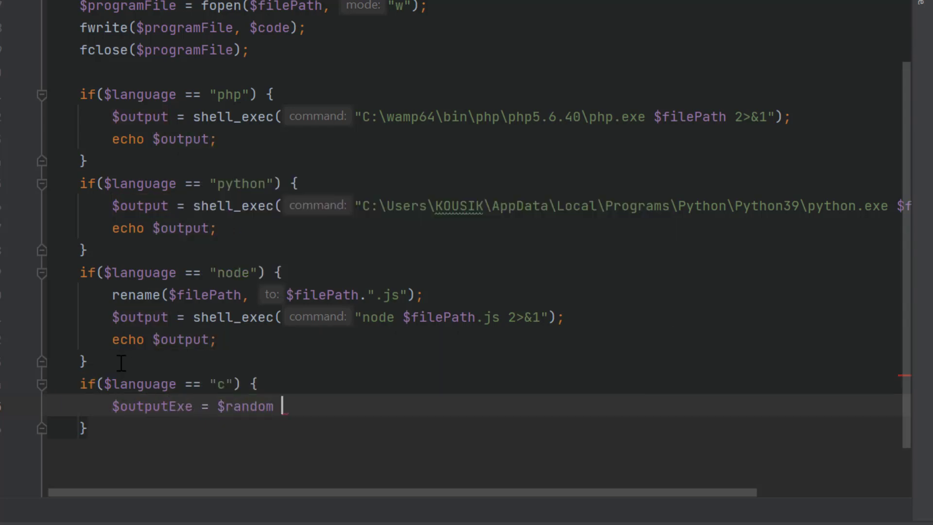
pyautogui.write('. ".exe";')
pyautogui.write('shell_exec("')
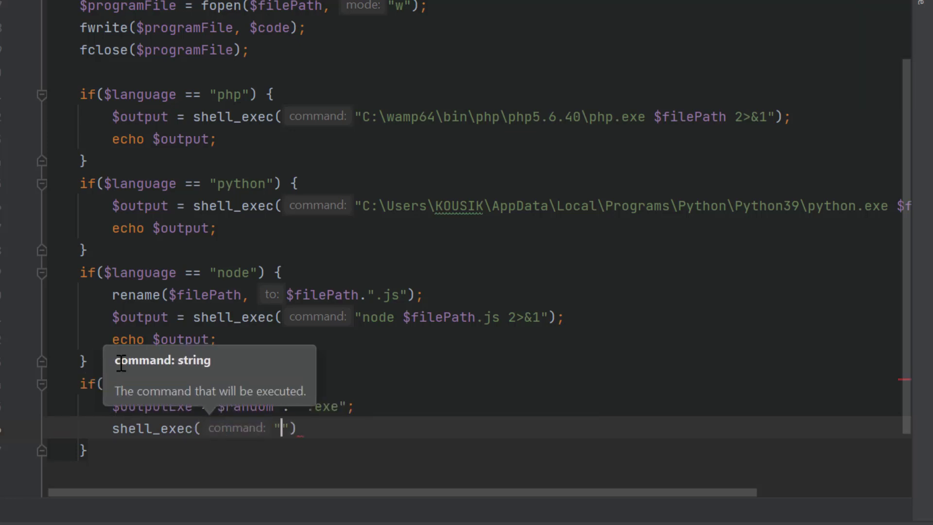
pyautogui.write('gcc $file')
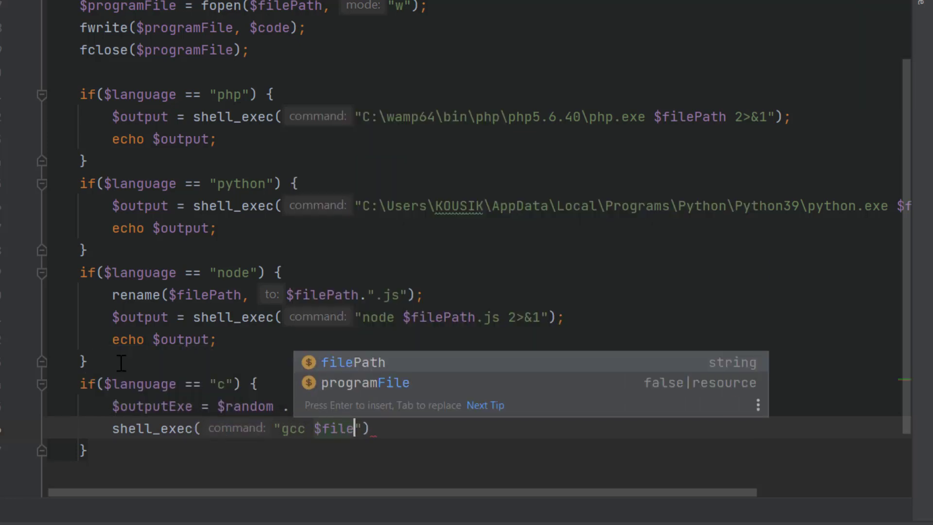
pyautogui.write('Path -o $outputExe')
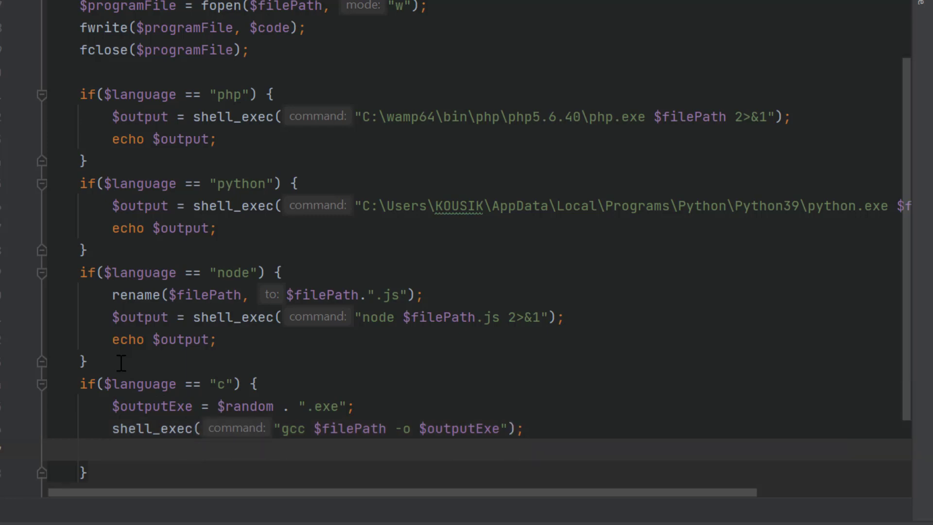
# Run the compiled executable via shell_exec and echo its output, with a g++ copy for cpp.
pyautogui.write('$output = shell_exec(__DIR__ . "//')
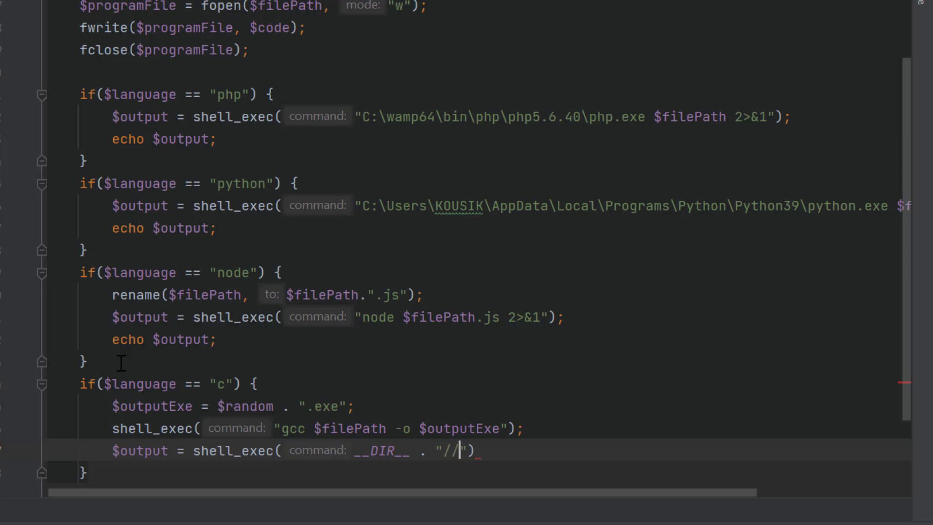
pyautogui.write('$outputExe')
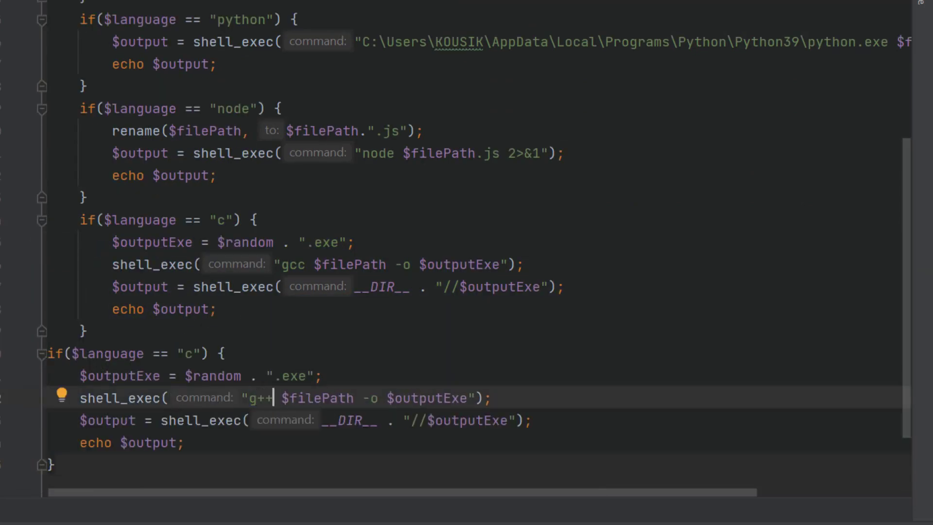
pyautogui.write('pp')
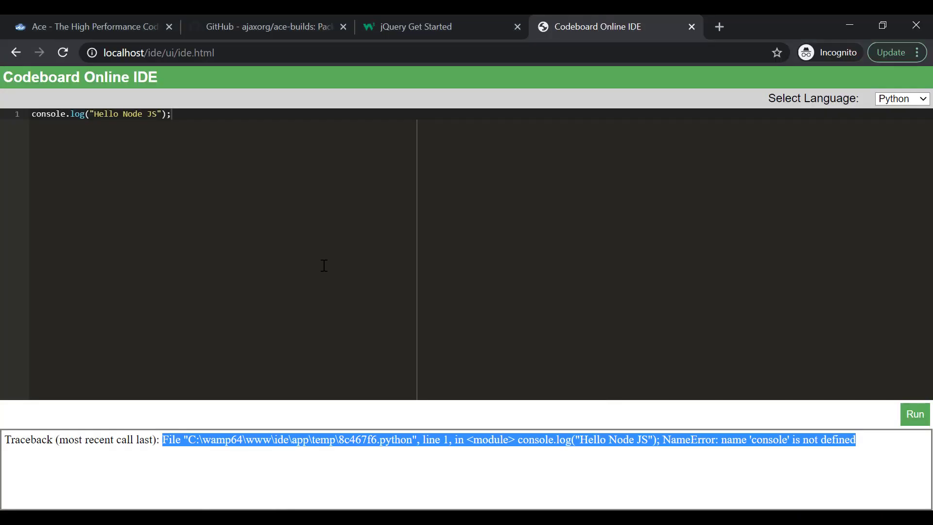
# With C selected, run printf("Hello World"); with return 1, printing Hello World.
pyautogui.click(902, 98)
pyautogui.write('prin')
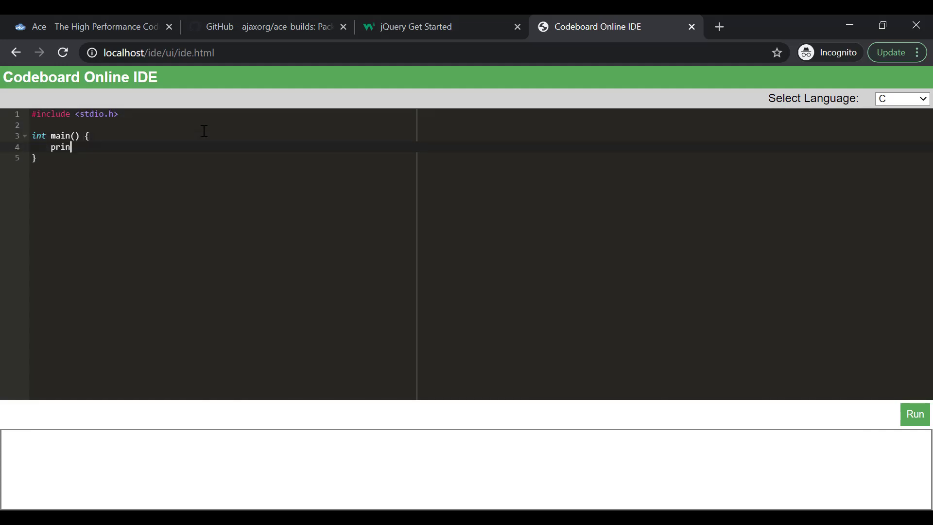
pyautogui.write('tf("Hello World");')
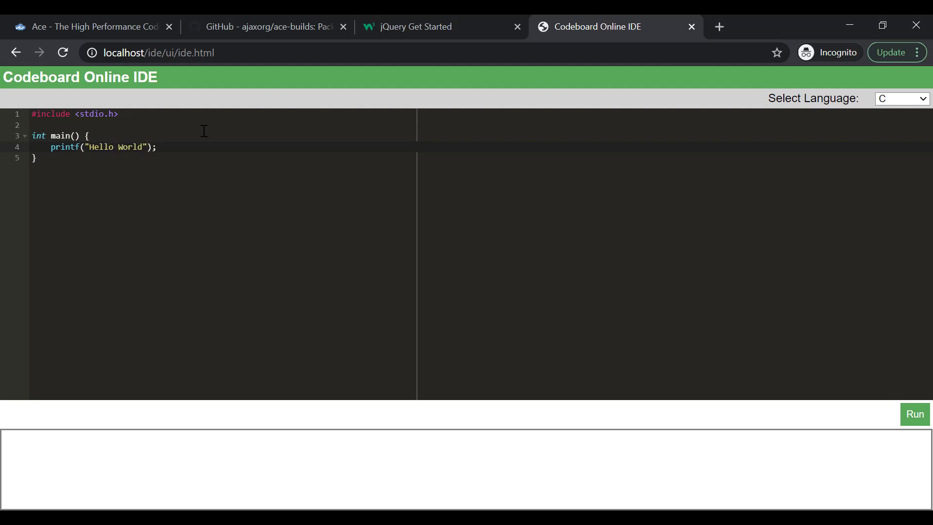
pyautogui.write('return 1;')
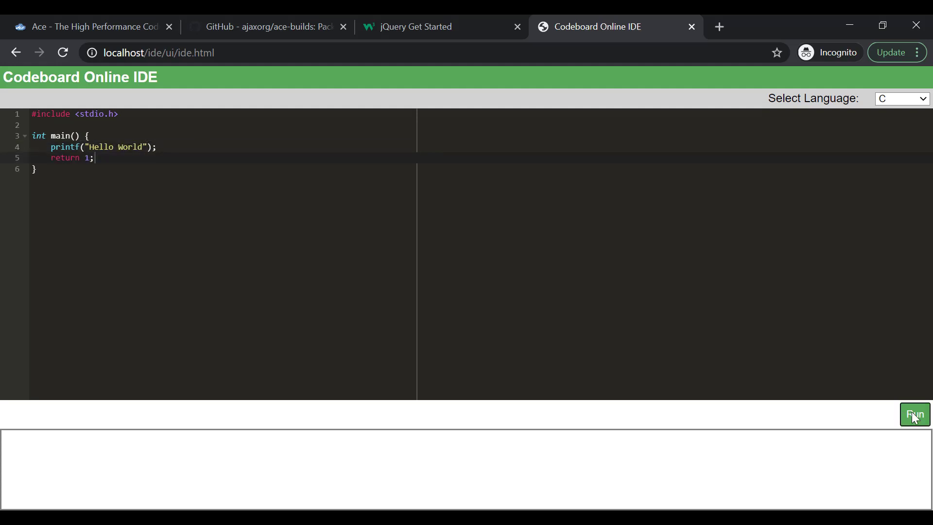
pyautogui.click(914, 414)
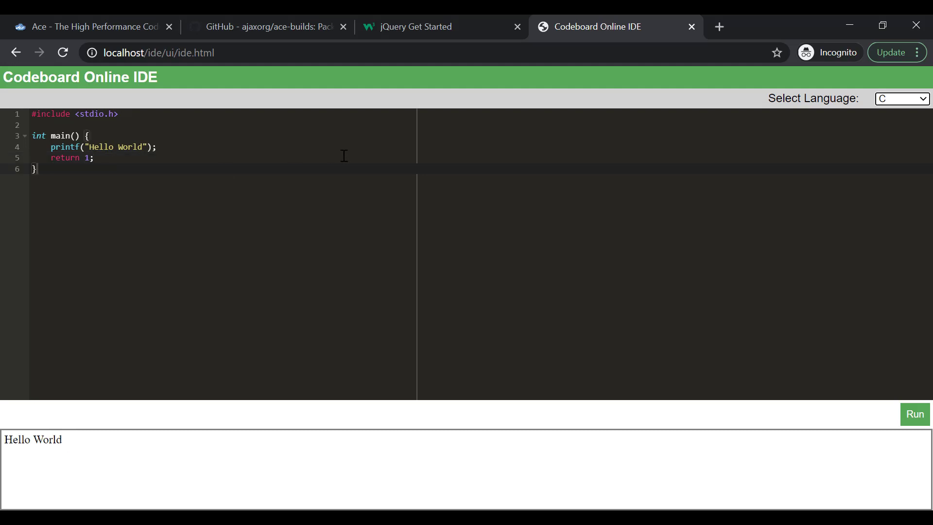
# With C++ selected, run std::cout << "hello World C++"; and get hello World C++ as output.
pyautogui.click(901, 98)
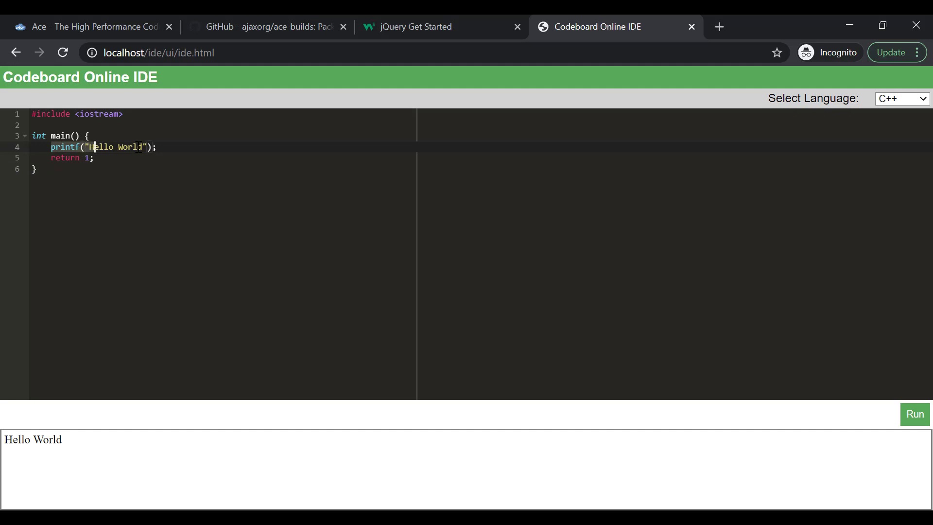
pyautogui.write('std::cout <<')
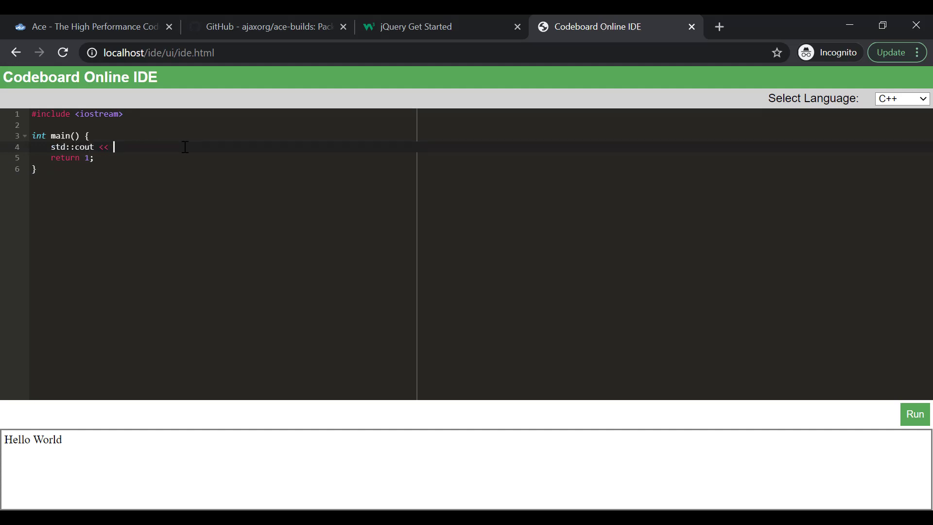
pyautogui.write('"hello World C++";')
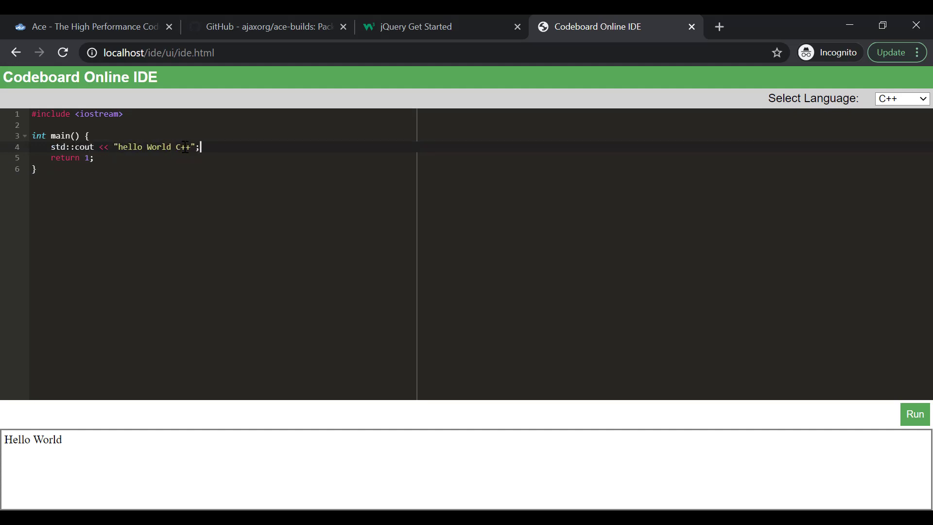
pyautogui.click(914, 414)
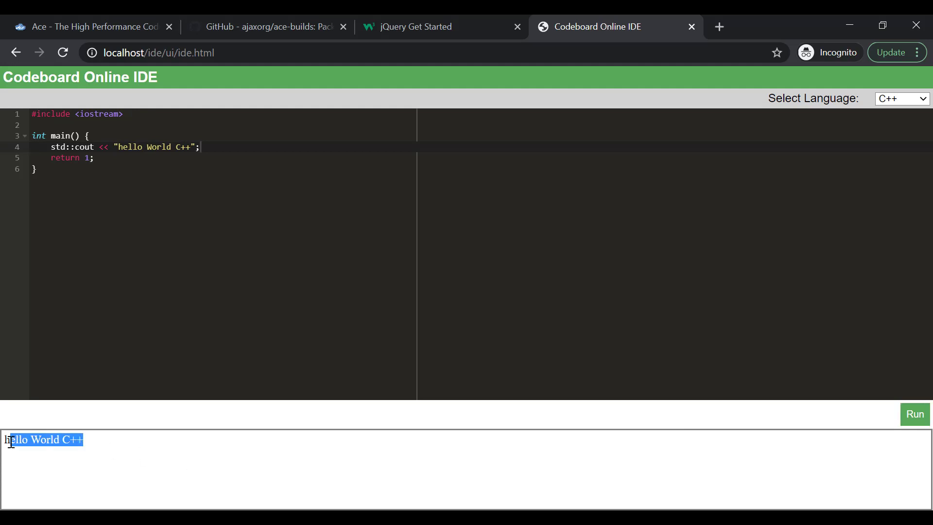
pyautogui.click(39, 146)
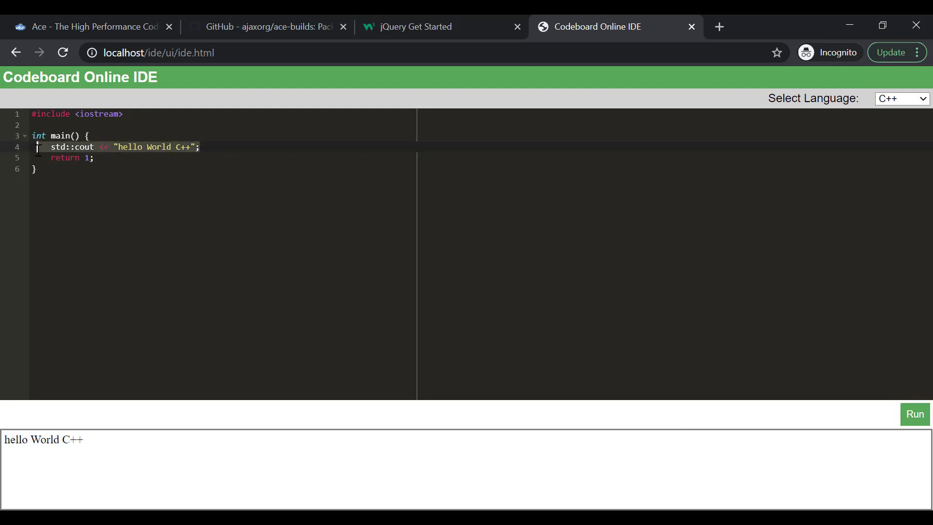
pyautogui.click(900, 98)
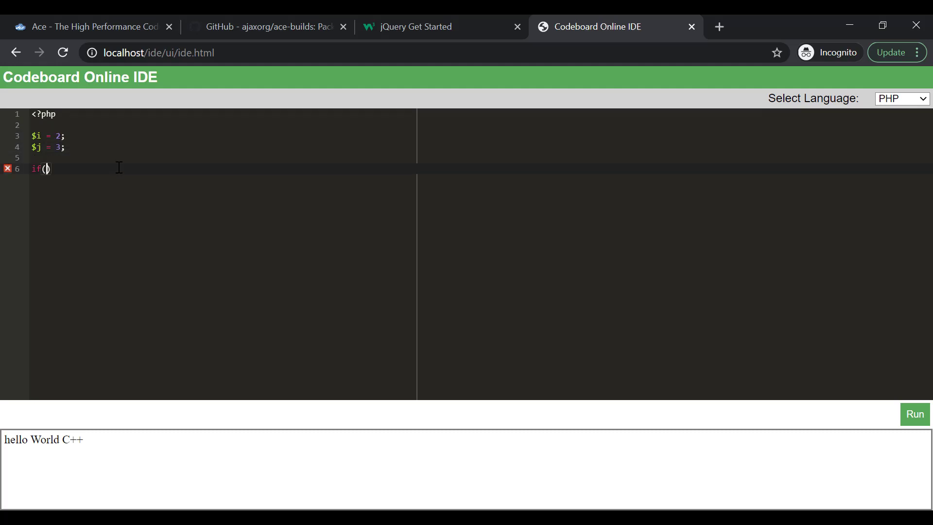
# Finish the PHP if($i < $j) echo "Hello"; snippet, then write a Python for num in x loop printing 1 2 3.
pyautogui.write('$i < $j) echo "Hello";')
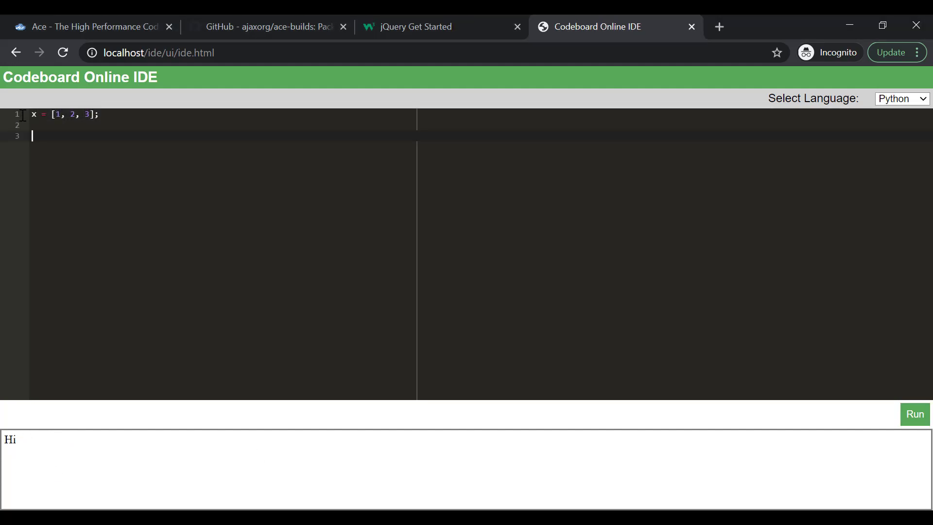
pyautogui.write('for num in x:')
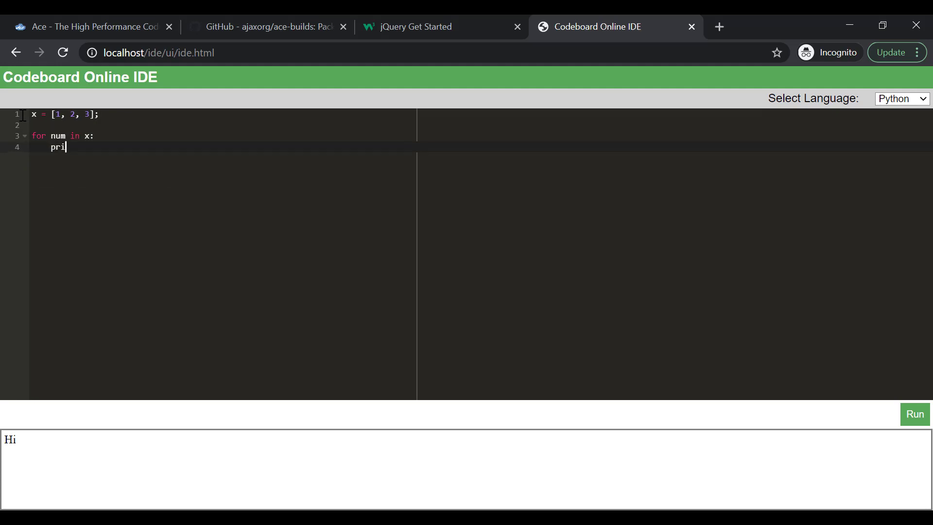
pyautogui.write('nt(num)')
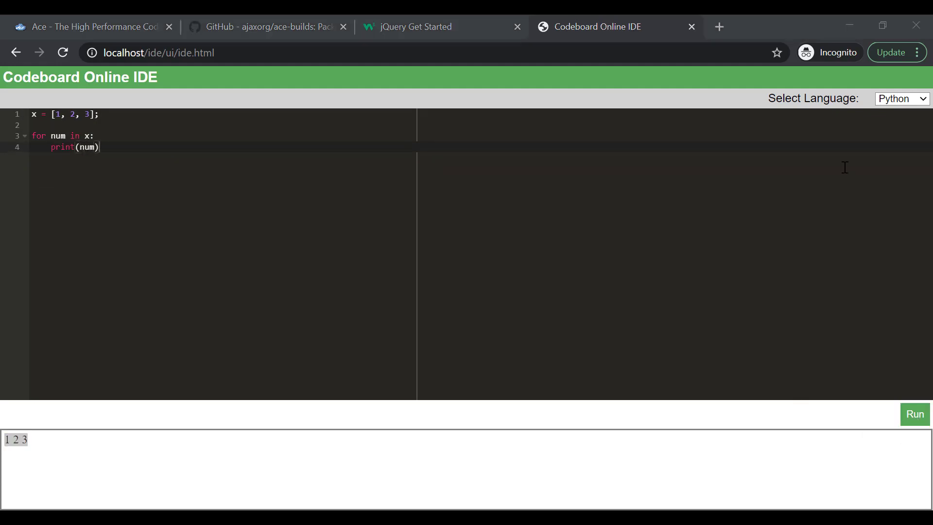
# With Node JS selected, write a for loop logging i + " : Even" or " : Odd" using i % 2 == 0.
pyautogui.click(900, 98)
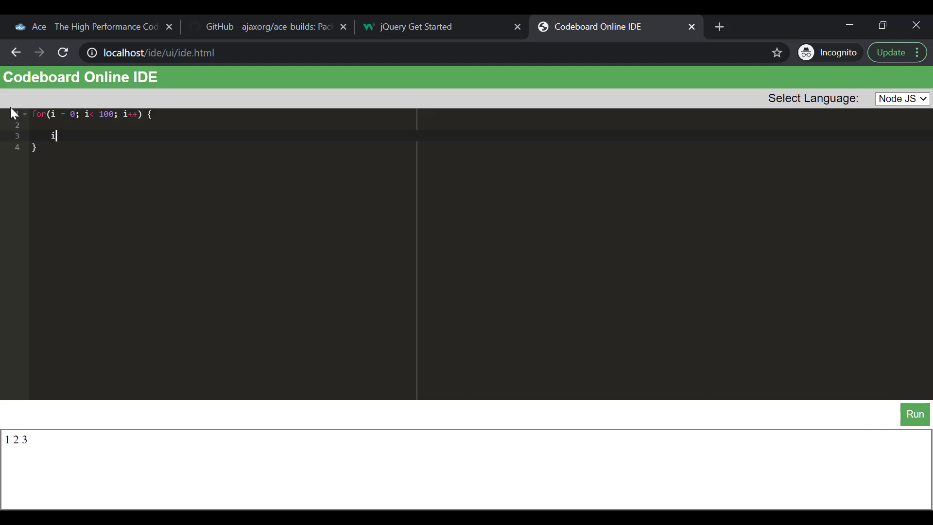
pyautogui.write('f(i % 2 == 0) condole')
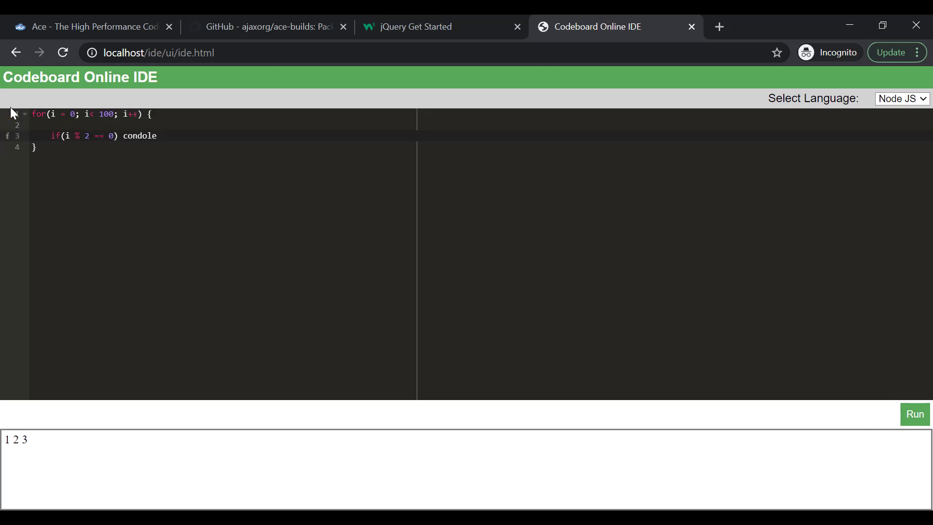
pyautogui.write('.log(i + " : ")')
pyautogui.write('else console.log("')
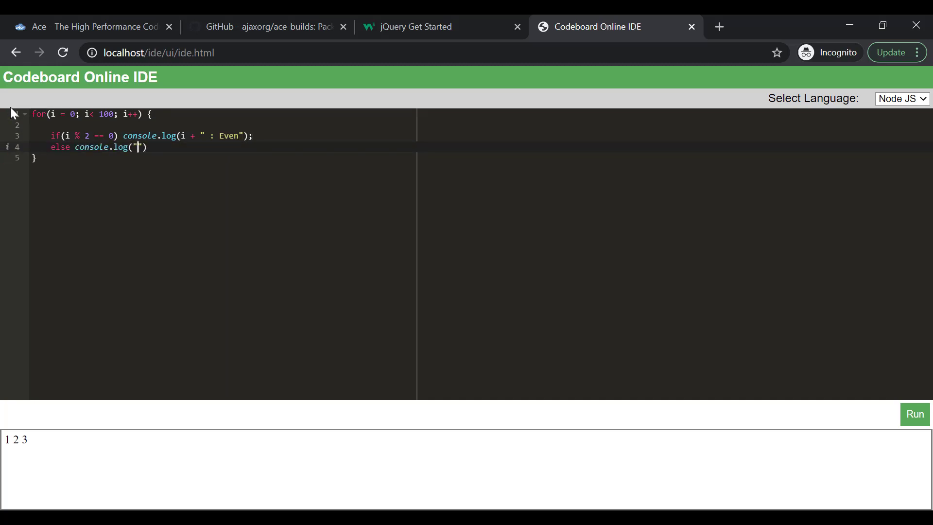
pyautogui.write('i + " : Odd")')
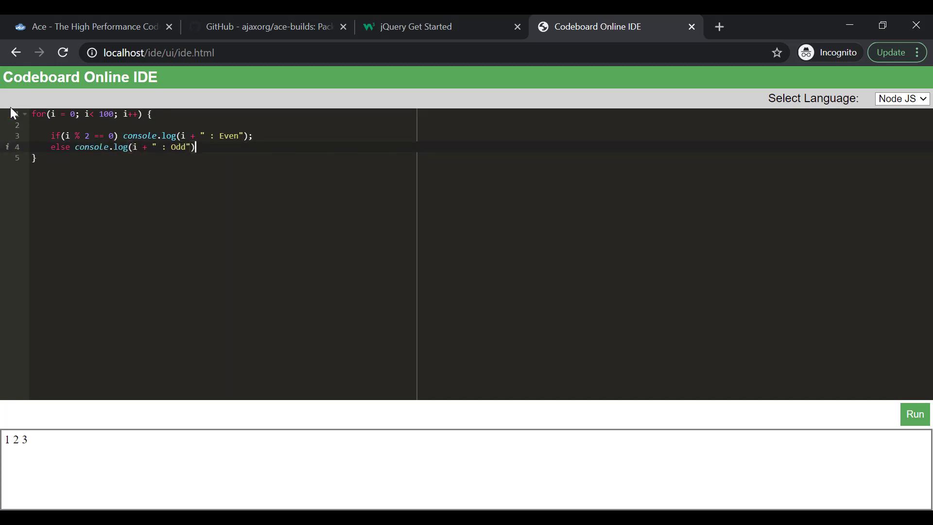